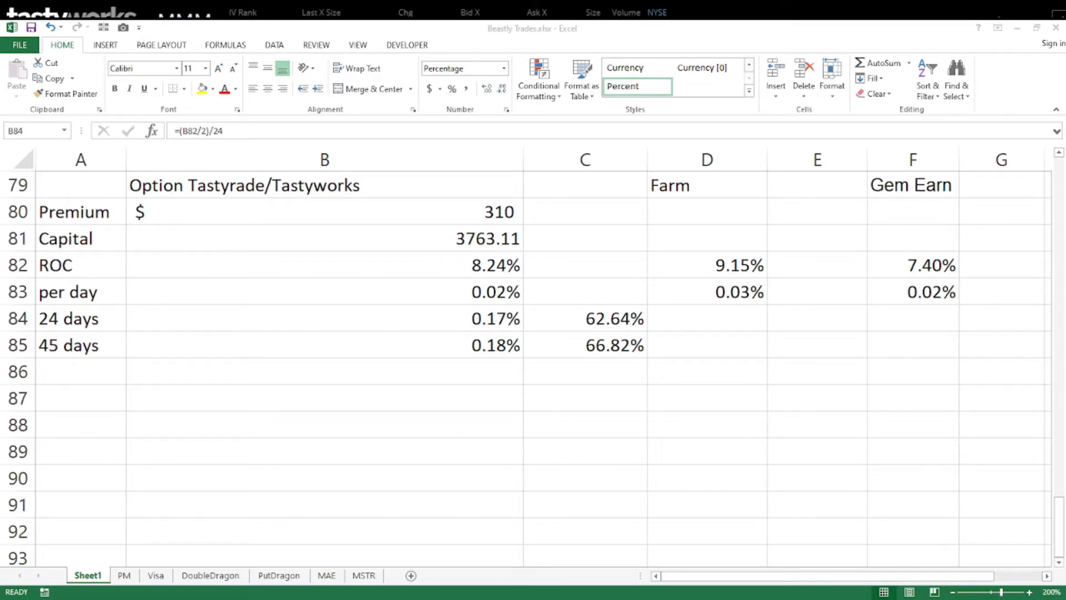
- Check the 24-day return in B84 and crypto earn rates, then view DeFi Llama's $96.74b TVL dashboard
left_click(325, 318)
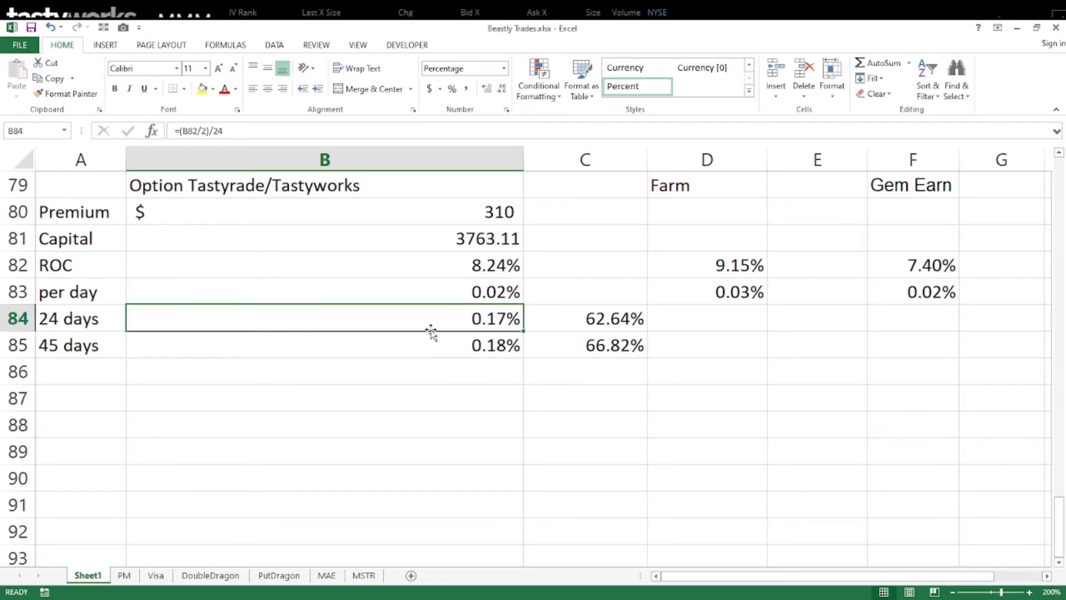
left_click(427, 345)
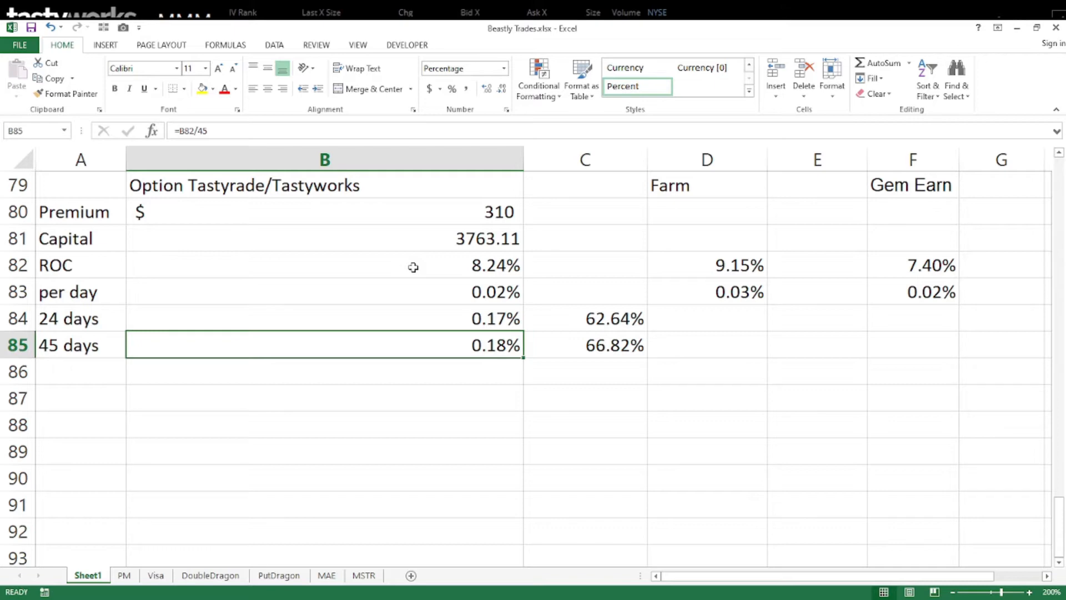
mouse_move(421, 297)
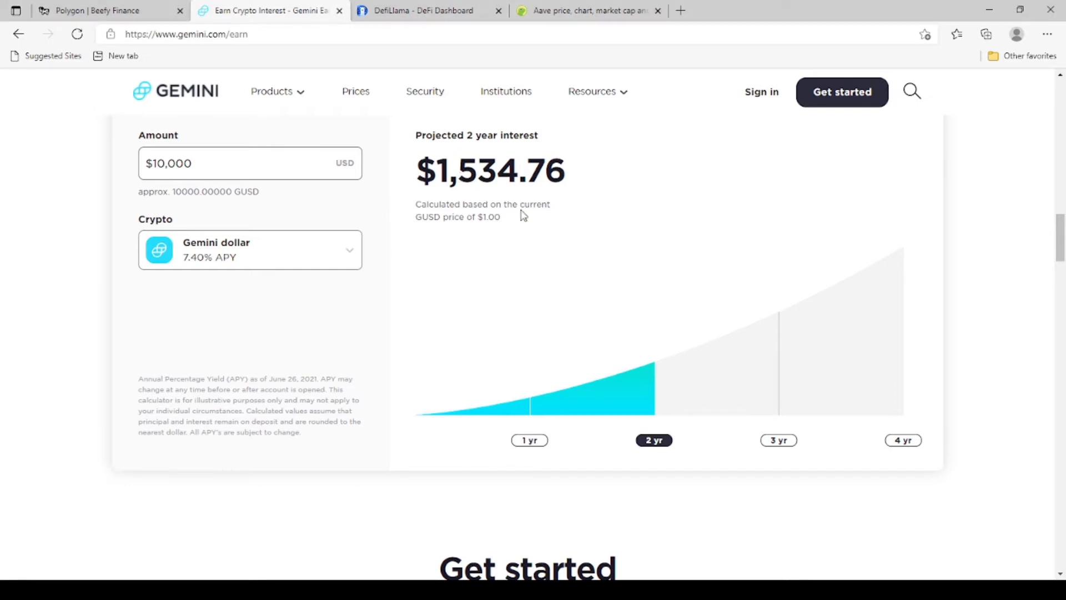
mouse_move(354, 261)
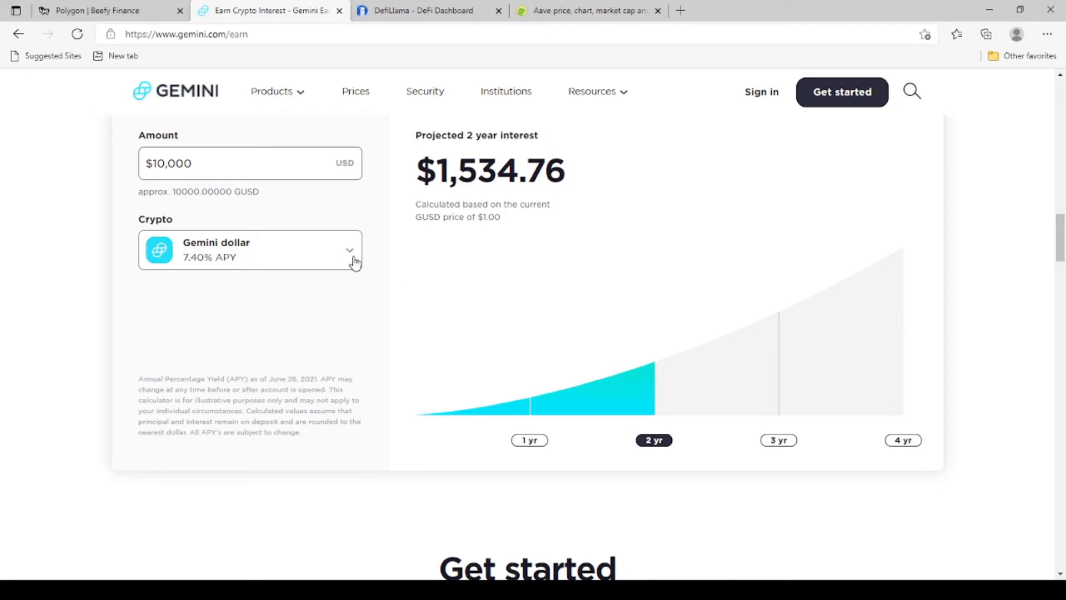
left_click(249, 250)
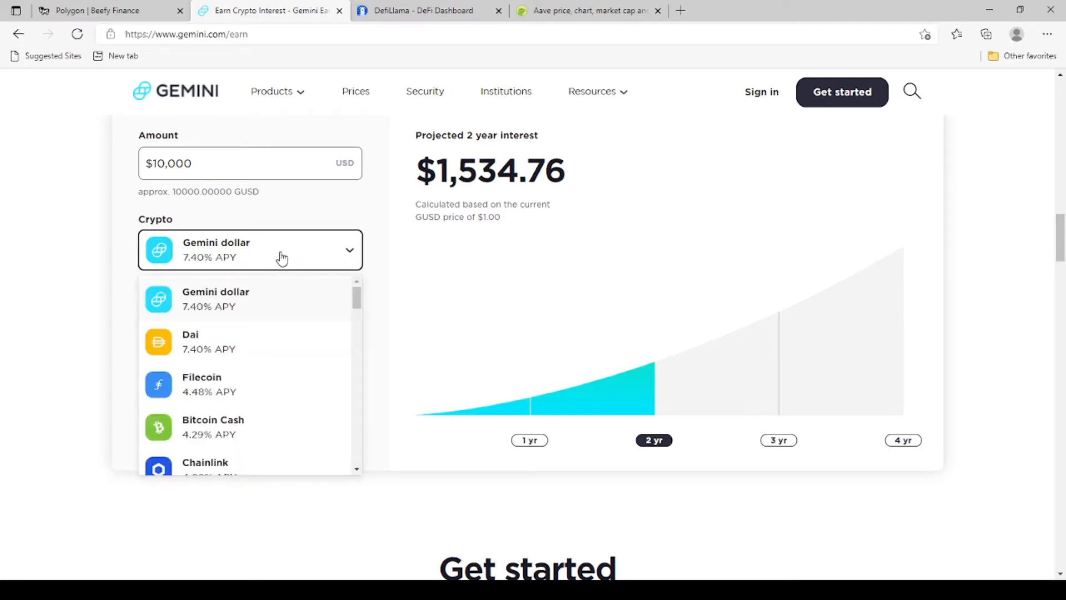
mouse_move(281, 258)
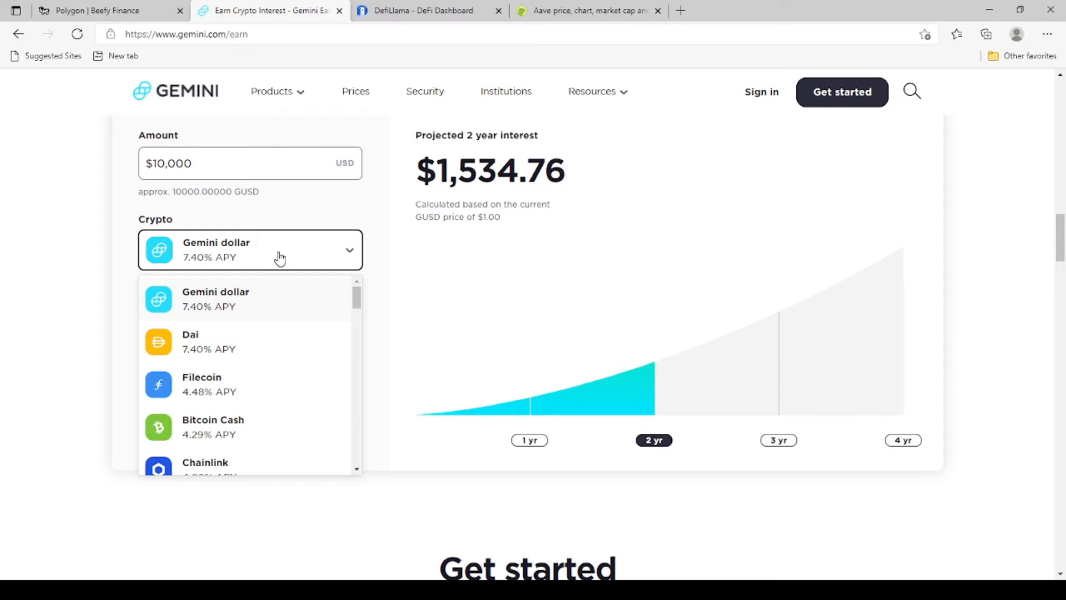
mouse_move(285, 260)
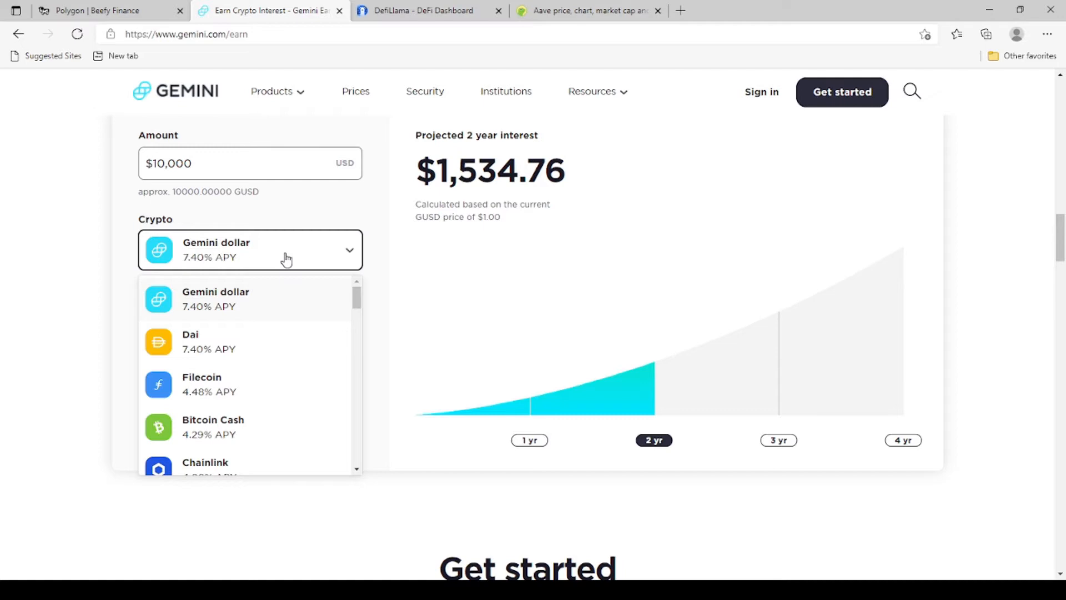
mouse_move(284, 342)
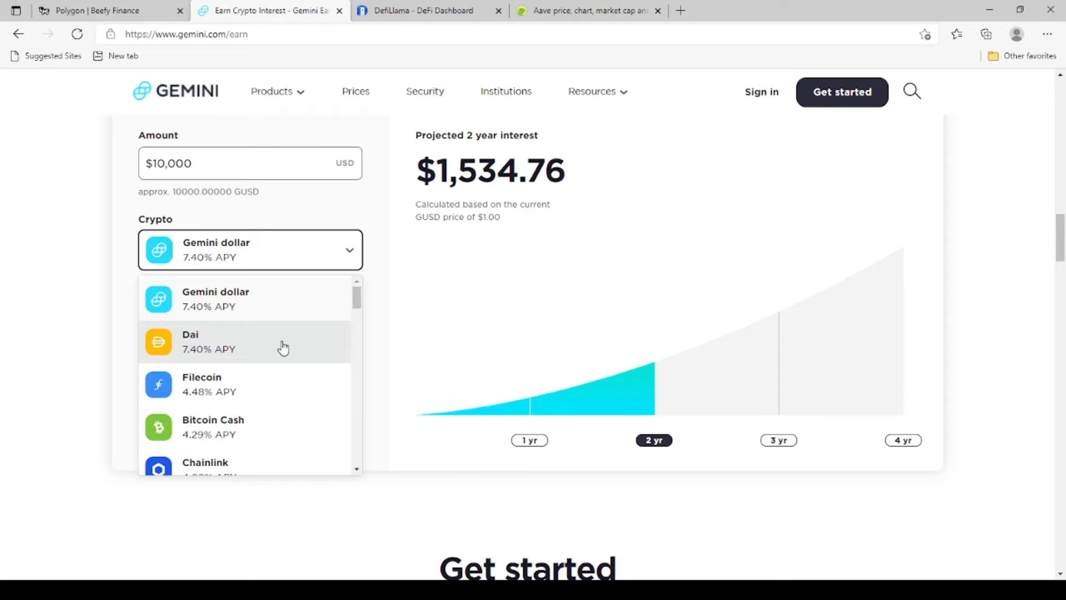
mouse_move(288, 349)
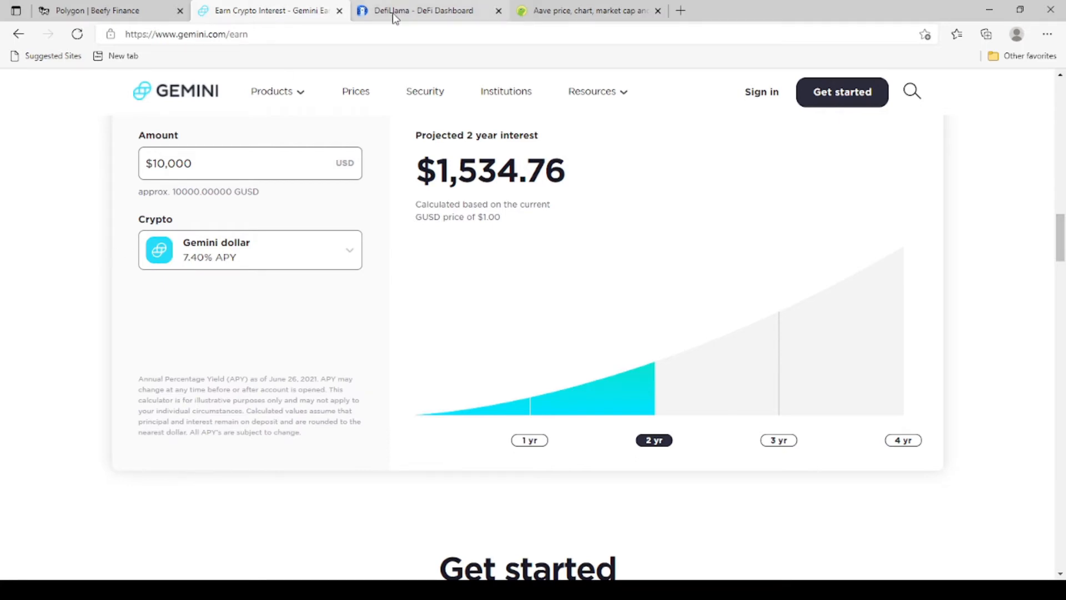
left_click(422, 10)
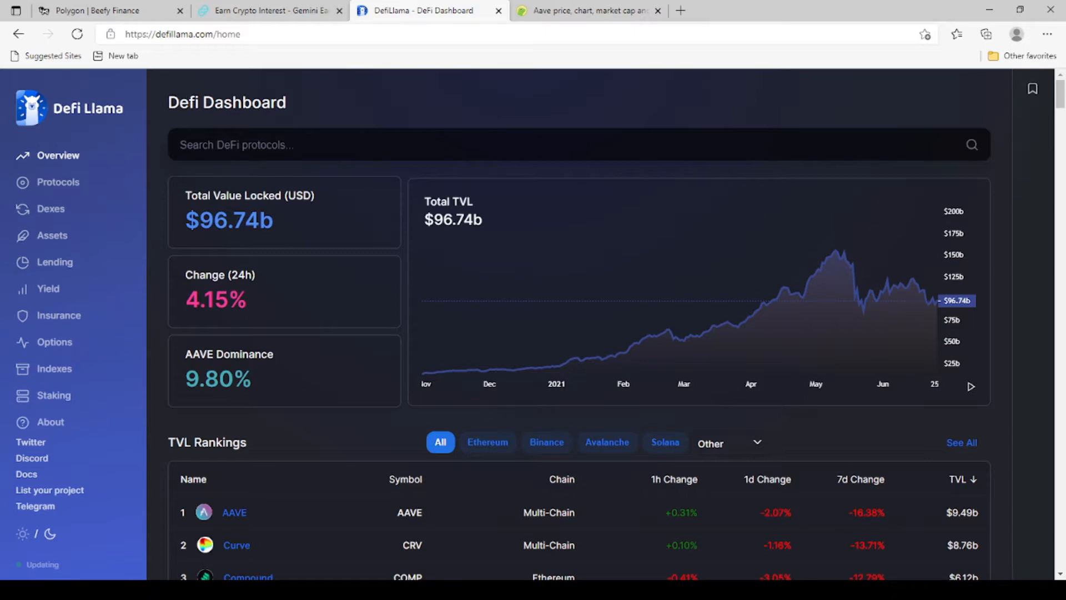
mouse_move(1058, 541)
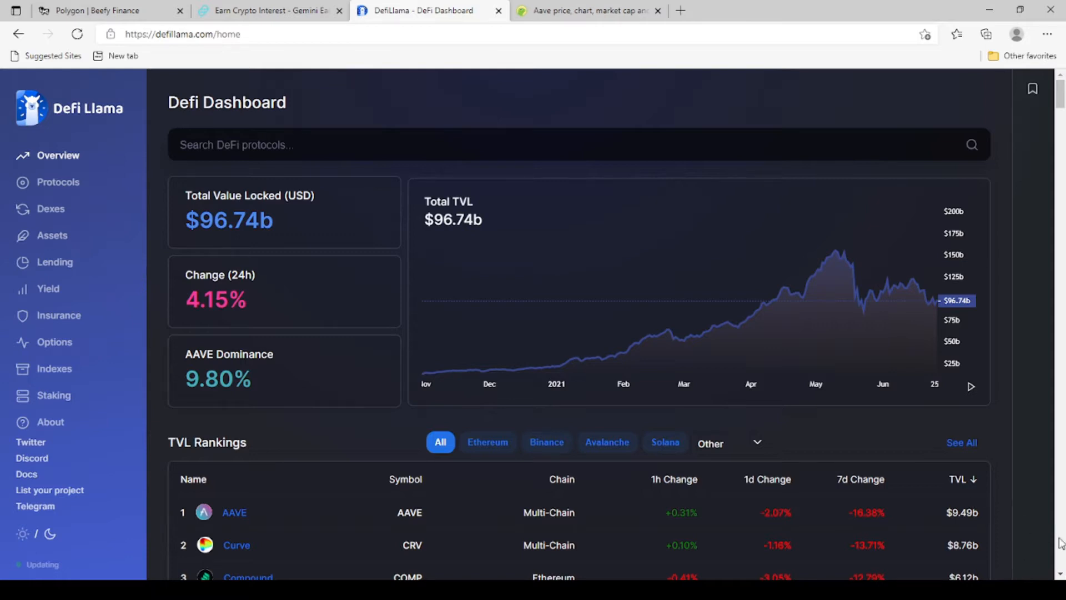
mouse_move(374, 235)
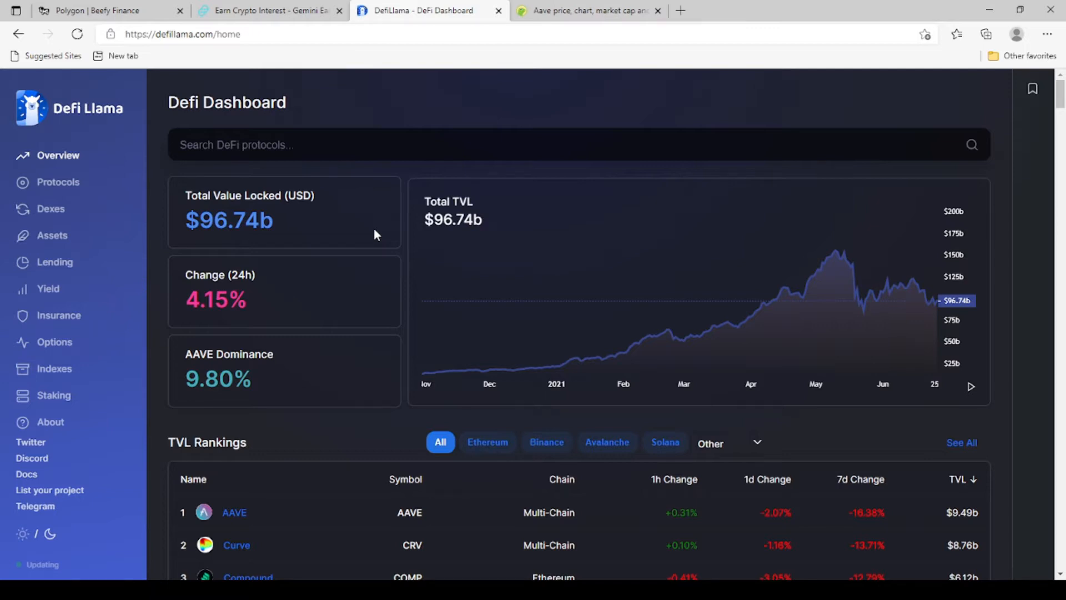
mouse_move(835, 262)
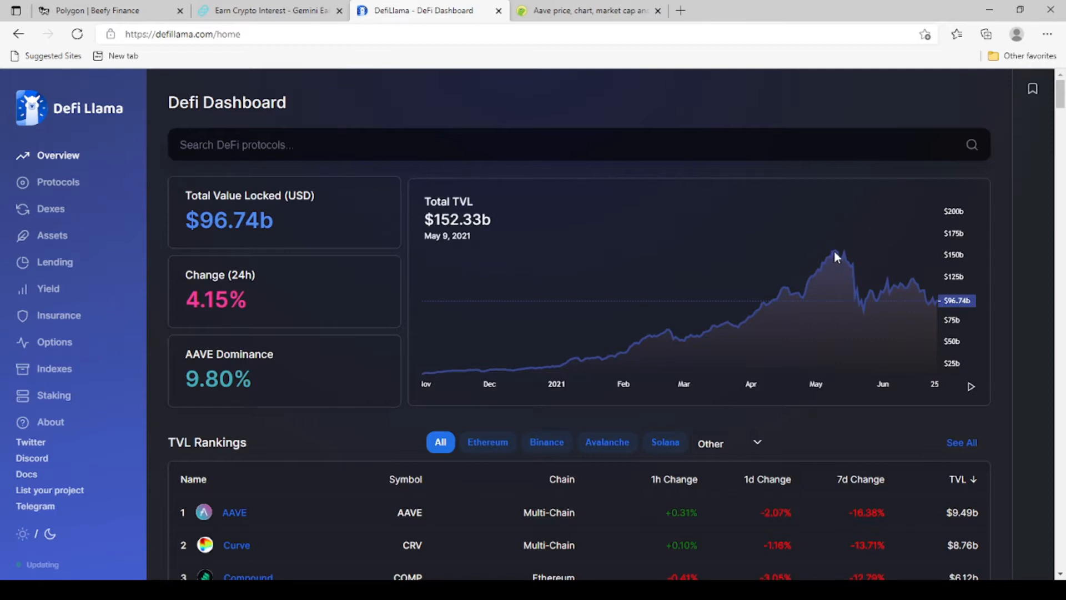
mouse_move(958, 254)
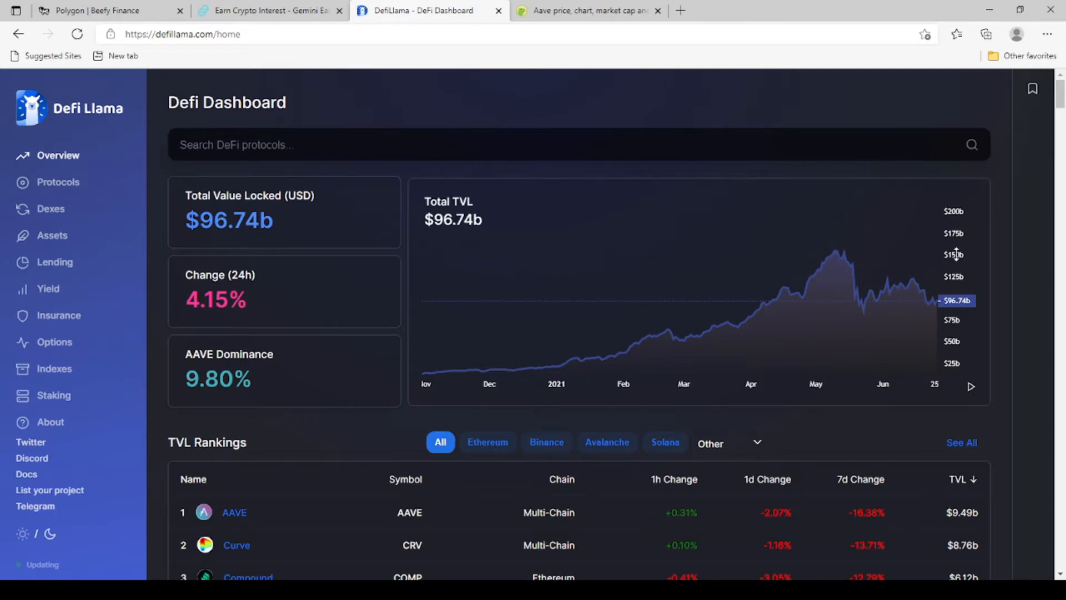
mouse_move(748, 364)
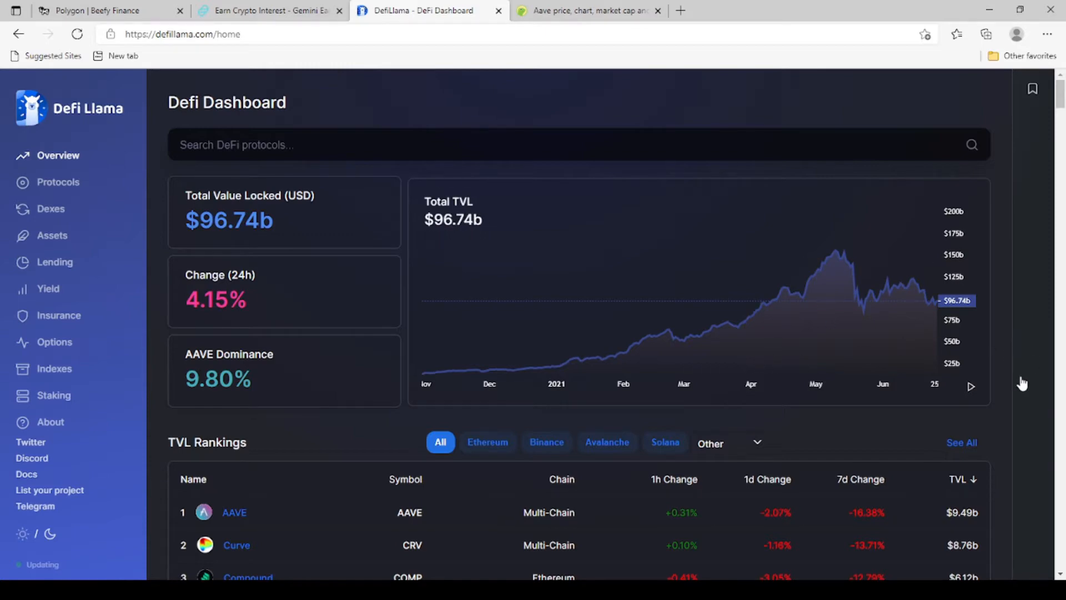
scroll("down", 3)
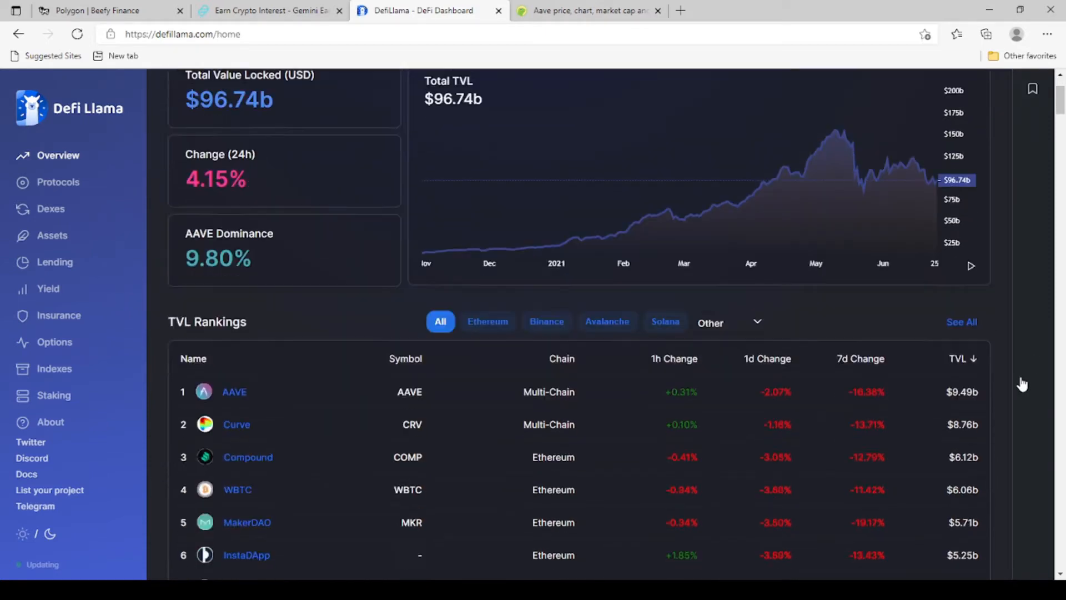
scroll("down", 3)
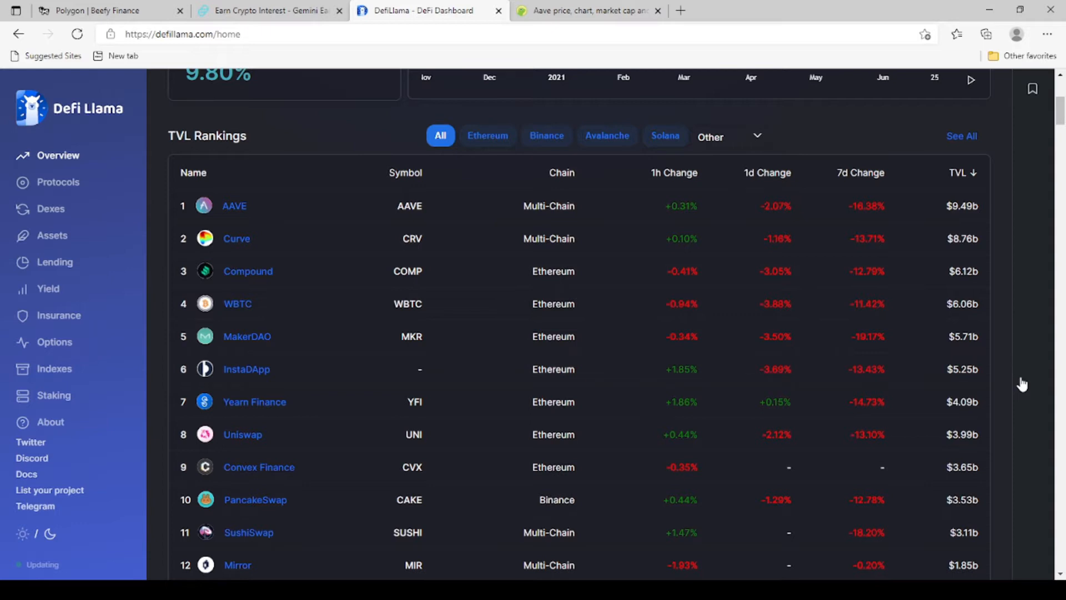
mouse_move(446, 291)
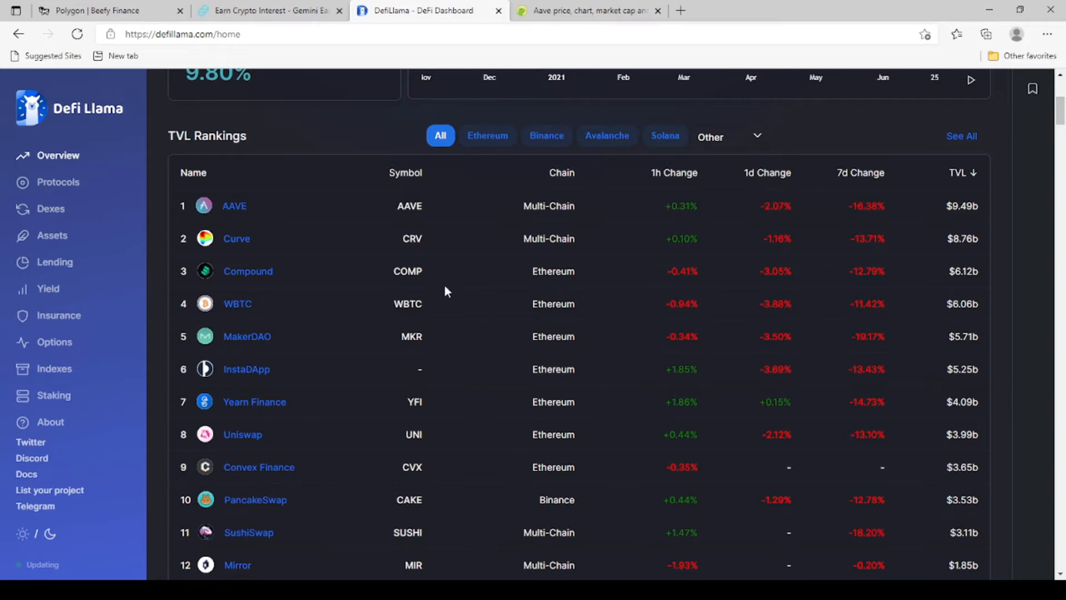
mouse_move(216, 142)
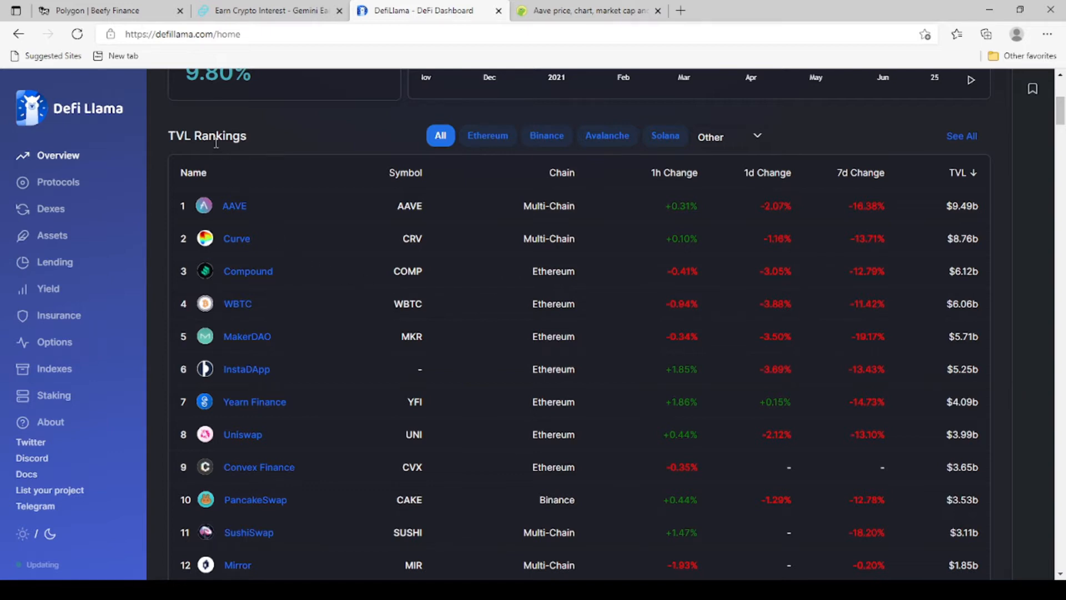
mouse_move(224, 199)
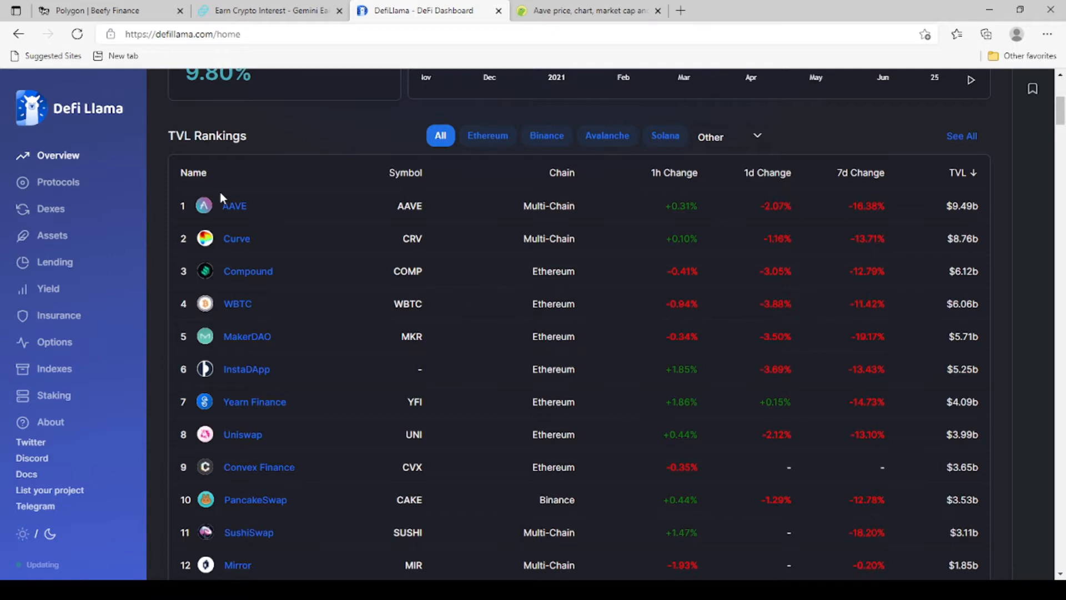
mouse_move(245, 222)
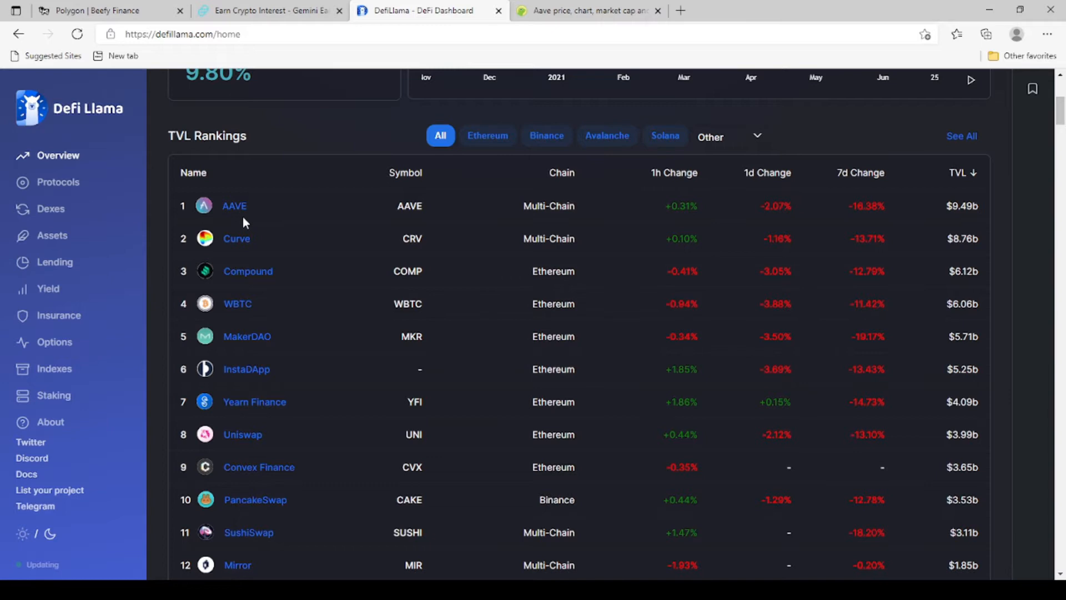
mouse_move(265, 217)
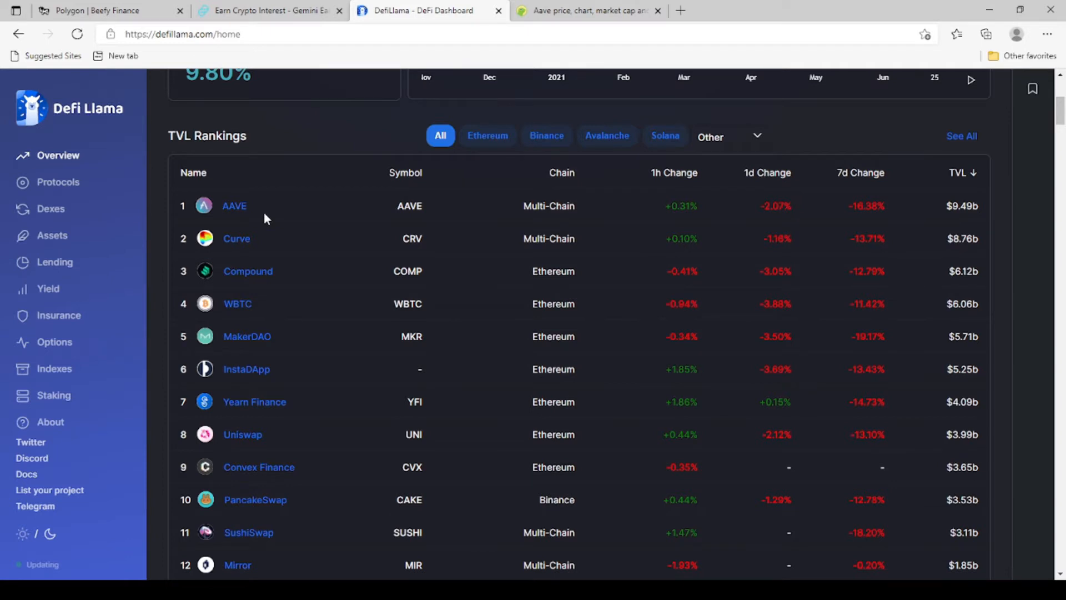
mouse_move(236, 239)
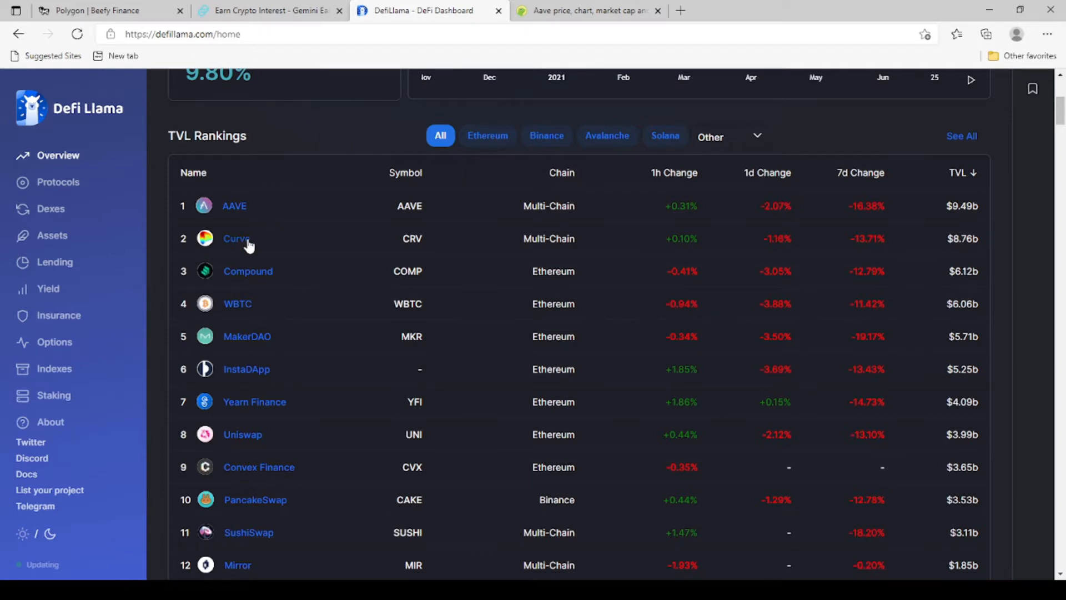
mouse_move(296, 246)
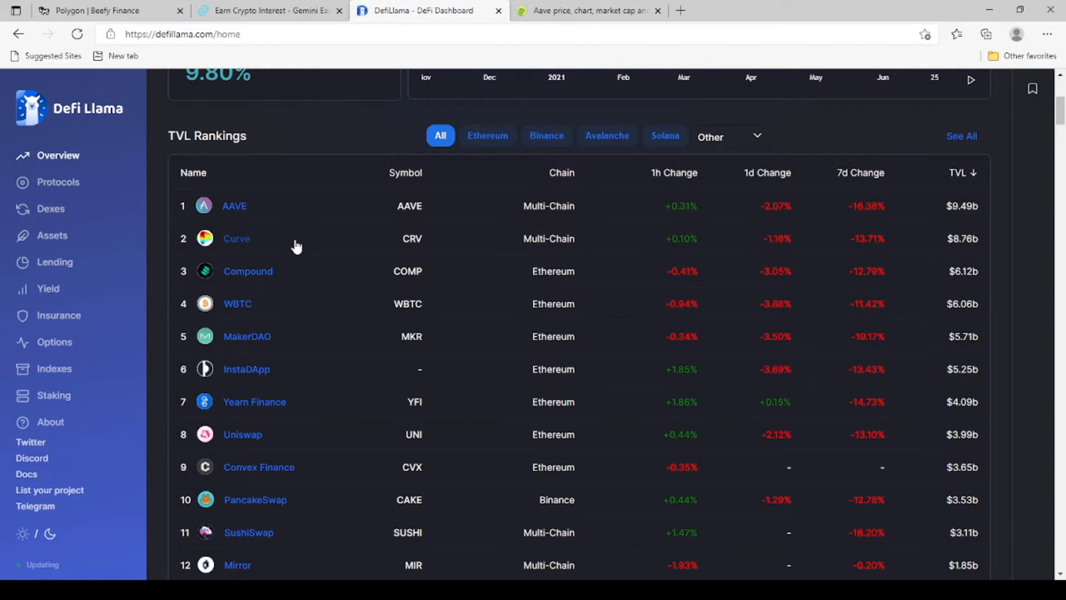
mouse_move(266, 367)
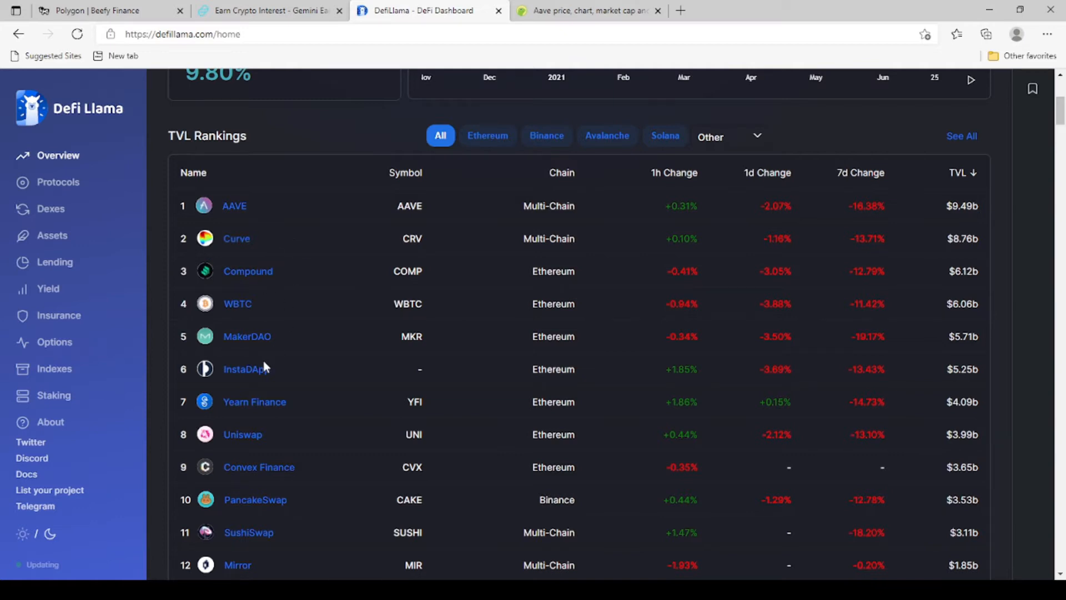
mouse_move(248, 533)
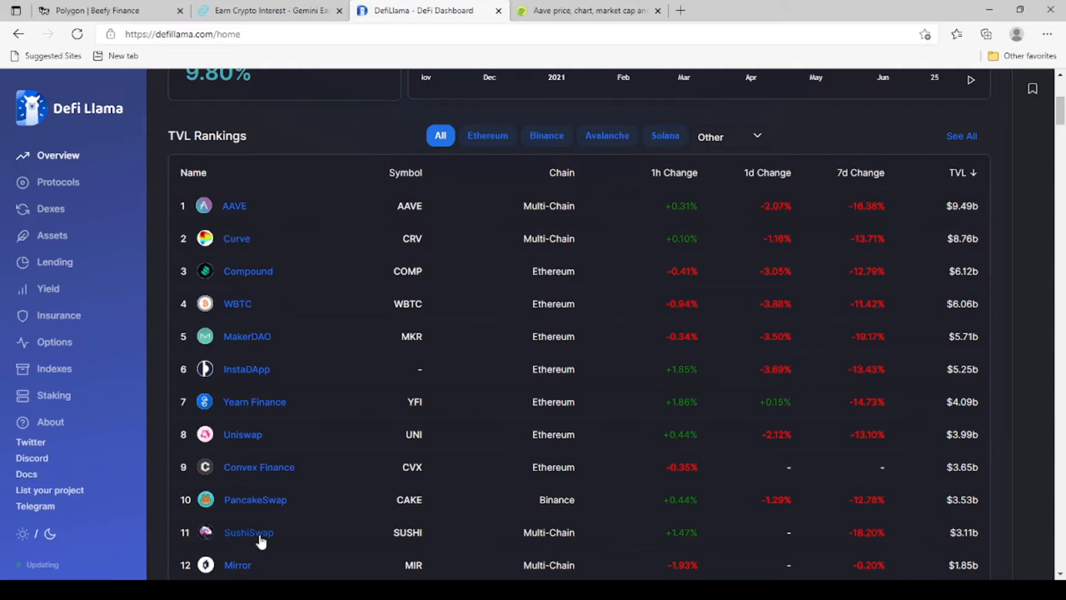
mouse_move(270, 548)
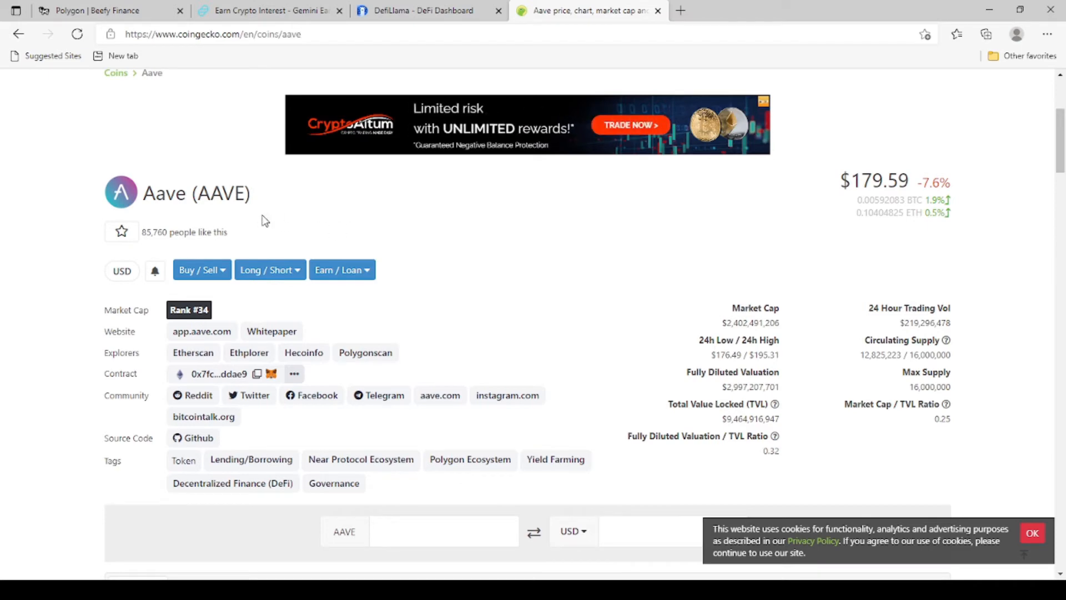
mouse_move(421, 271)
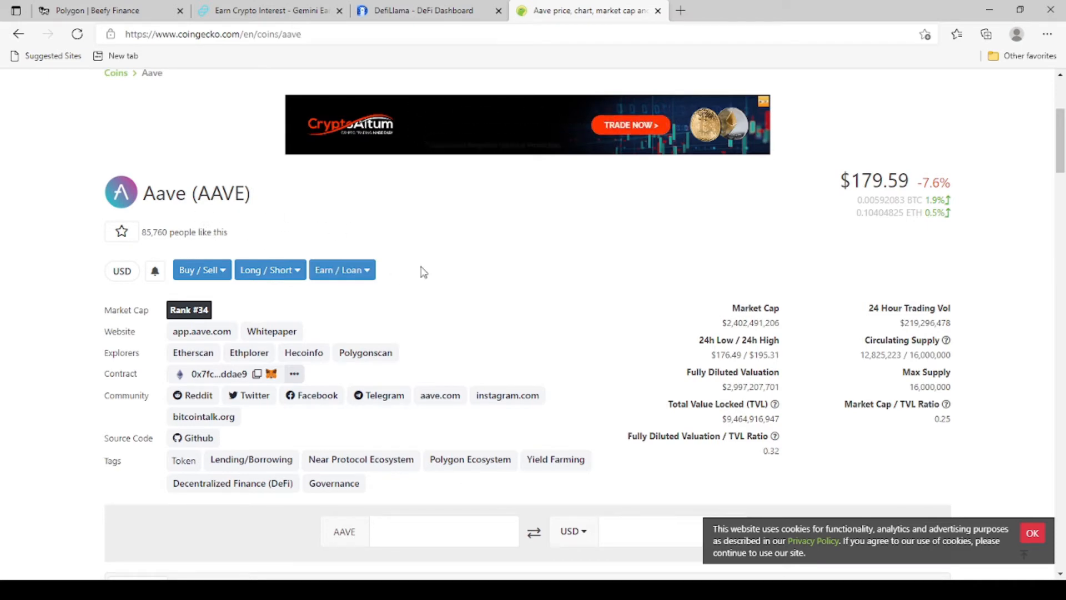
mouse_move(295, 324)
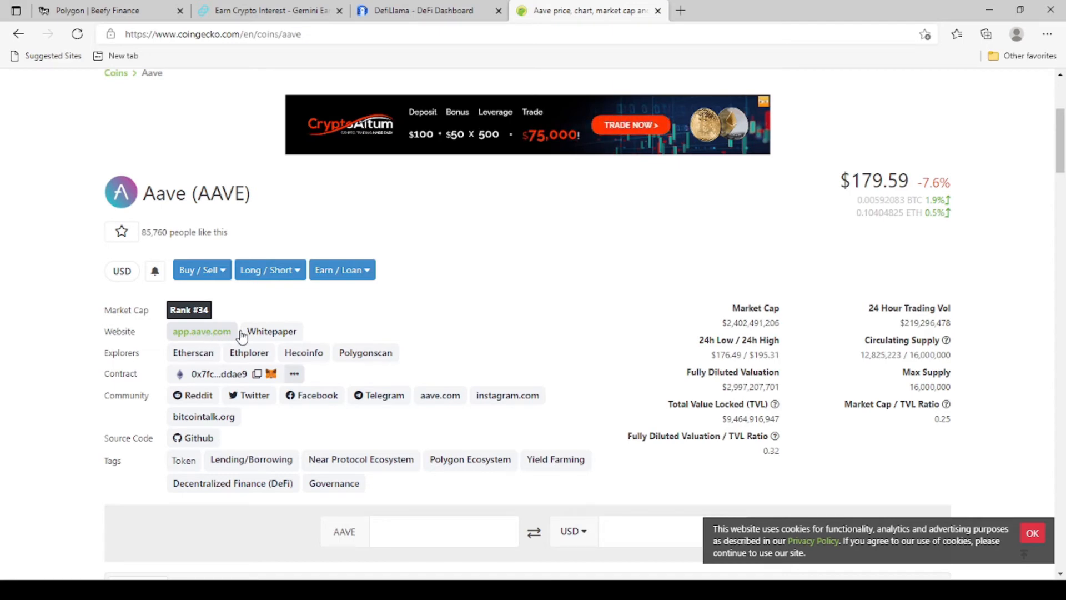
mouse_move(272, 331)
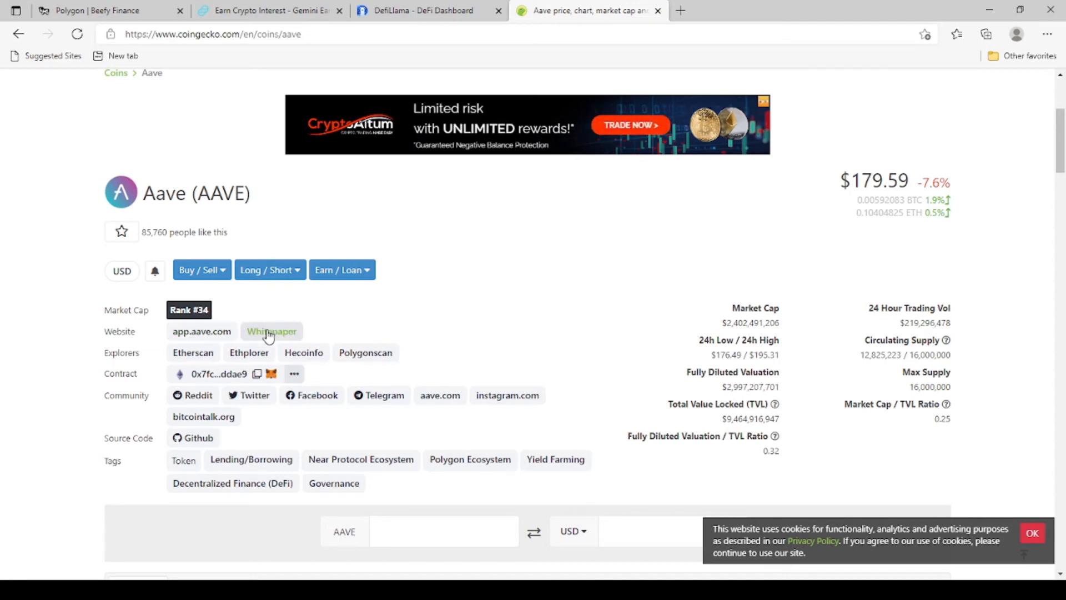
mouse_move(222, 378)
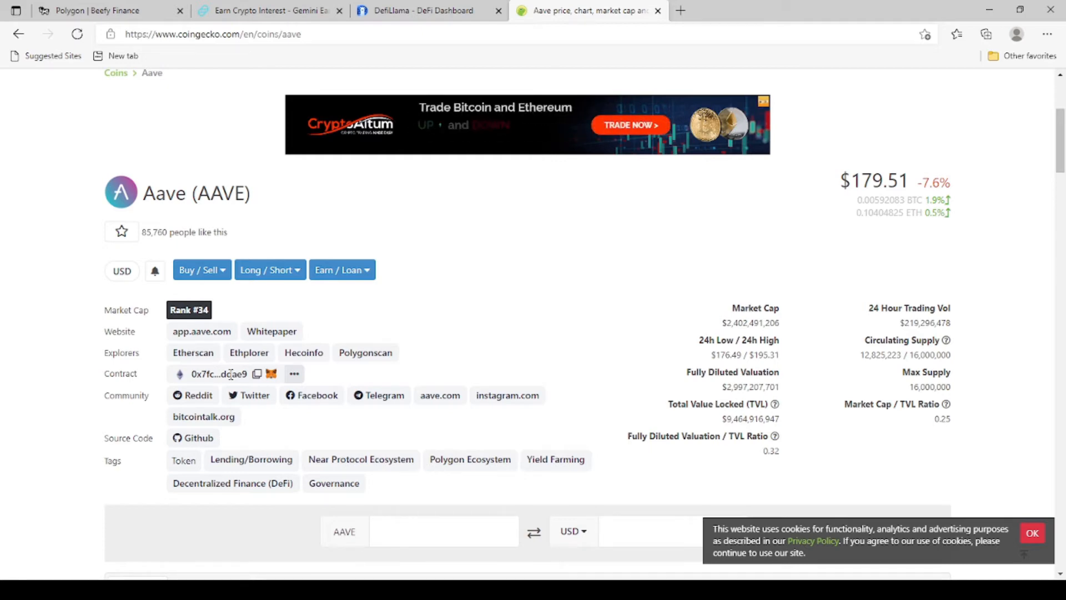
scroll("down", 3)
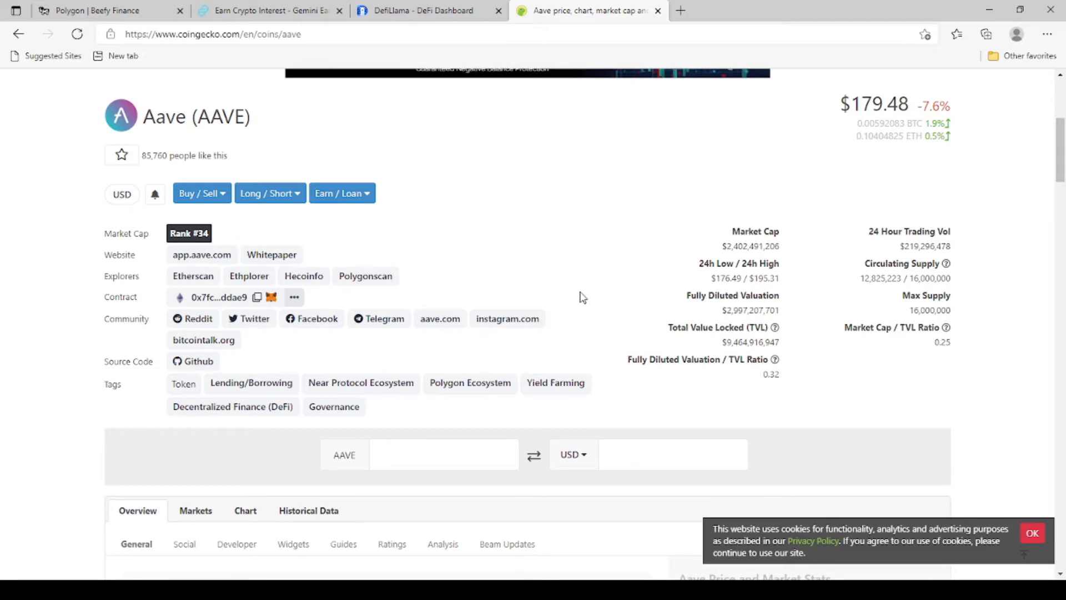
mouse_move(878, 342)
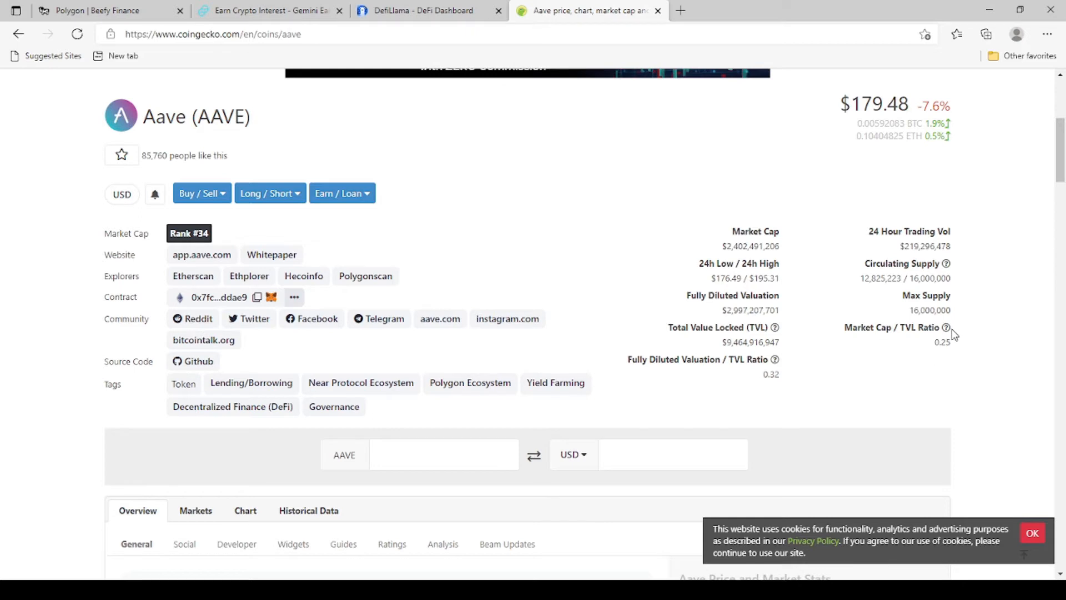
mouse_move(833, 339)
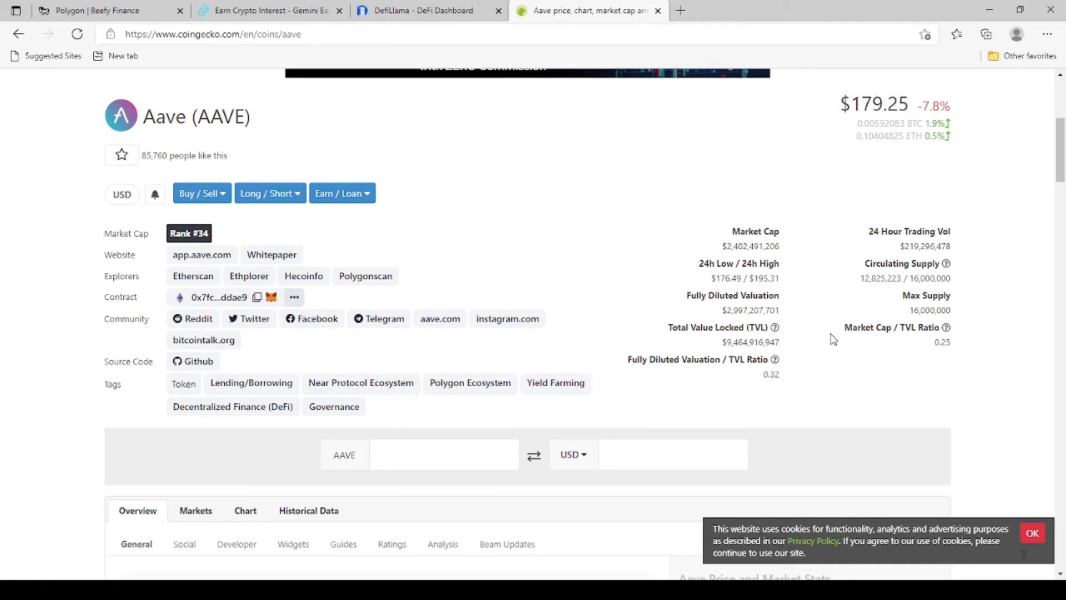
mouse_move(972, 346)
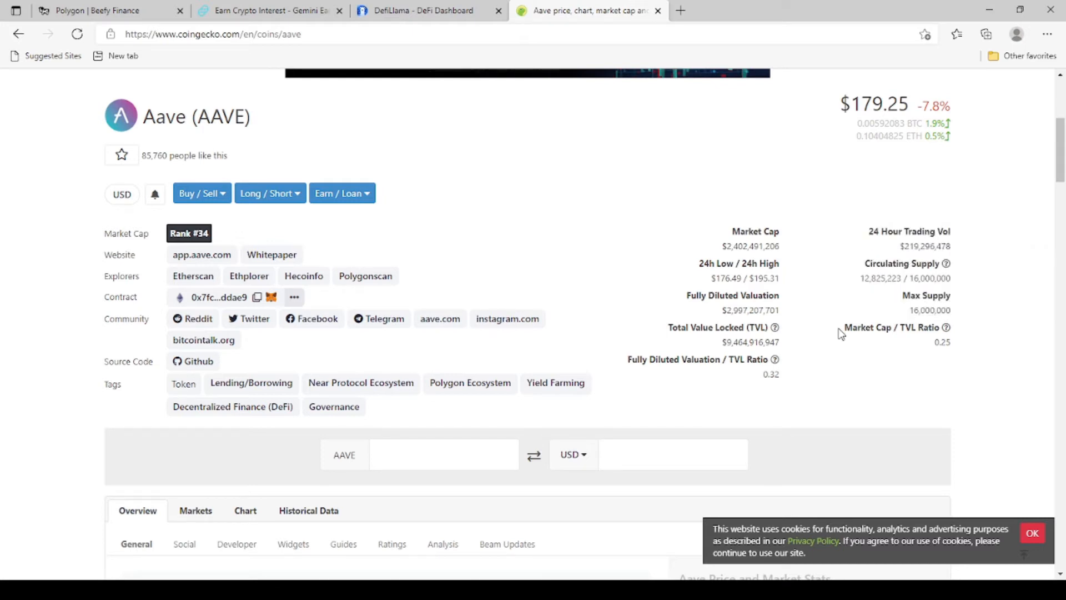
mouse_move(620, 387)
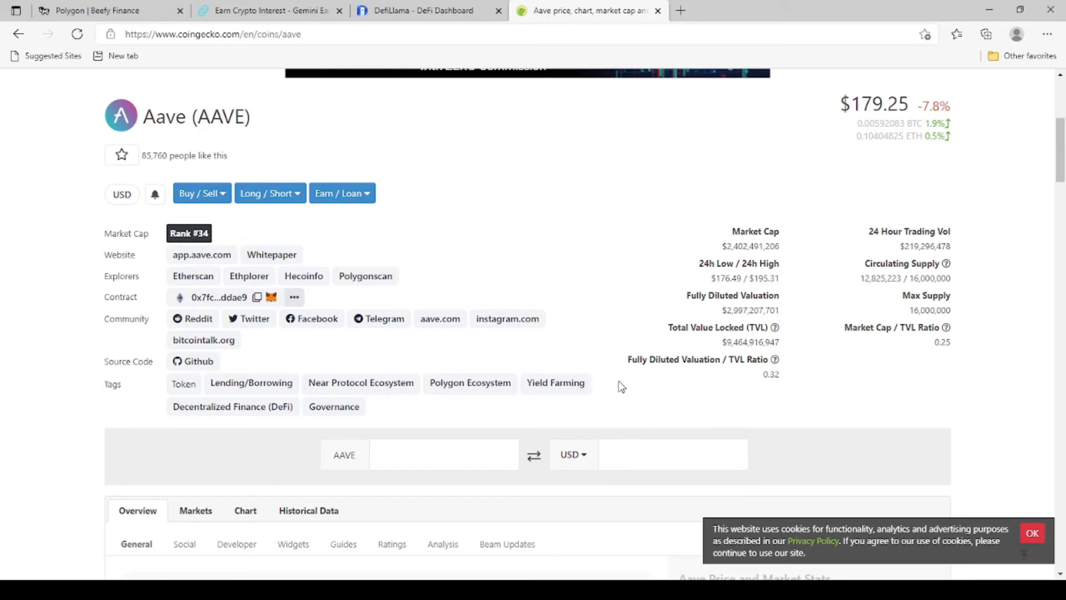
mouse_move(776, 359)
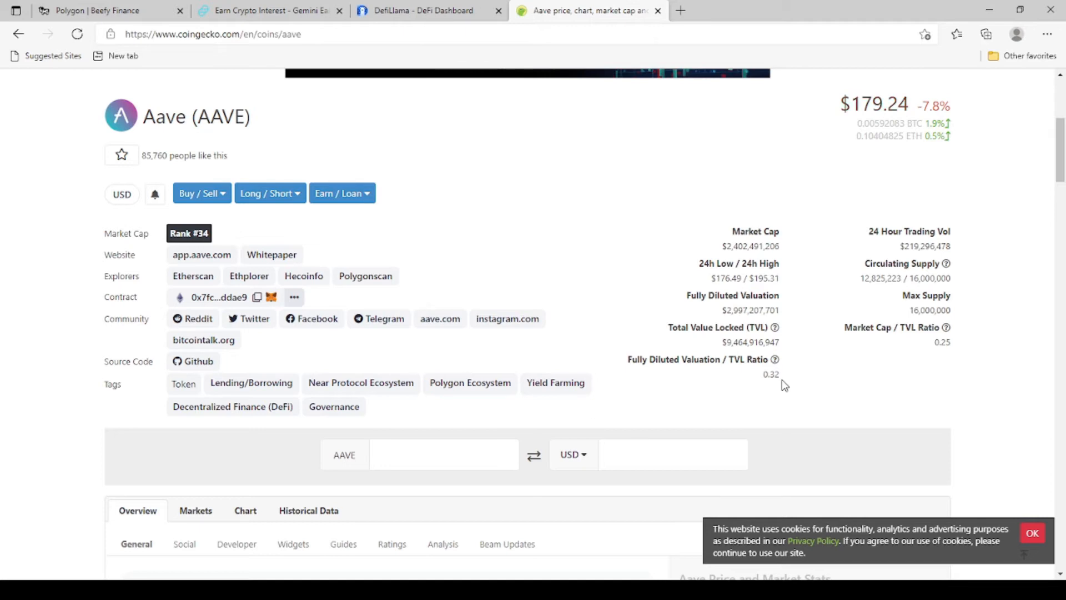
mouse_move(776, 360)
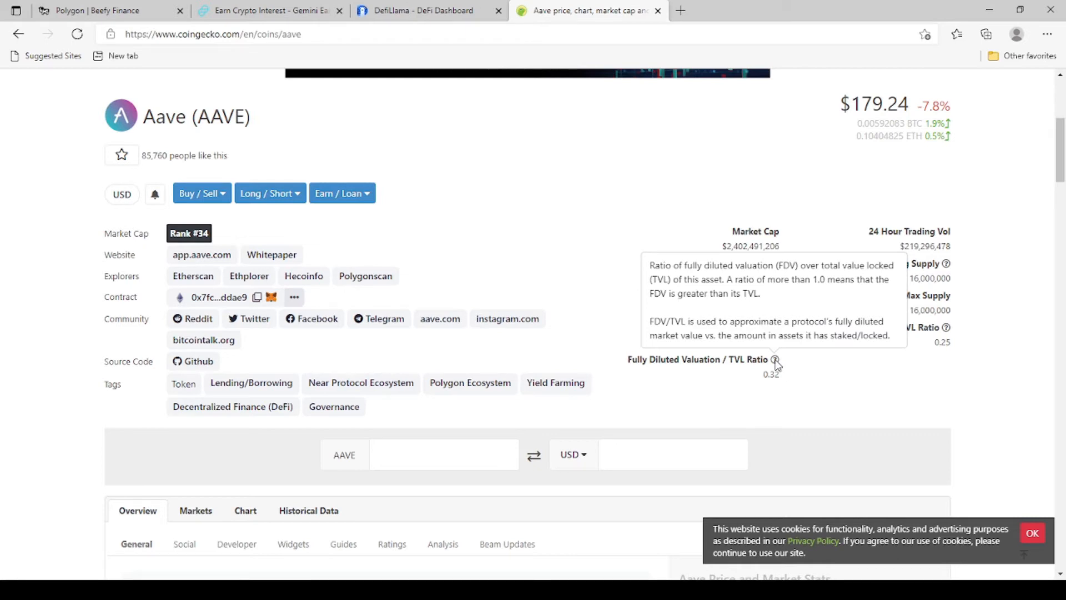
mouse_move(781, 390)
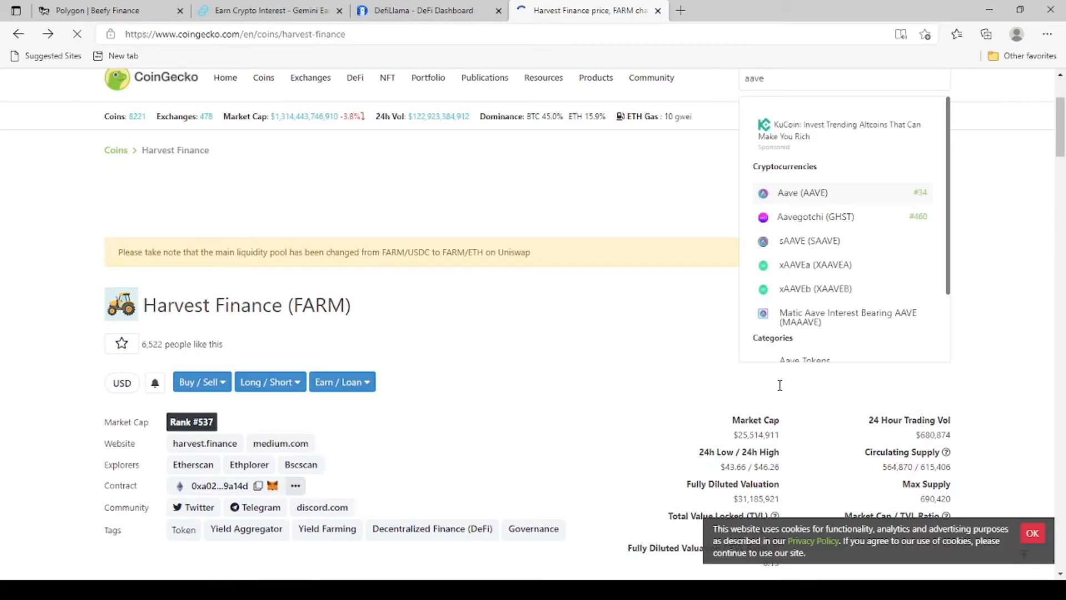
- Scroll Harvest Finance's page to its $238.1M TVL, Market Cap/TVL 0.11 and FDV/TVL 0.13
scroll("down", 3)
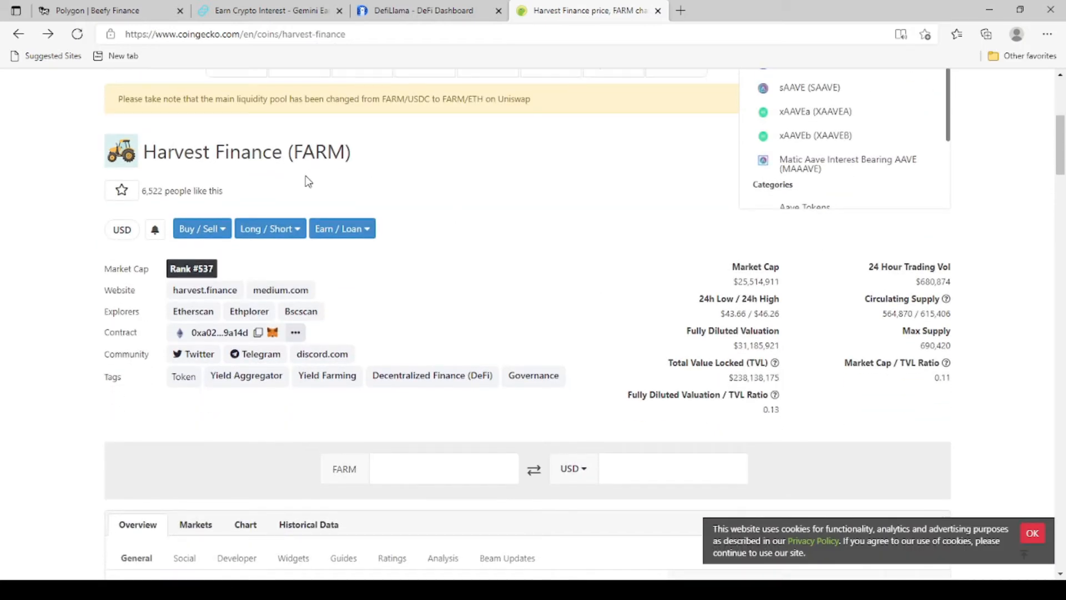
mouse_move(767, 430)
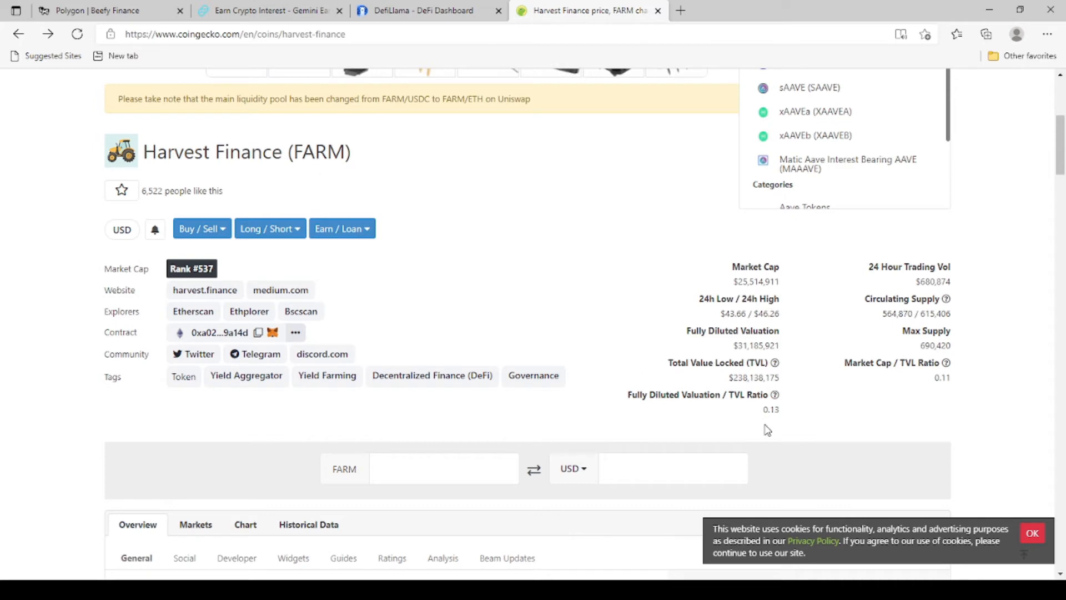
mouse_move(784, 421)
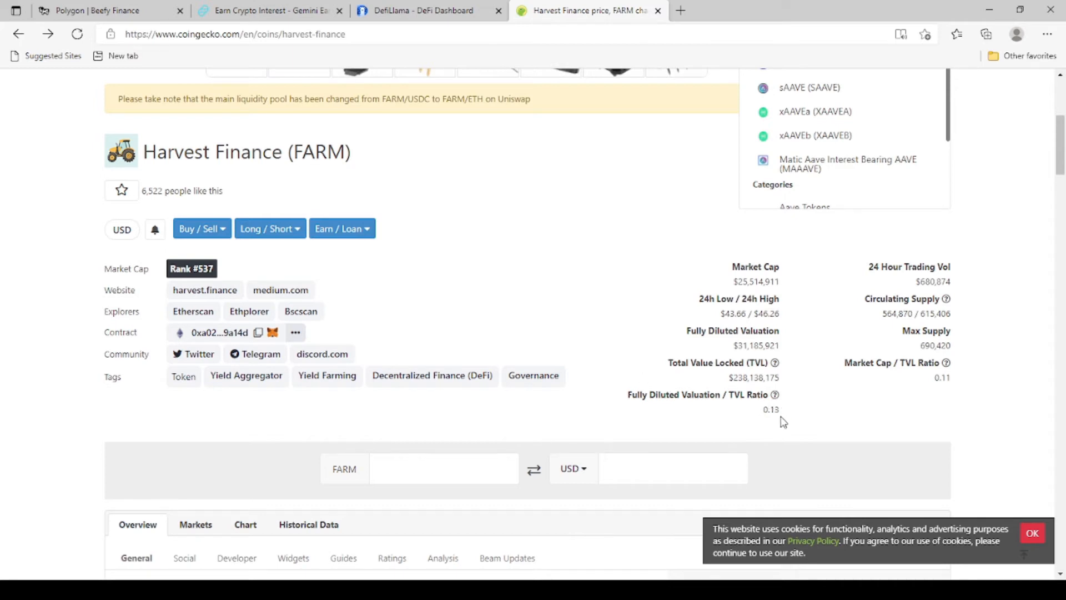
mouse_move(732, 427)
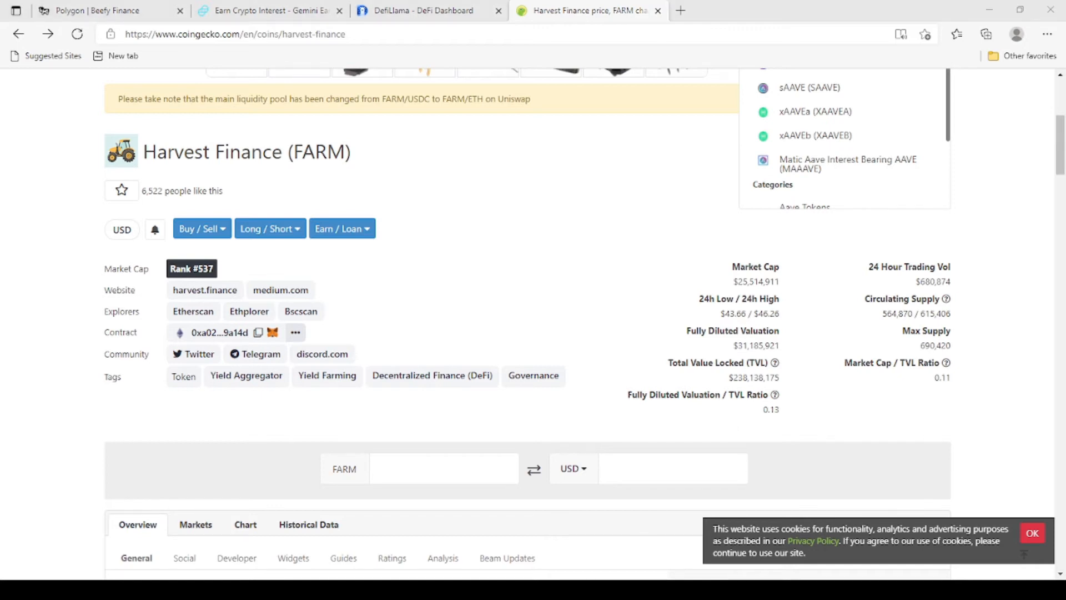
mouse_move(717, 415)
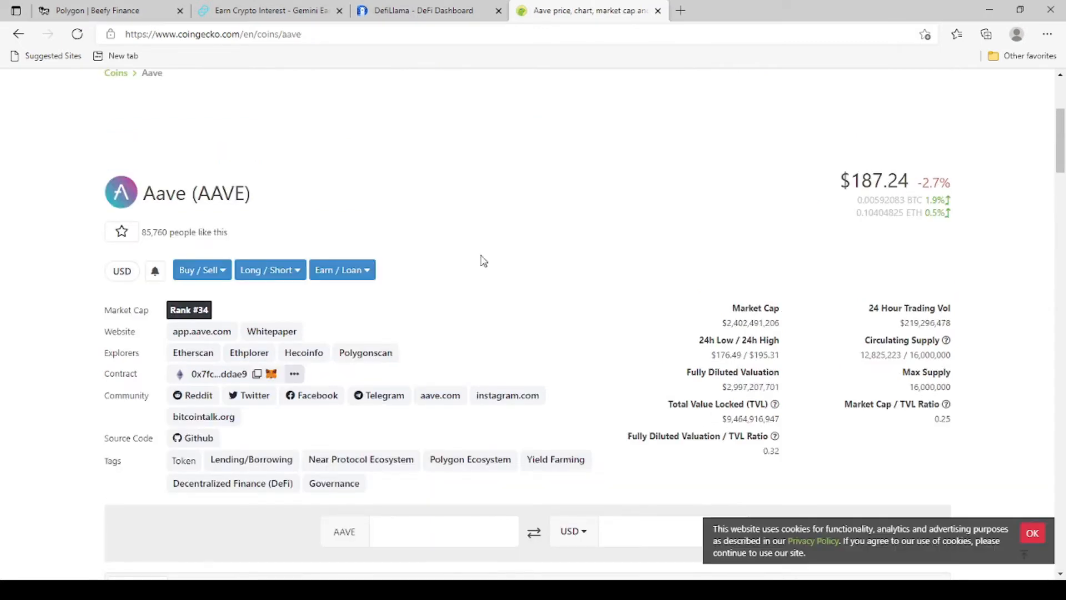
mouse_move(258, 212)
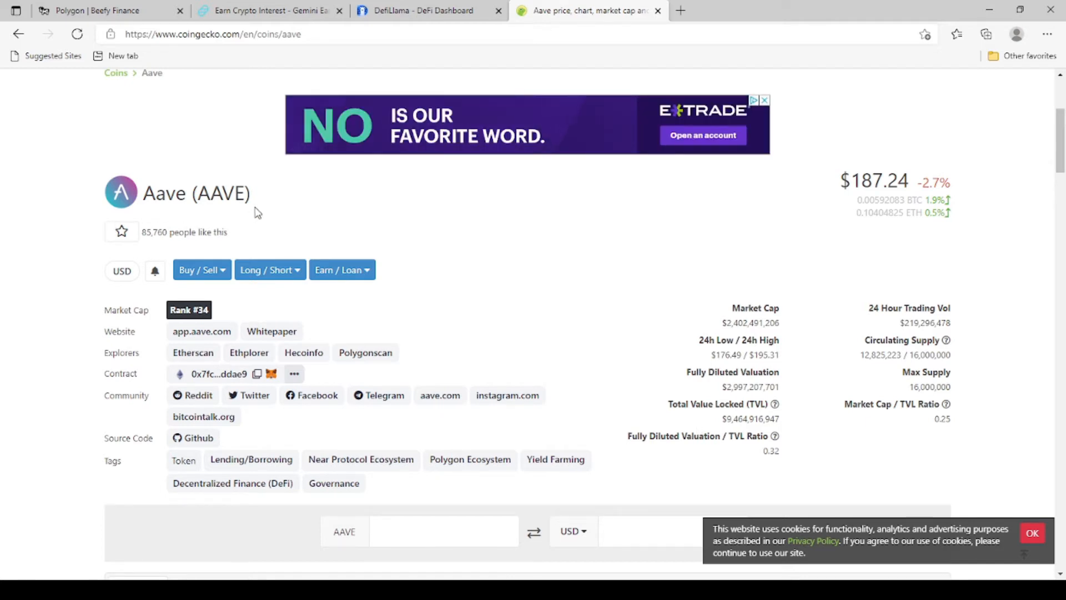
- Scroll through Aave's CoinGecko stats, showing Market Cap/TVL 0.25 and FDV/TVL 0.32
scroll("down", 3)
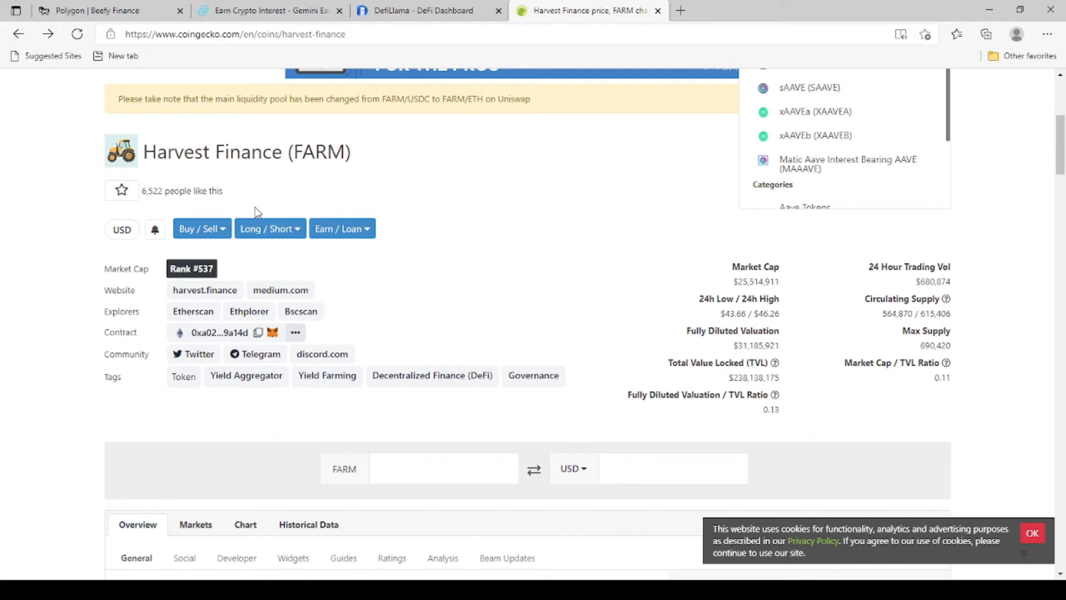
mouse_move(316, 218)
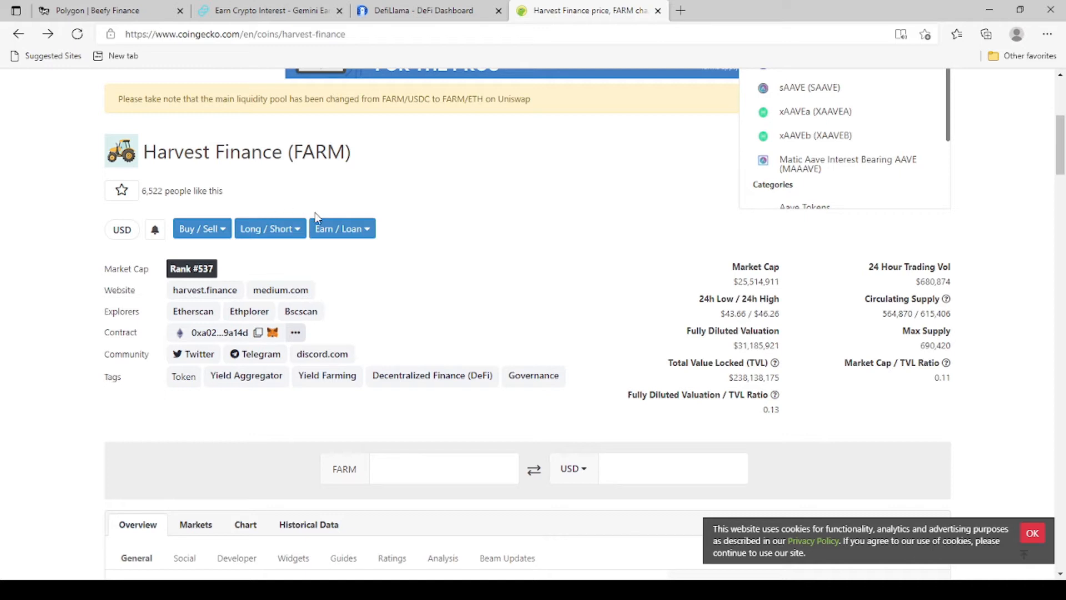
mouse_move(497, 162)
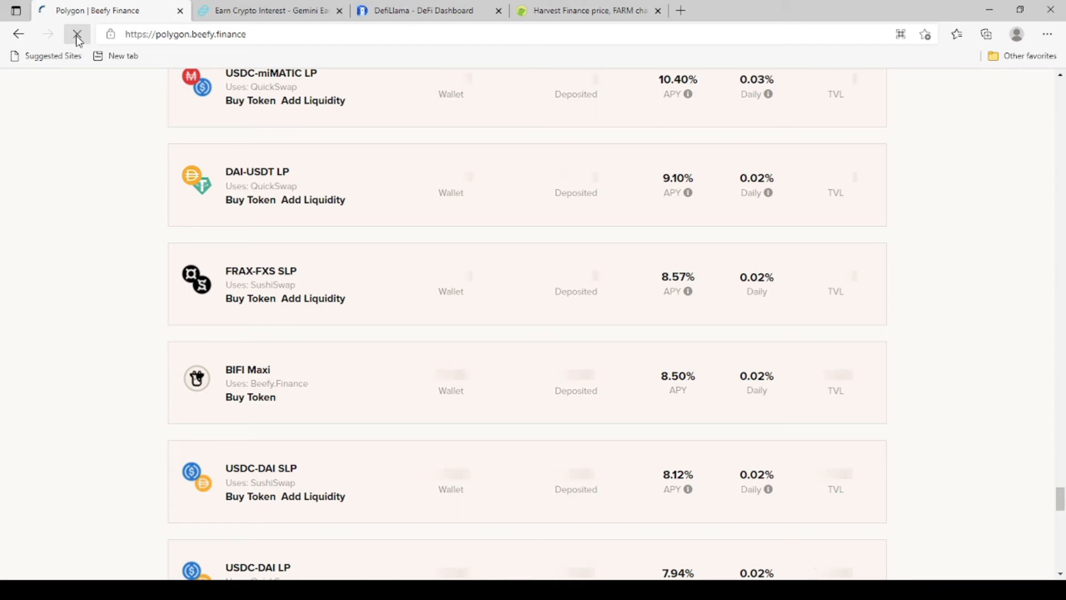
- Reload the Polygon vault list and wait out the unresponsive prompt until pools like FISH 706.37% load
left_click(77, 34)
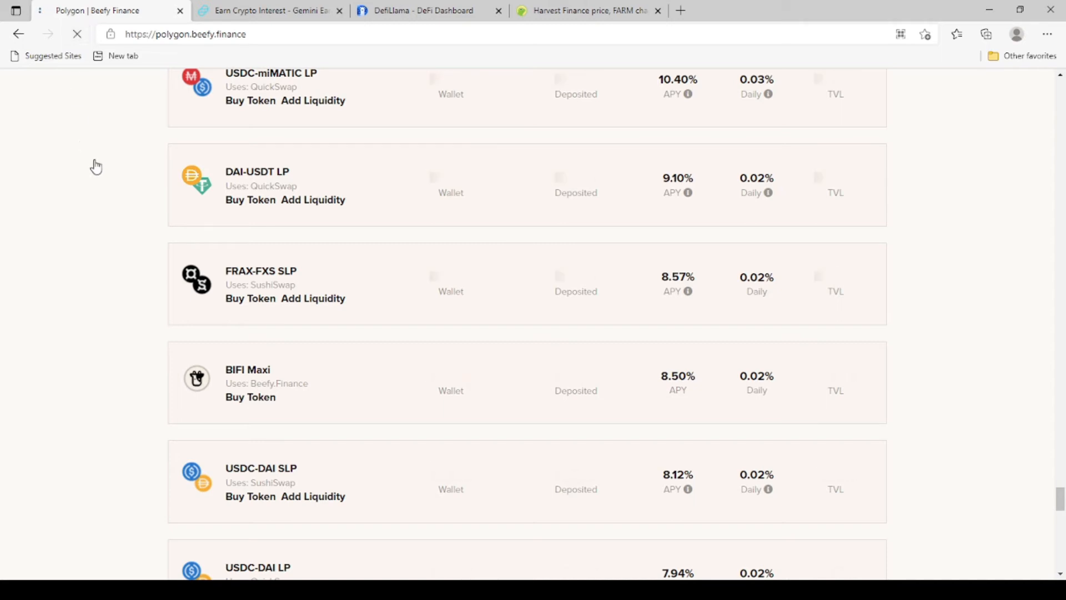
mouse_move(107, 184)
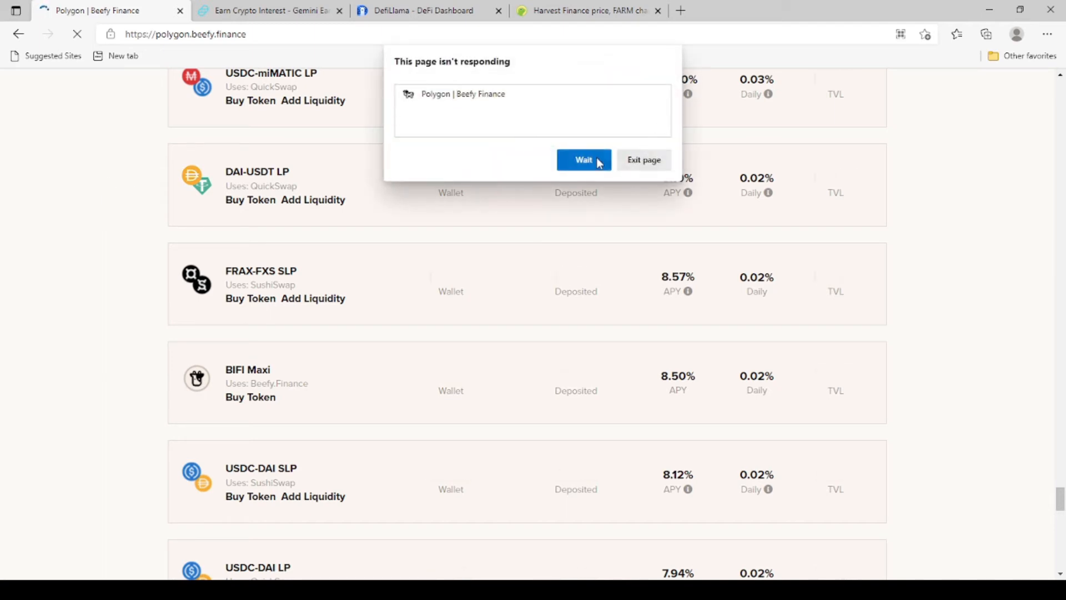
left_click(583, 159)
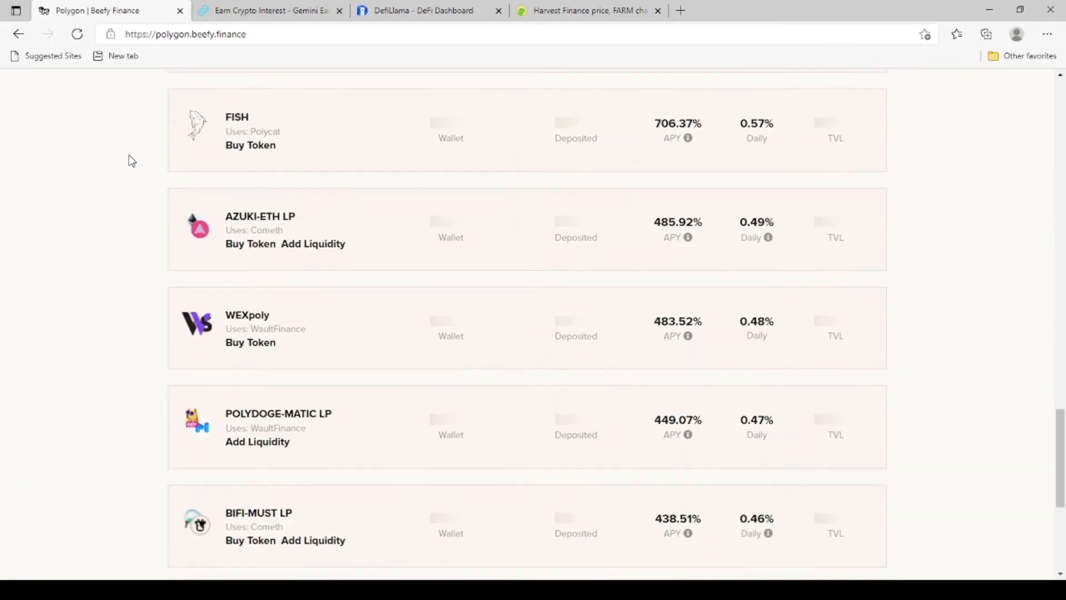
- Scroll the Polygon vaults down to lower-yield pools like BIFI Maxi 8.48% and USDC-DAI 8.12%
scroll("down", 3)
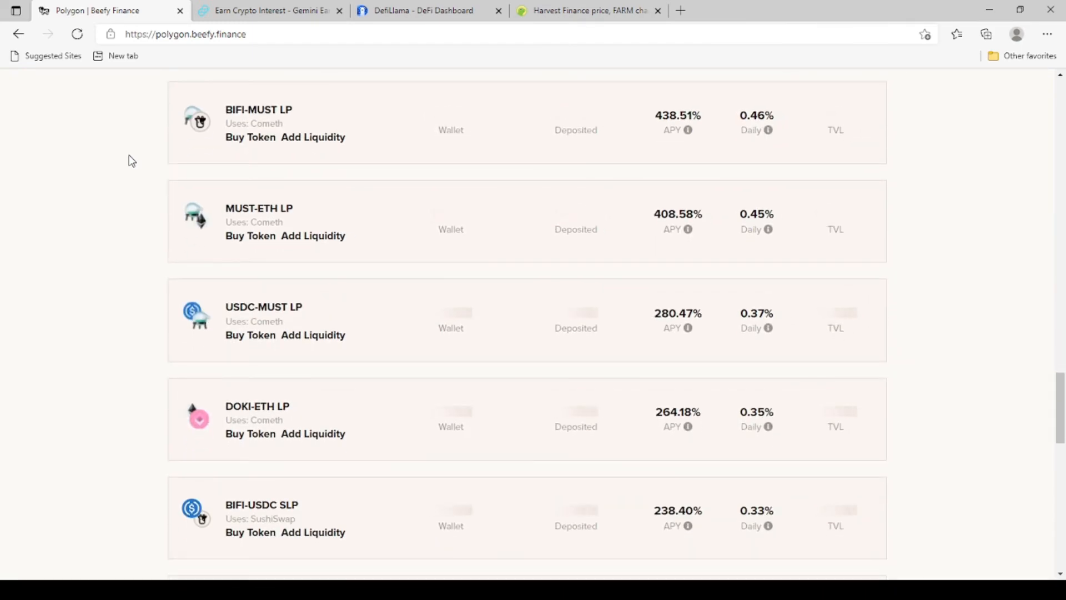
scroll("down", 3)
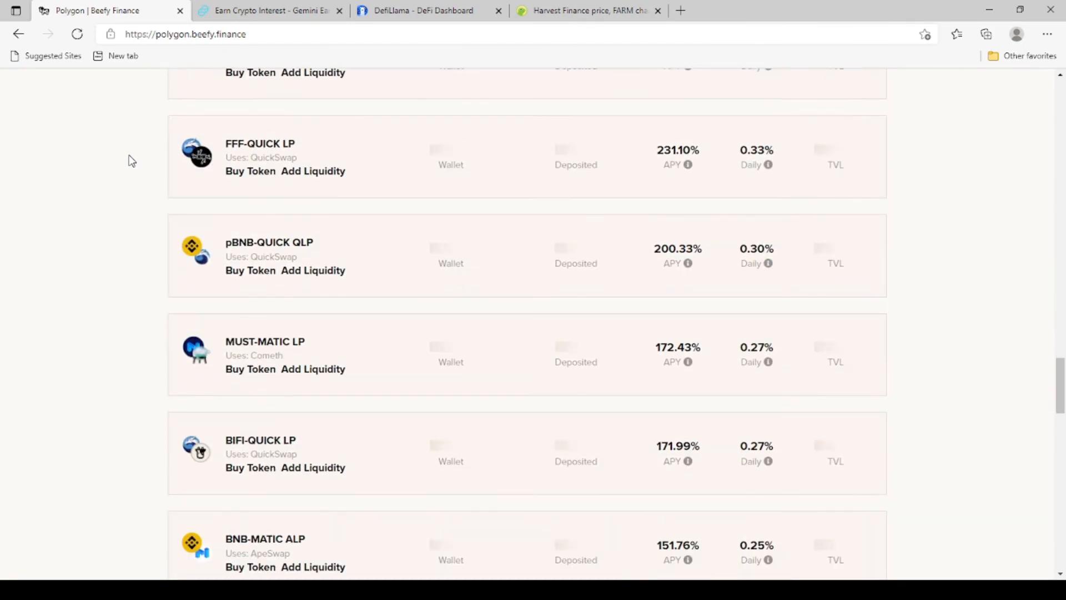
scroll("down", 3)
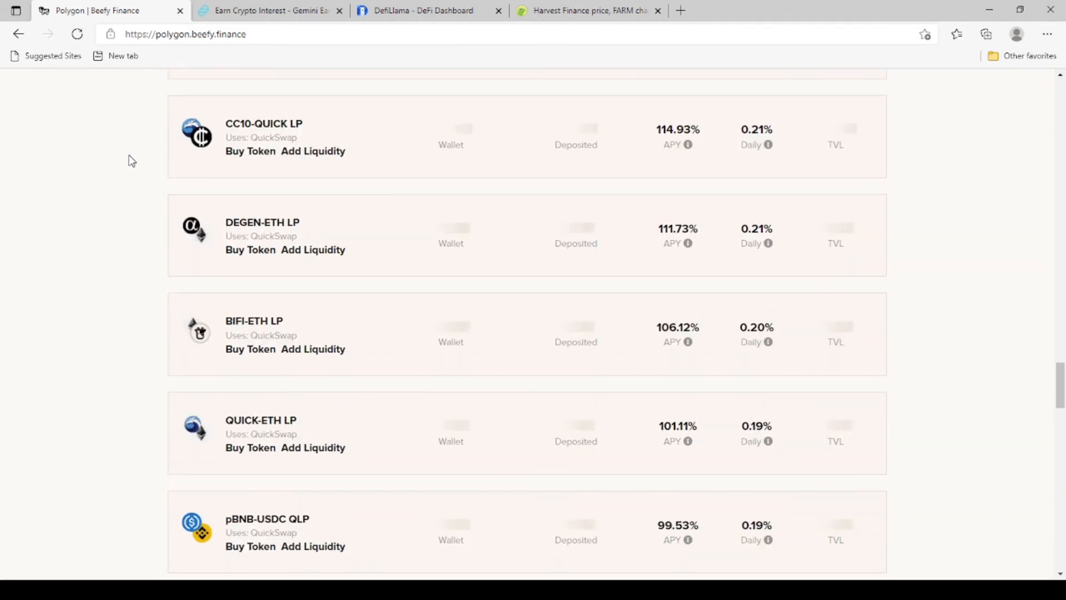
scroll("down", 3)
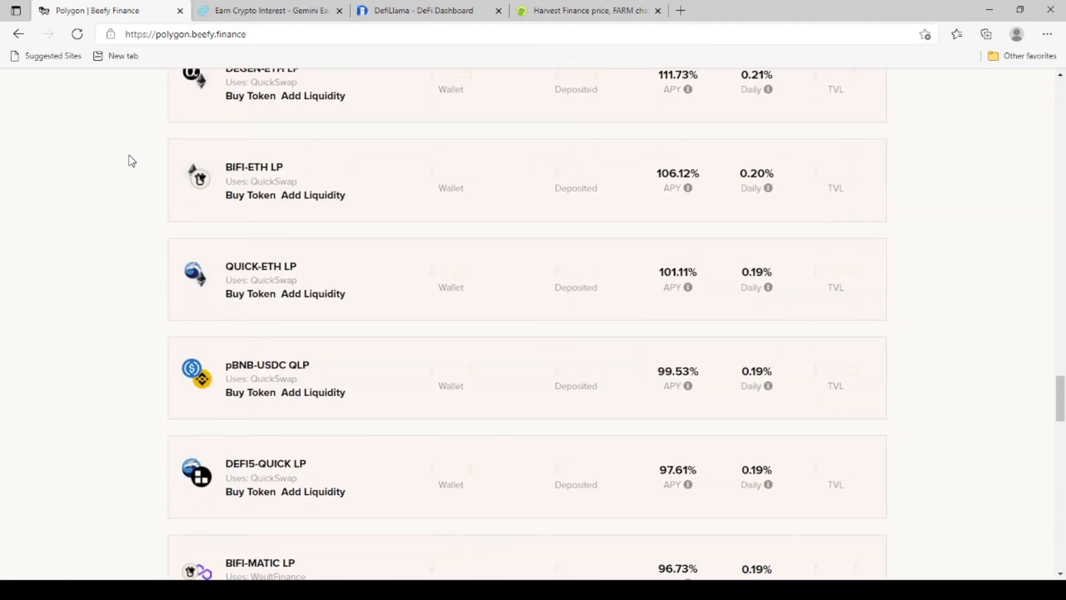
scroll("down", 3)
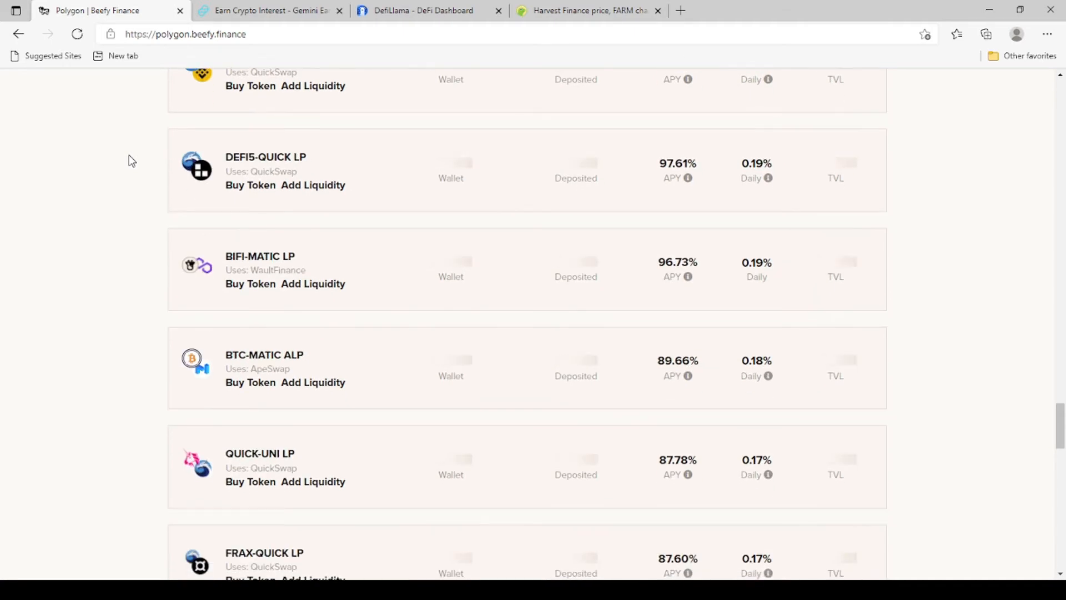
scroll("down", 3)
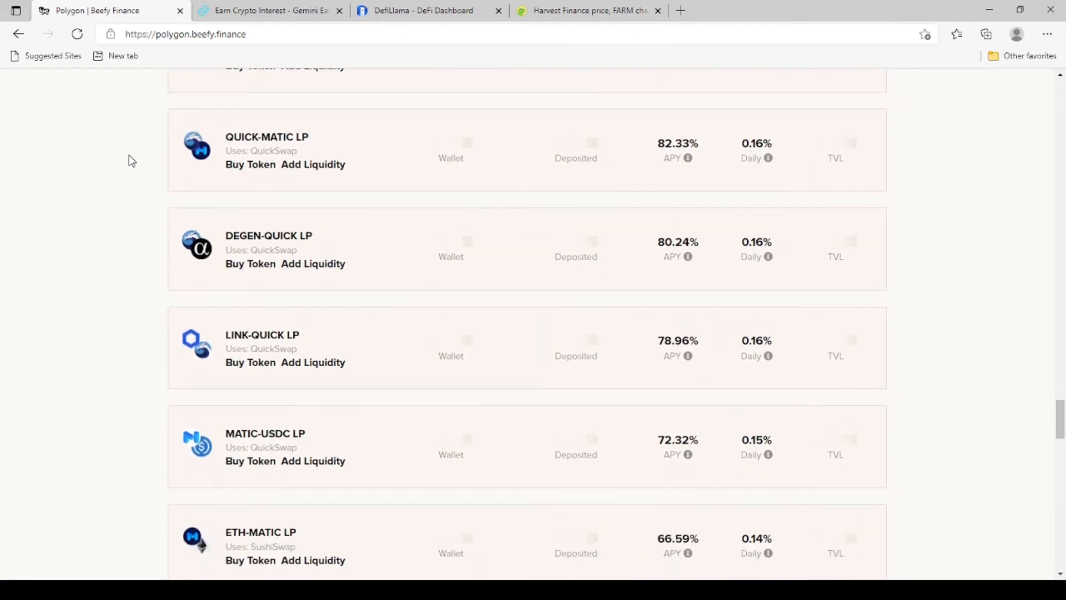
scroll("down", 3)
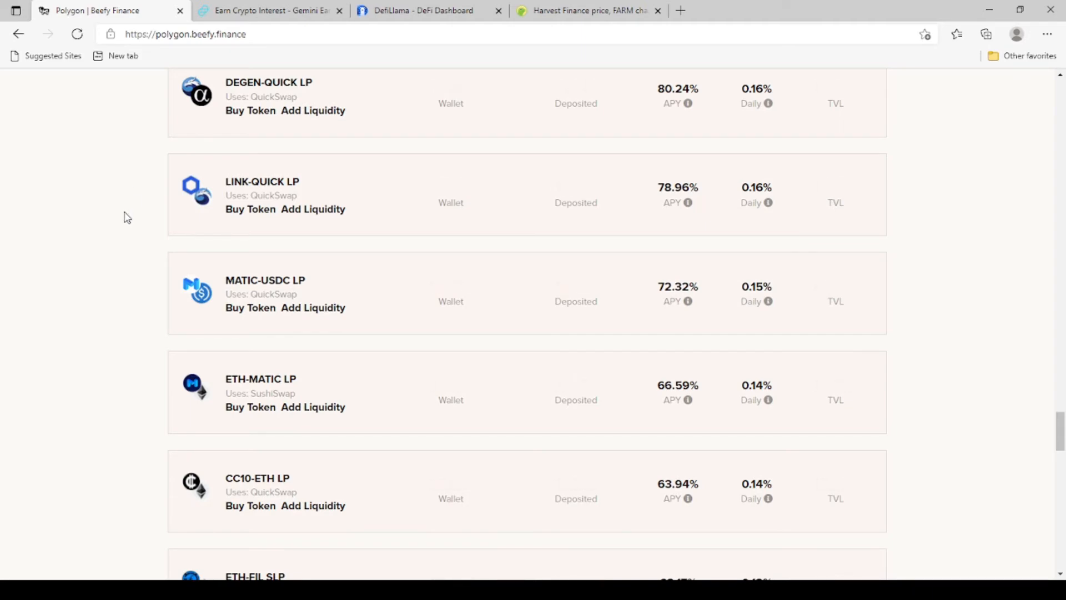
scroll("down", 3)
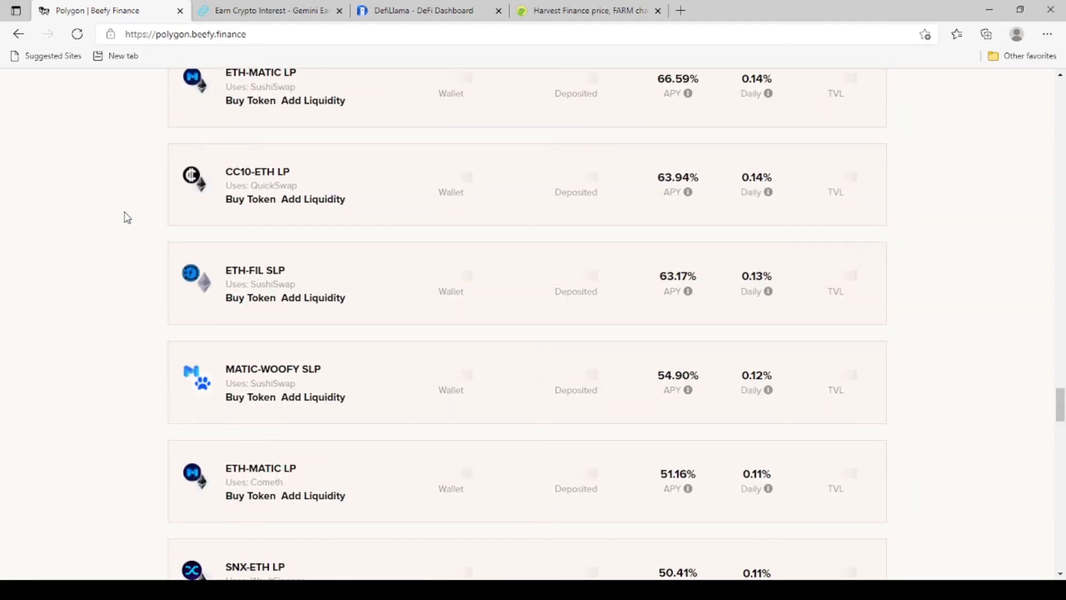
scroll("down", 3)
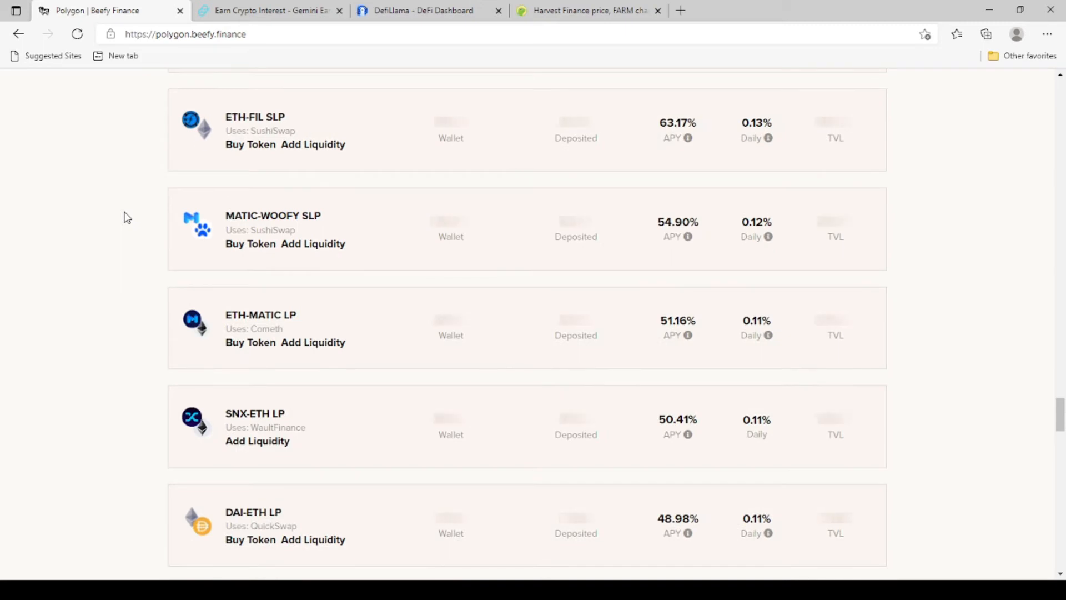
scroll("down", 3)
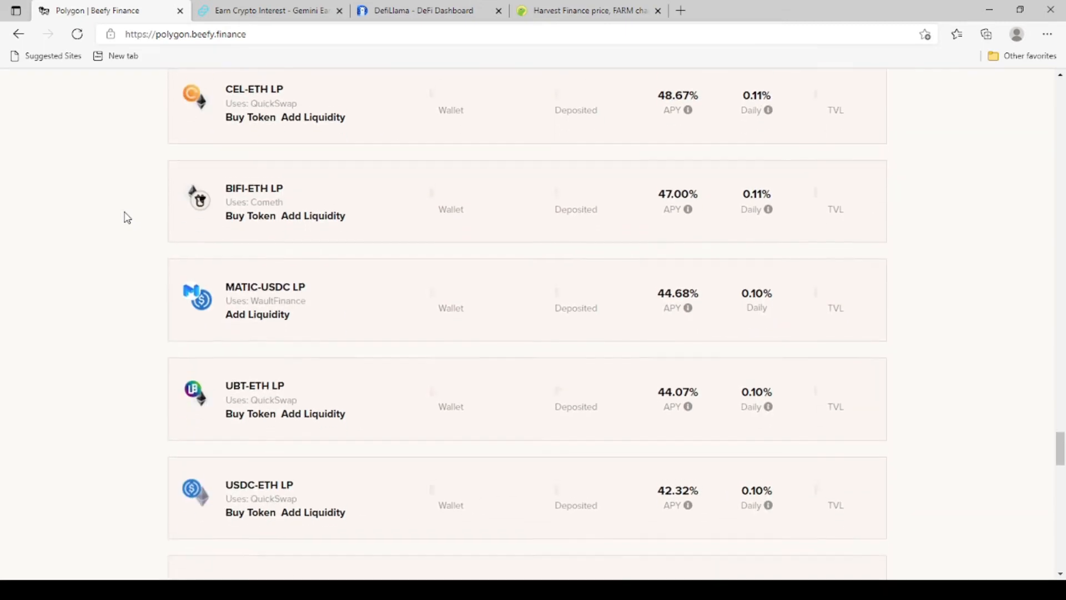
scroll("down", 3)
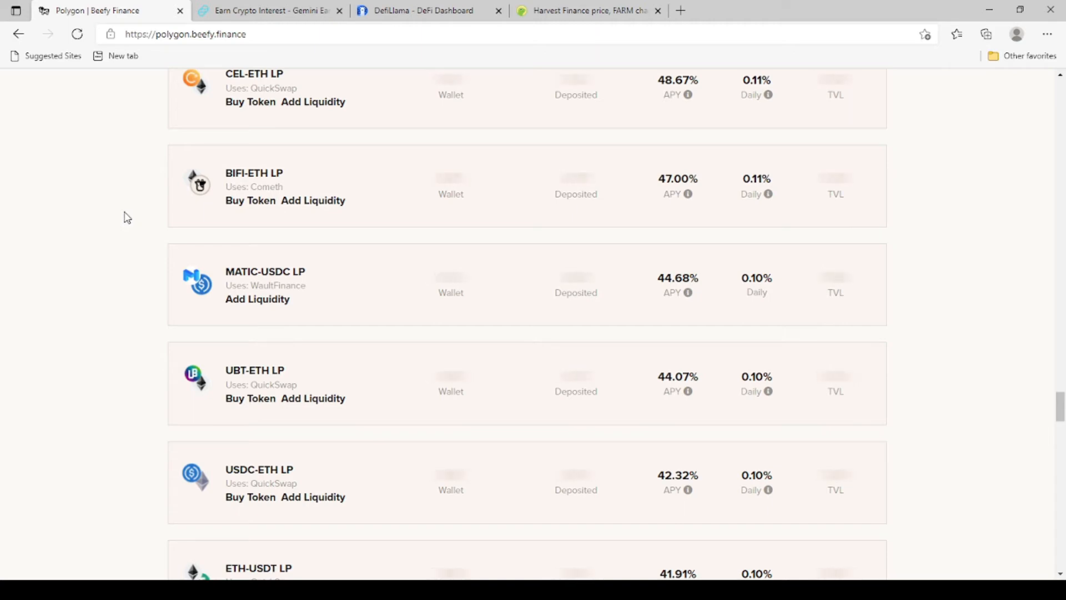
scroll("down", 3)
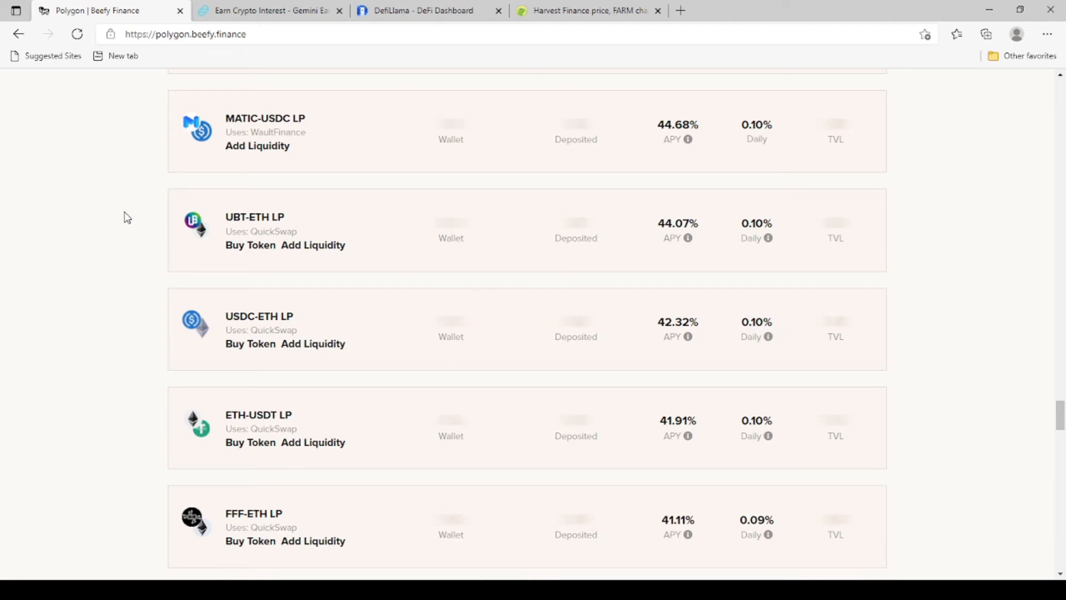
scroll("down", 3)
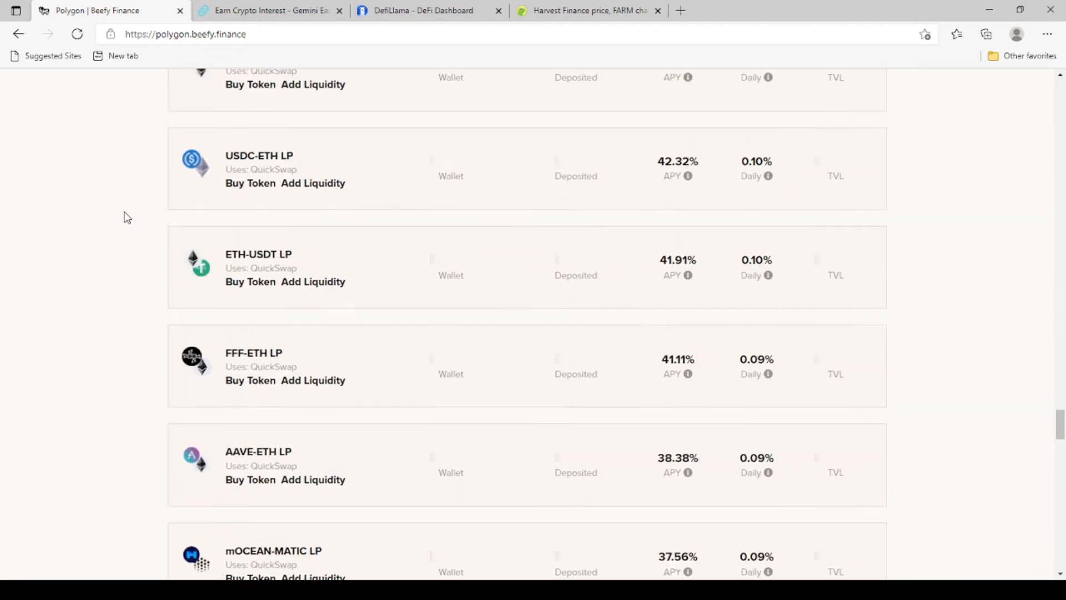
scroll("down", 3)
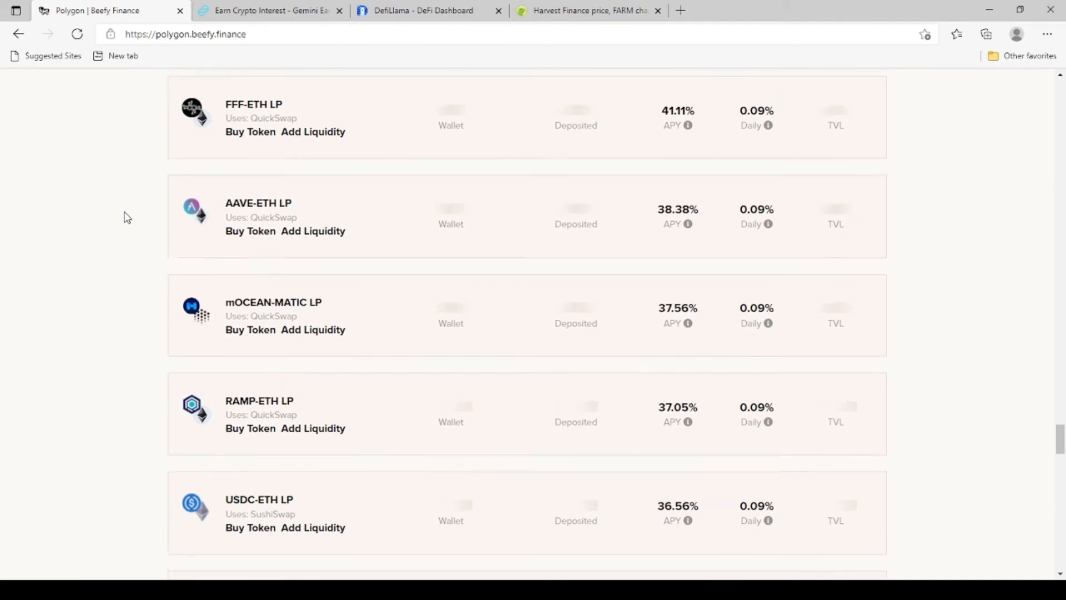
scroll("down", 3)
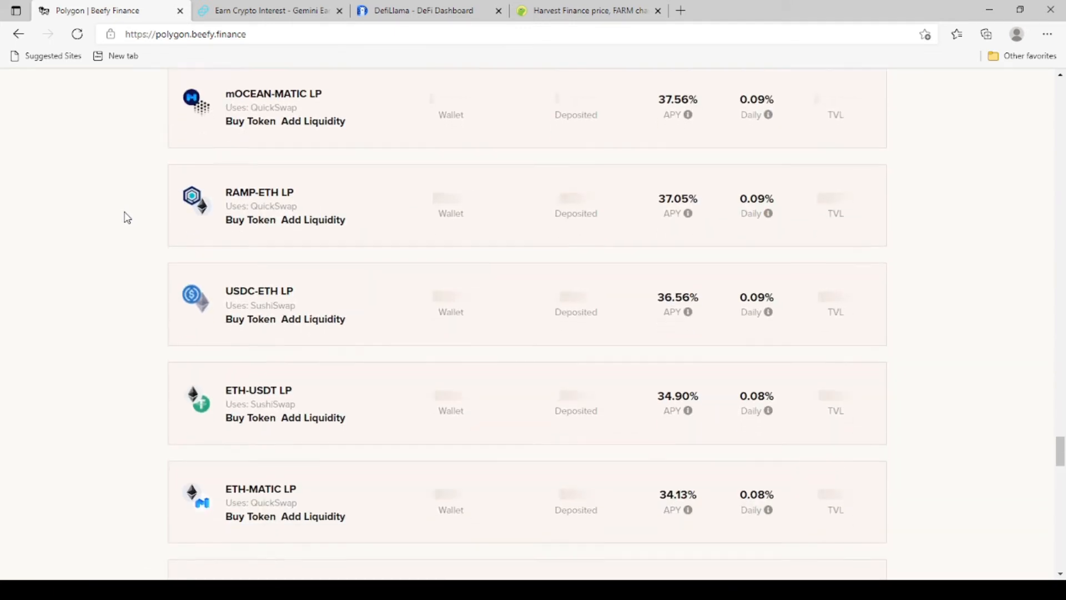
scroll("down", 3)
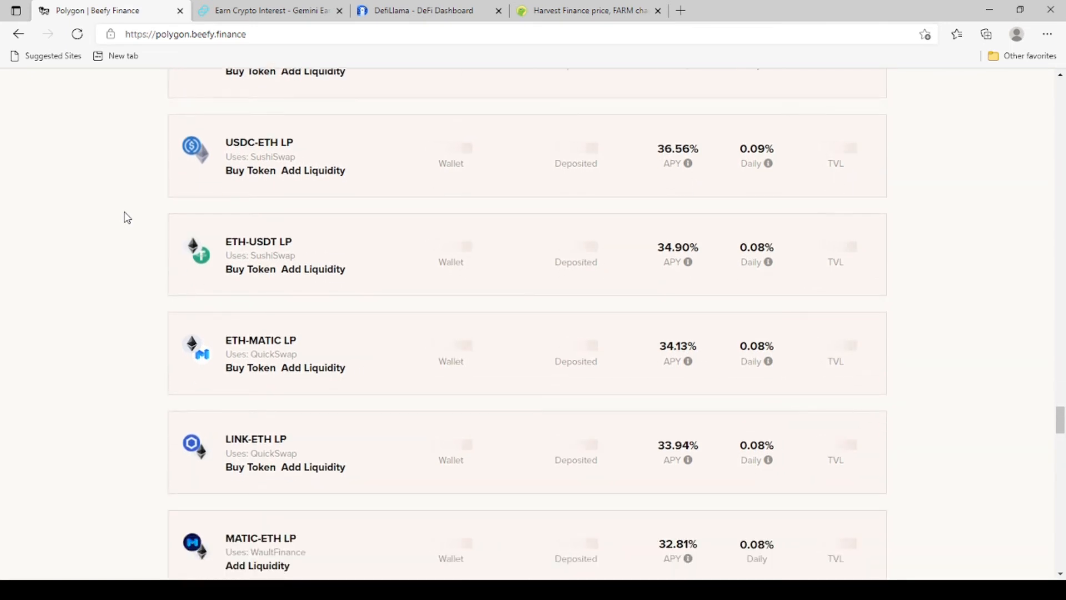
scroll("down", 3)
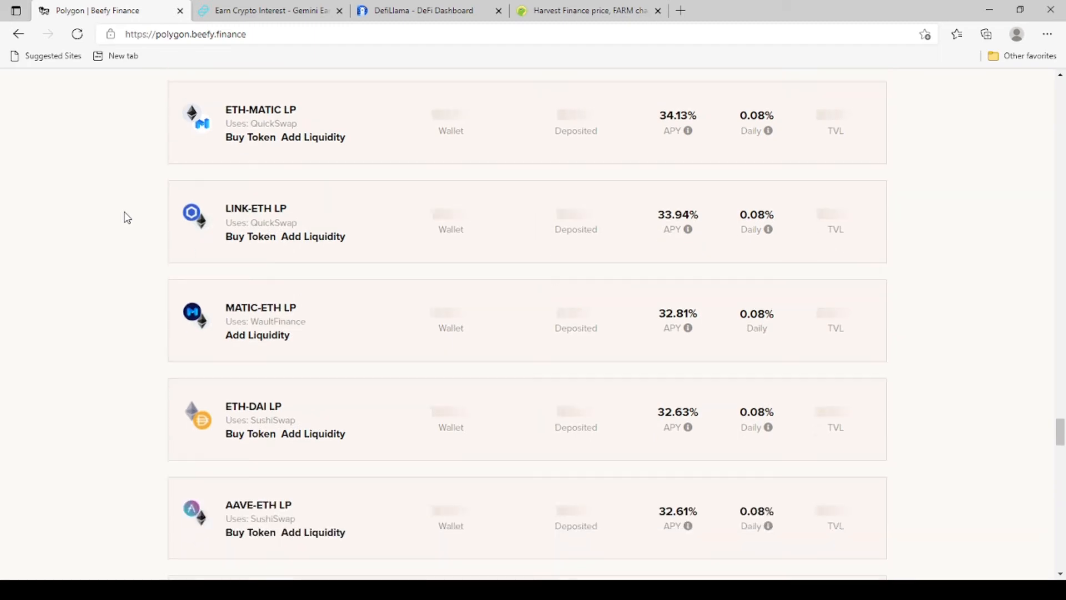
scroll("down", 3)
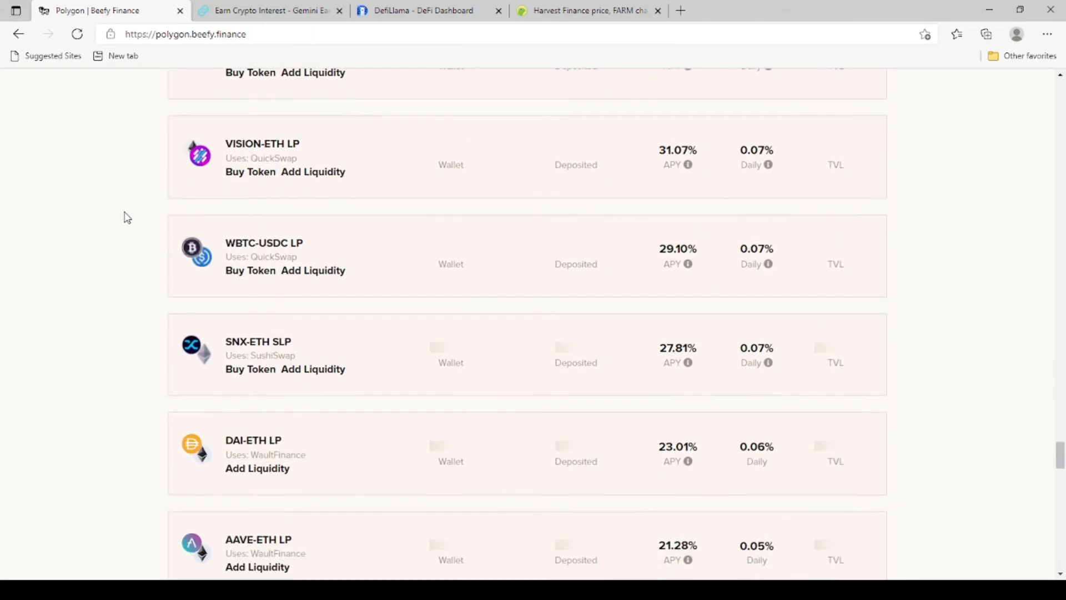
scroll("down", 3)
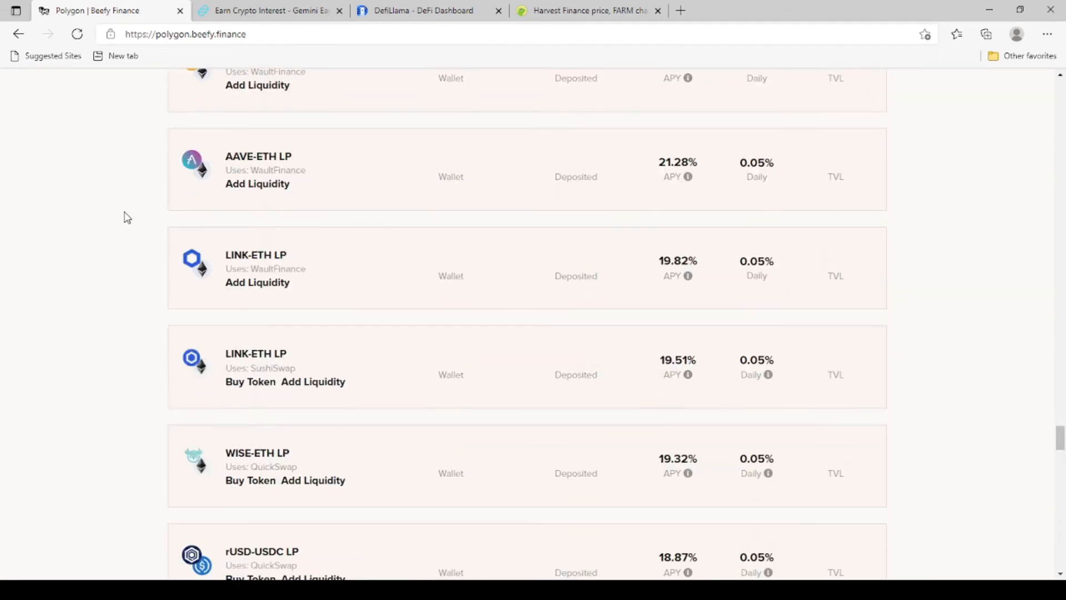
scroll("down", 3)
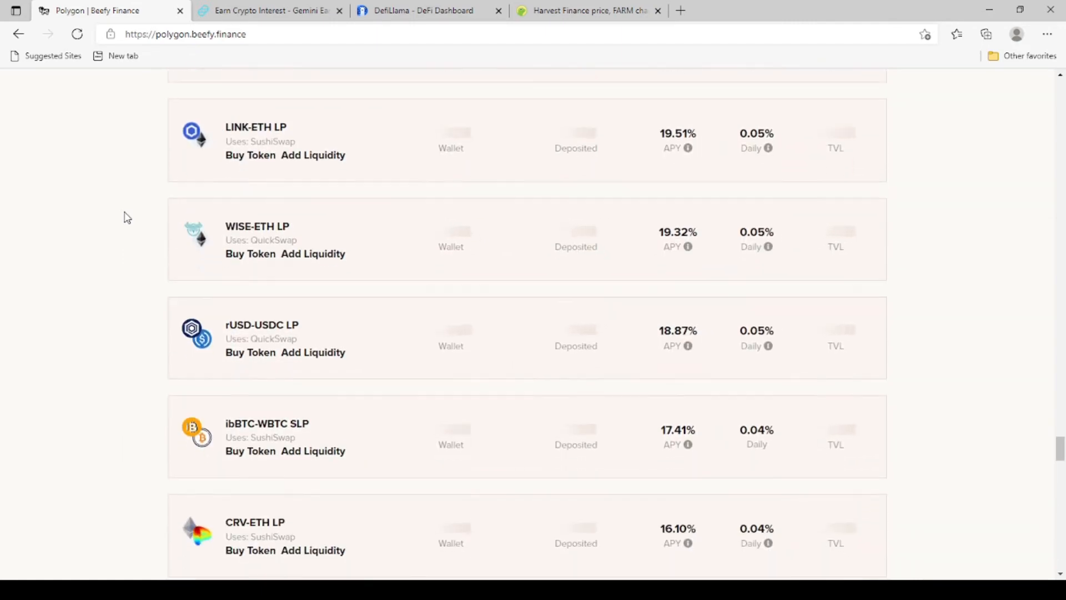
scroll("down", 3)
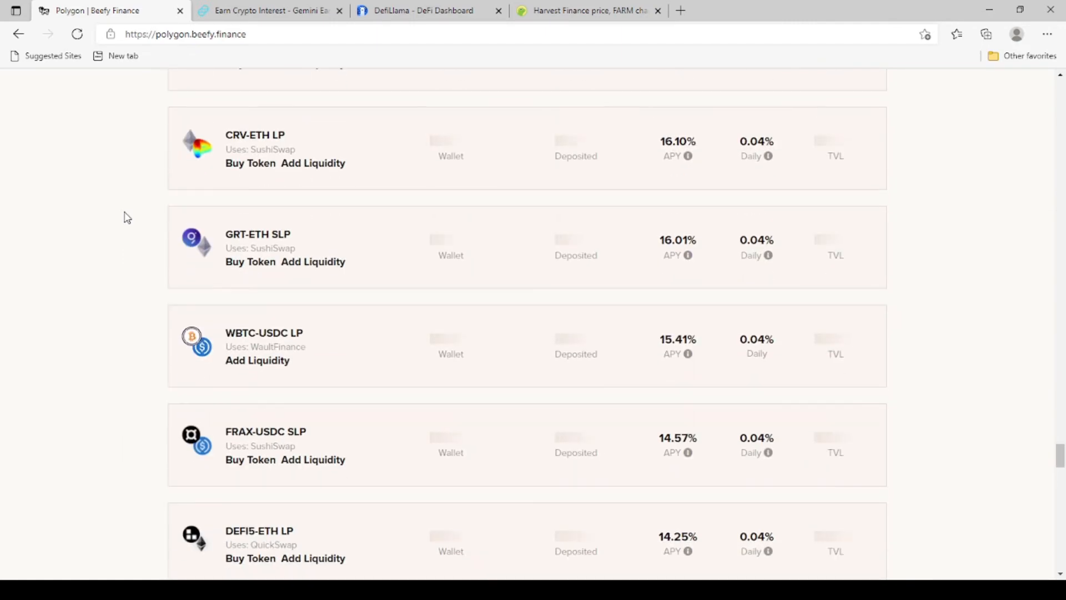
scroll("down", 3)
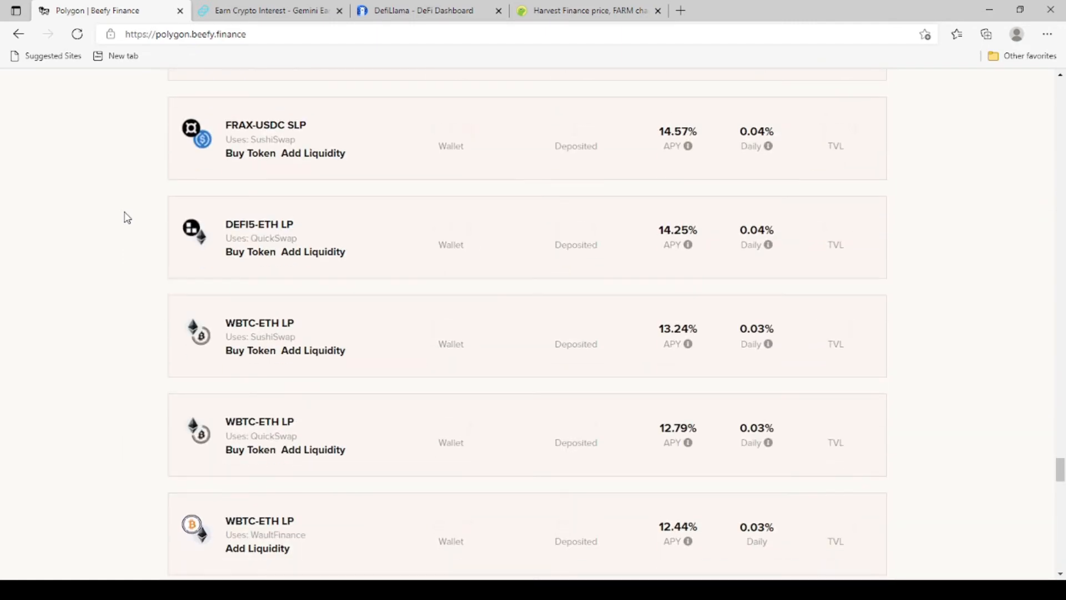
scroll("down", 3)
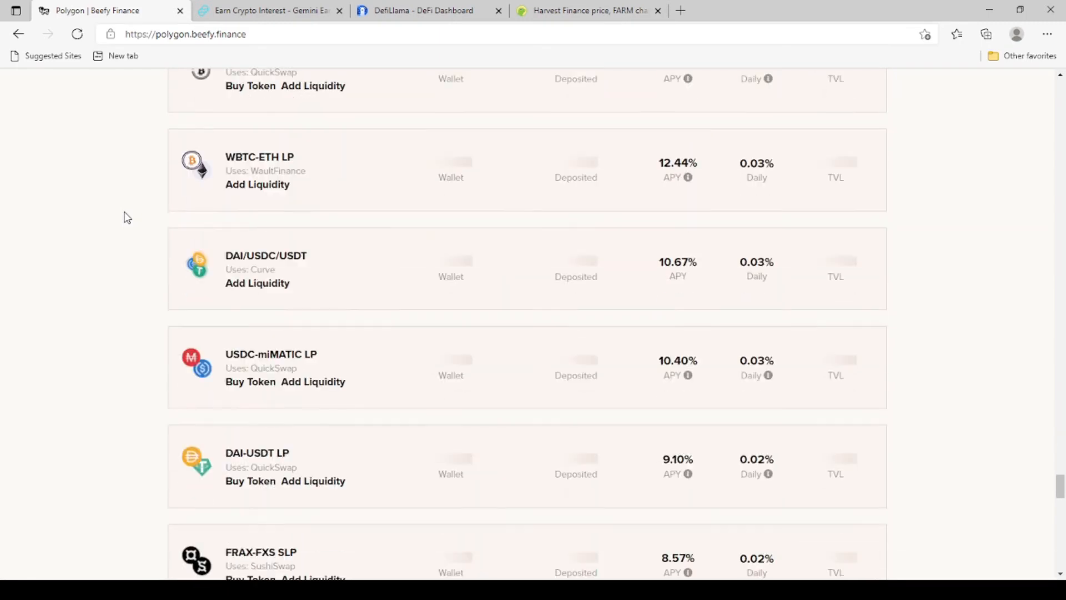
scroll("down", 3)
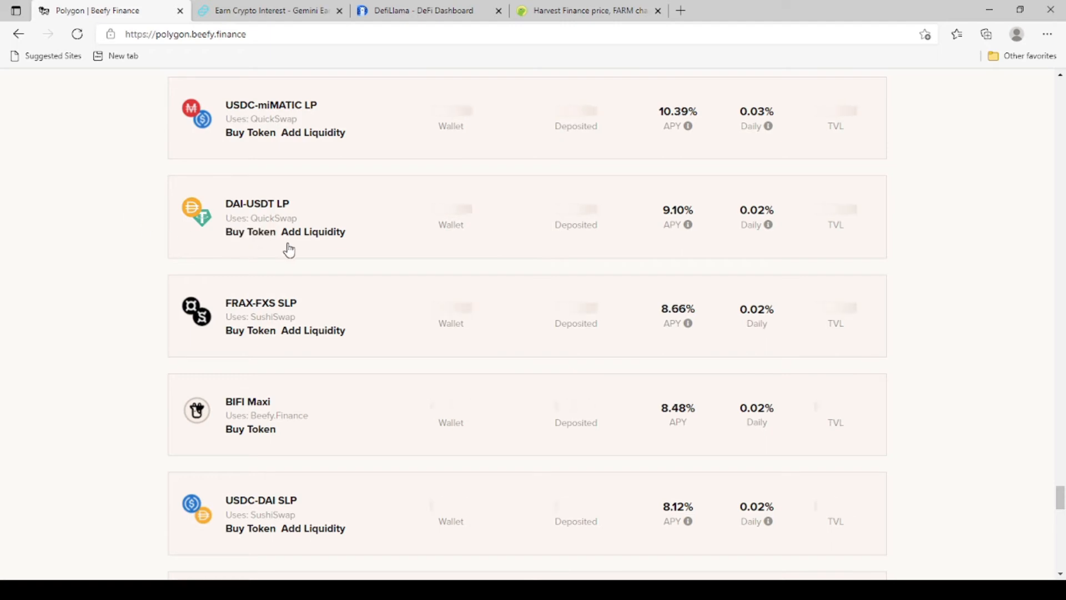
mouse_move(409, 260)
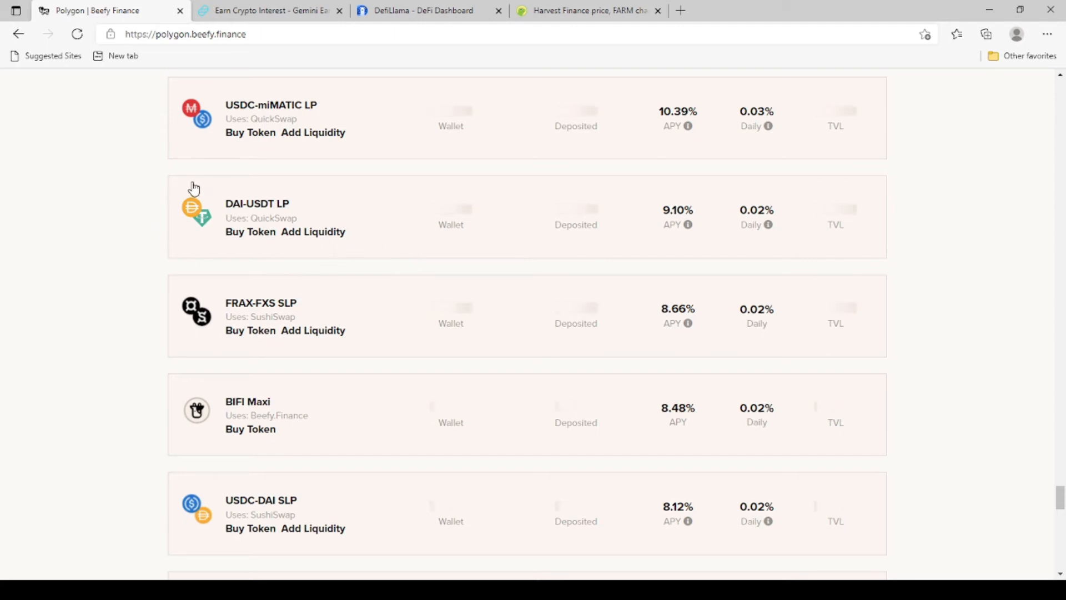
mouse_move(234, 216)
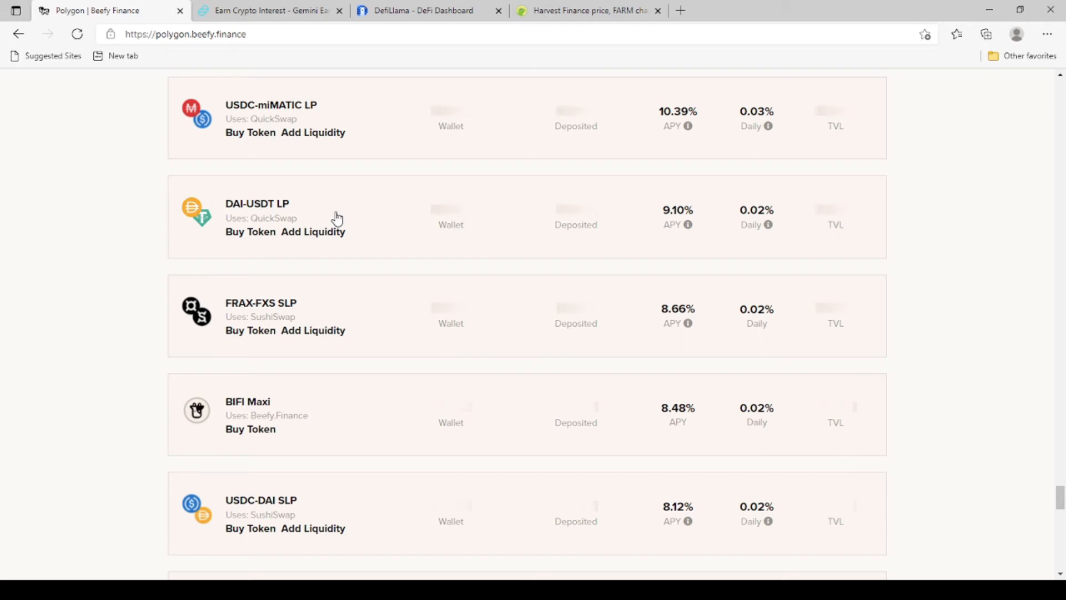
scroll("up", 3)
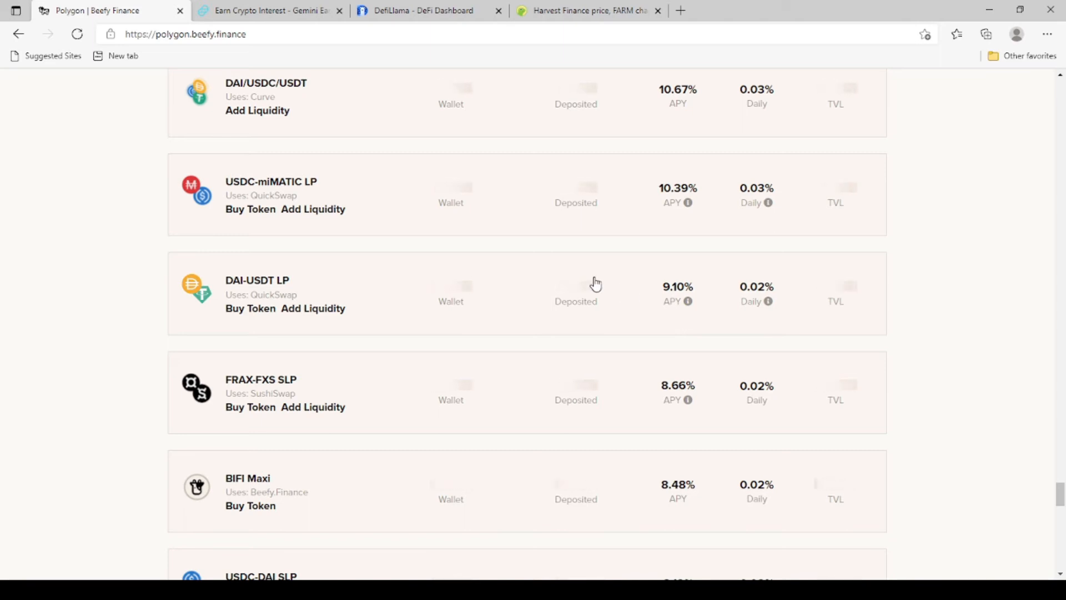
mouse_move(622, 303)
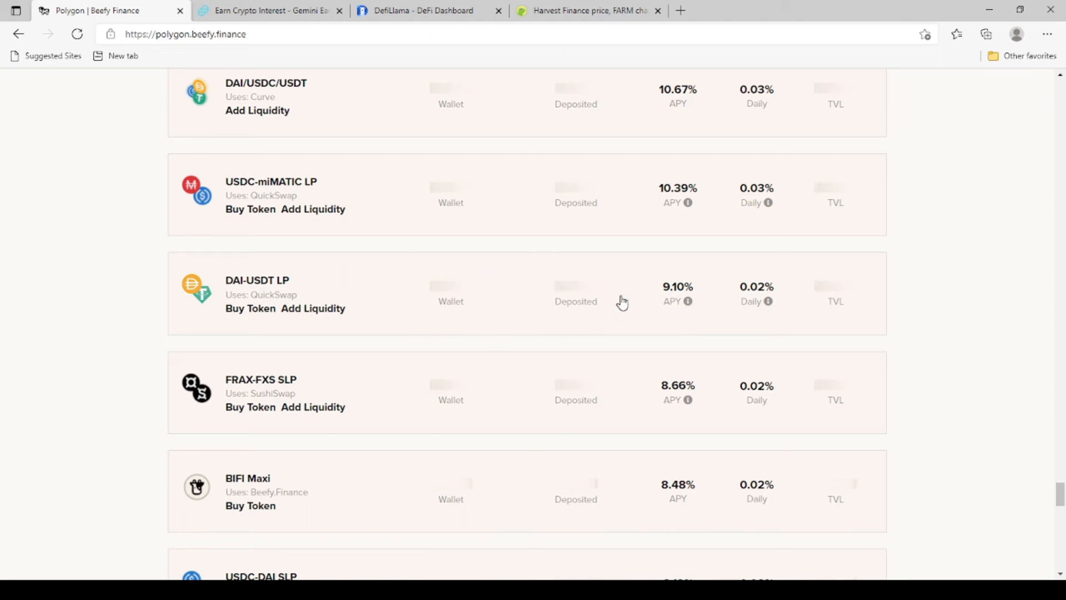
mouse_move(478, 291)
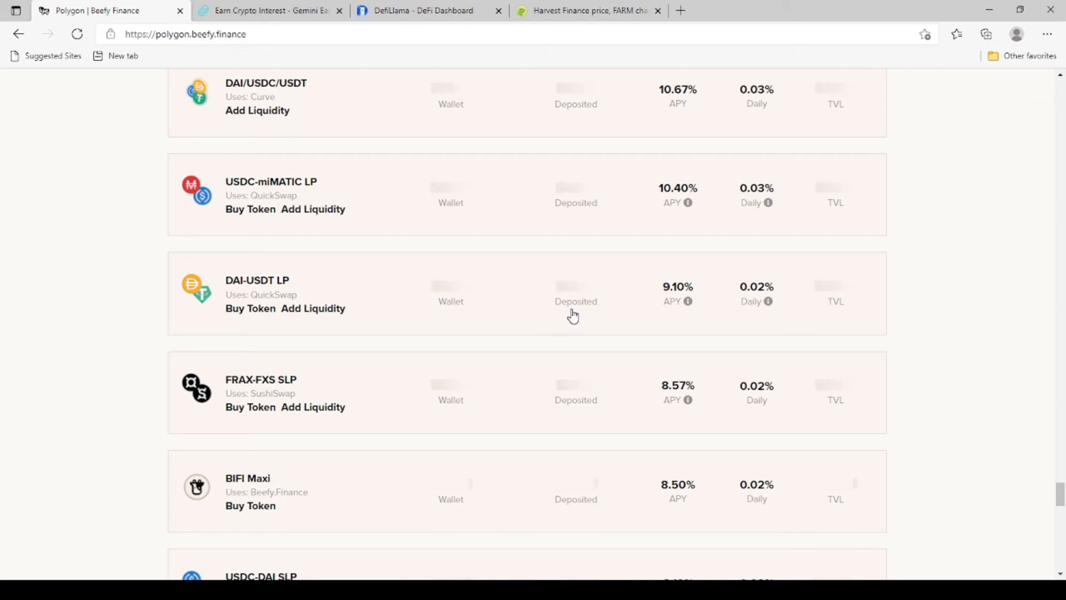
mouse_move(705, 280)
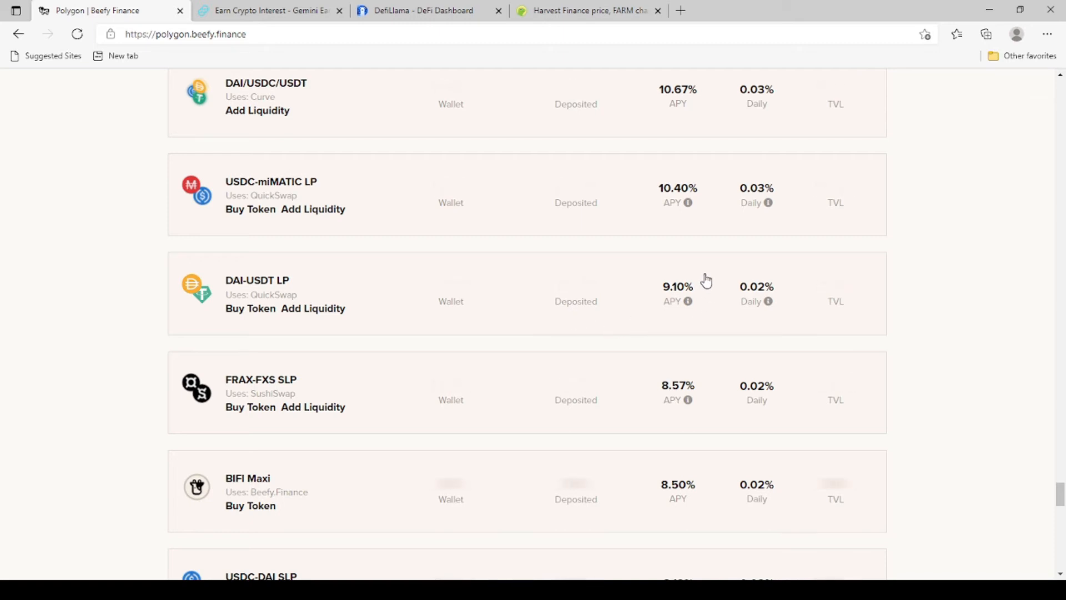
mouse_move(645, 290)
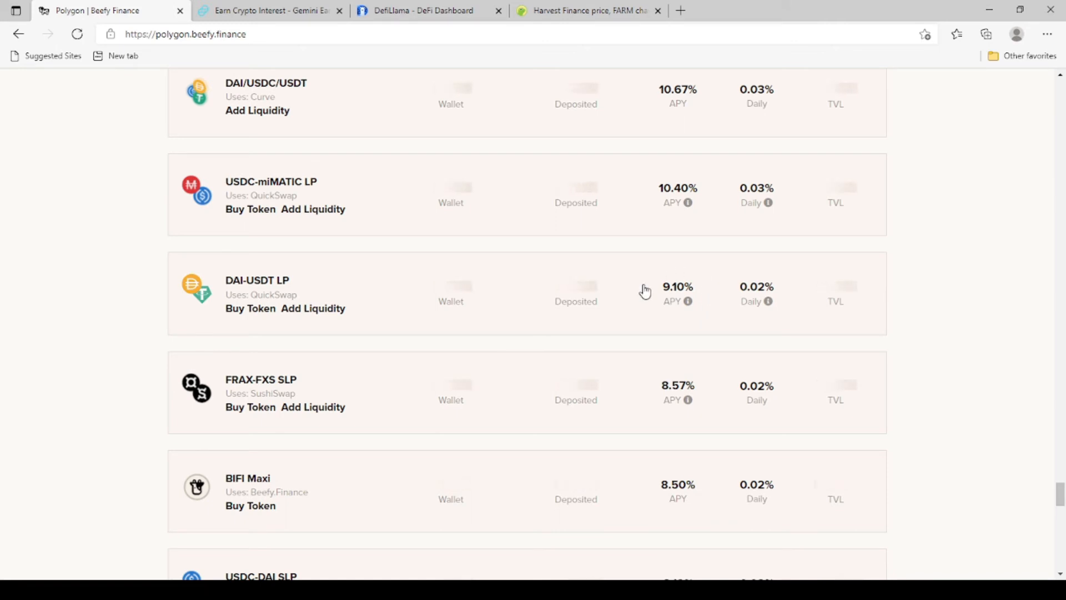
mouse_move(782, 315)
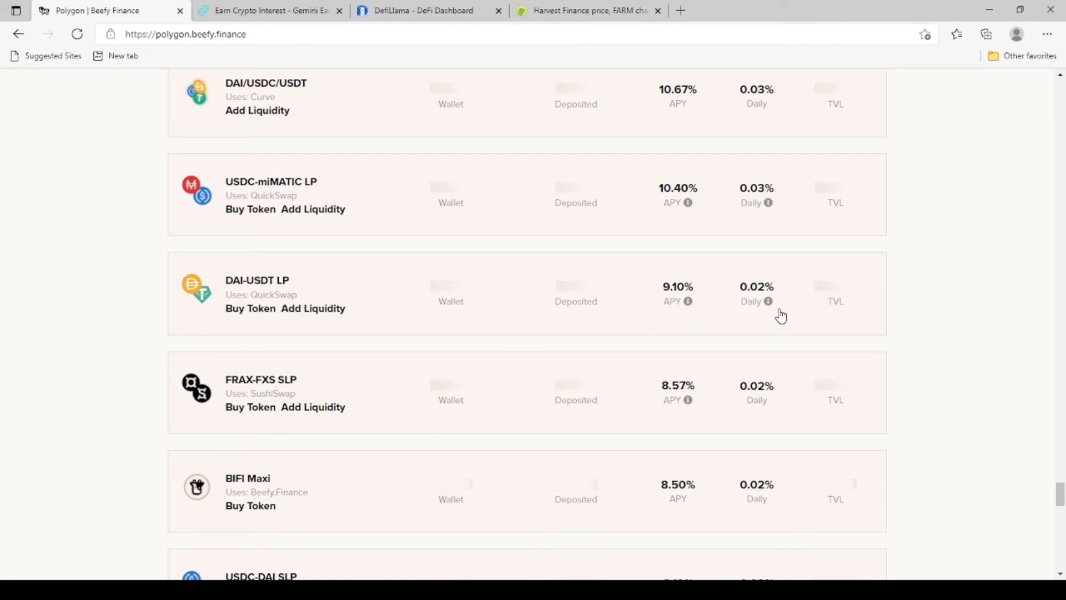
mouse_move(769, 301)
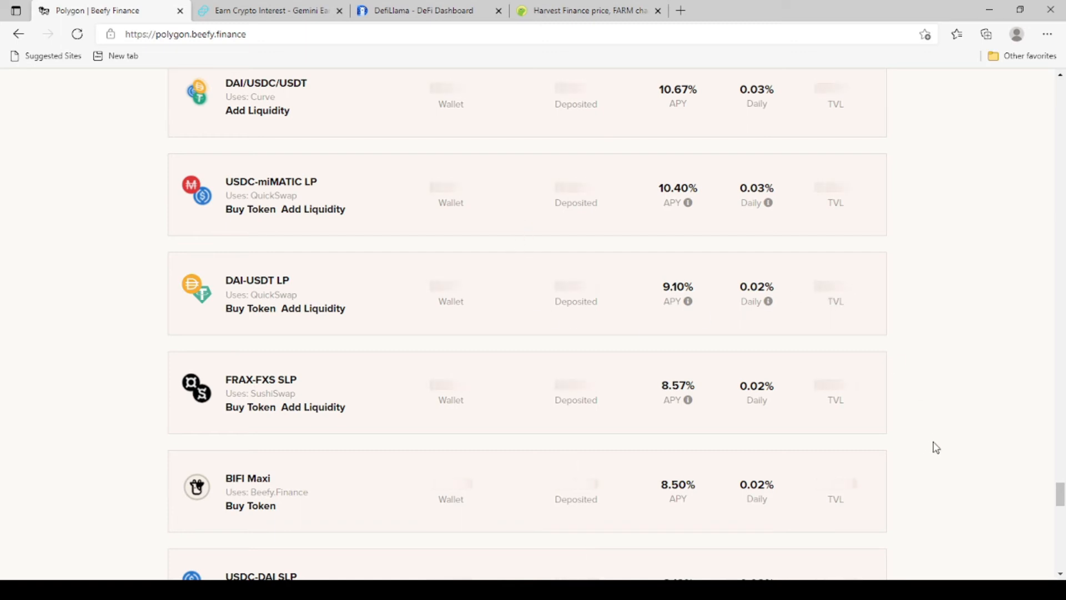
scroll("up", 3)
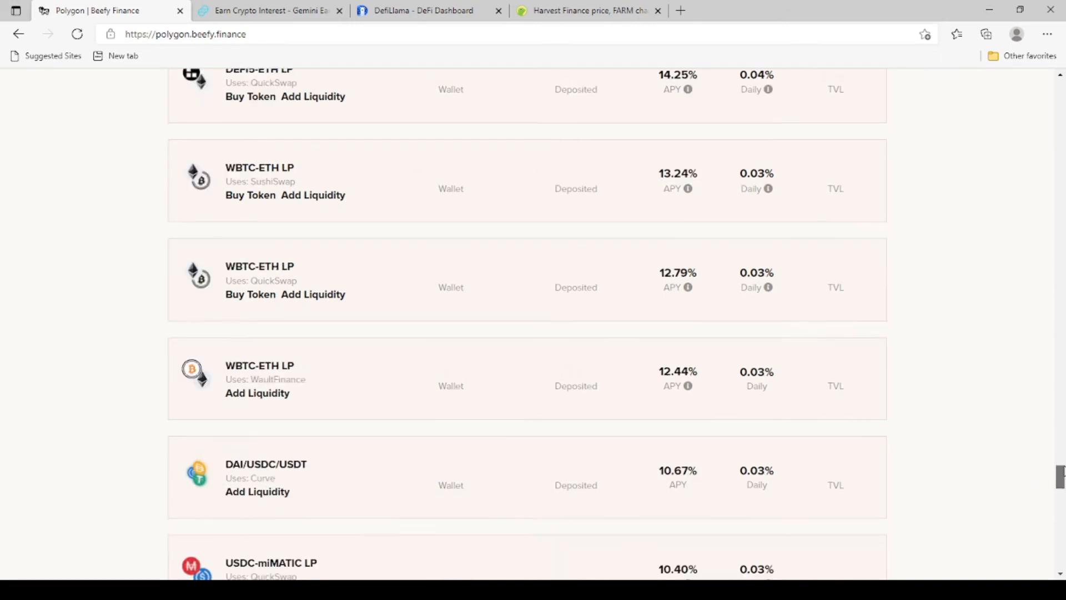
scroll("up", 3)
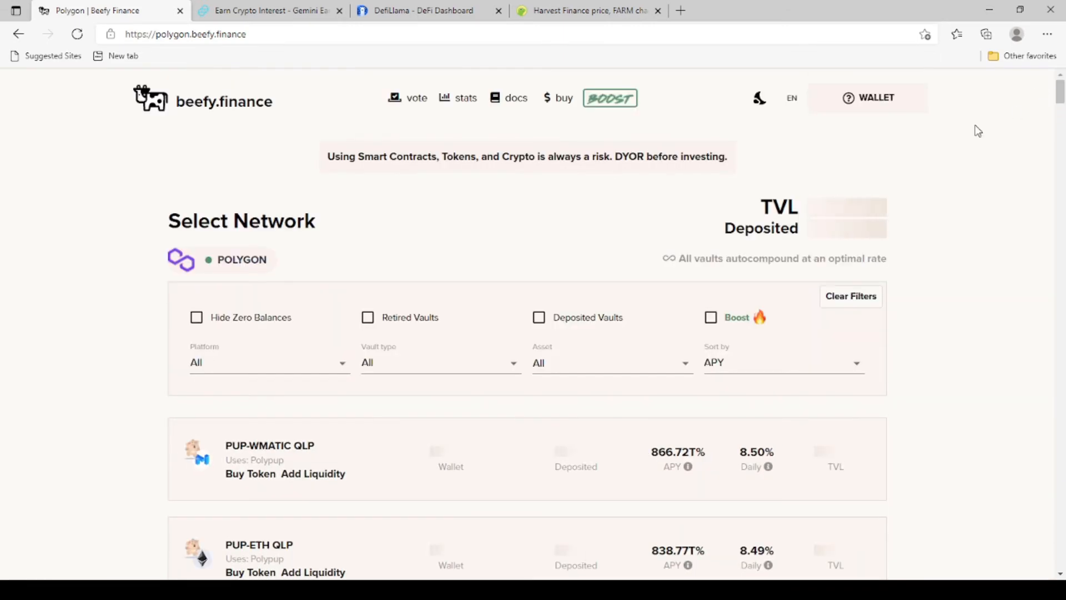
scroll("down", 3)
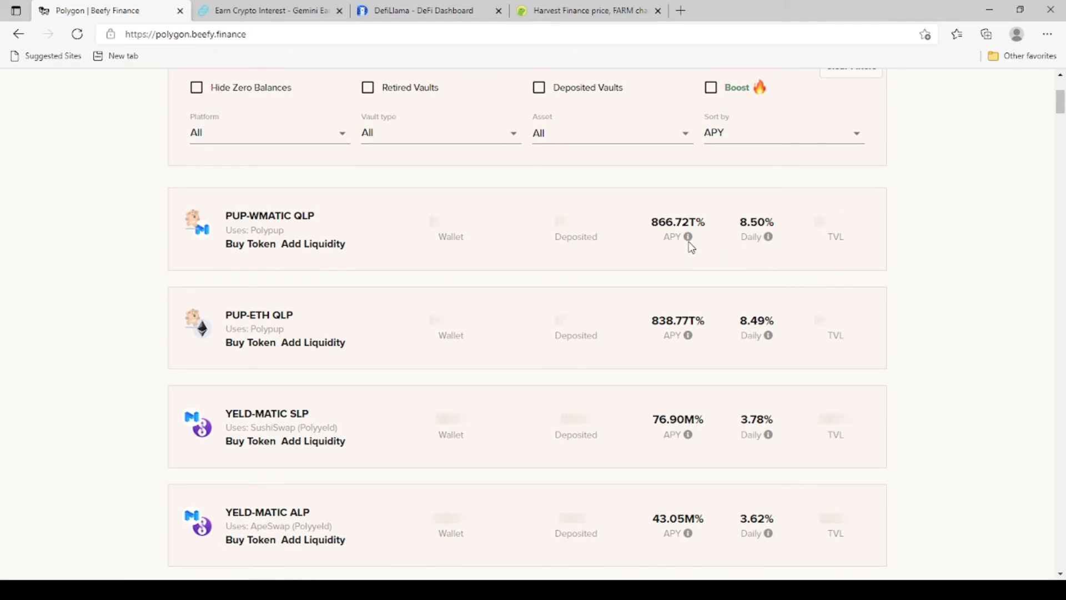
mouse_move(688, 236)
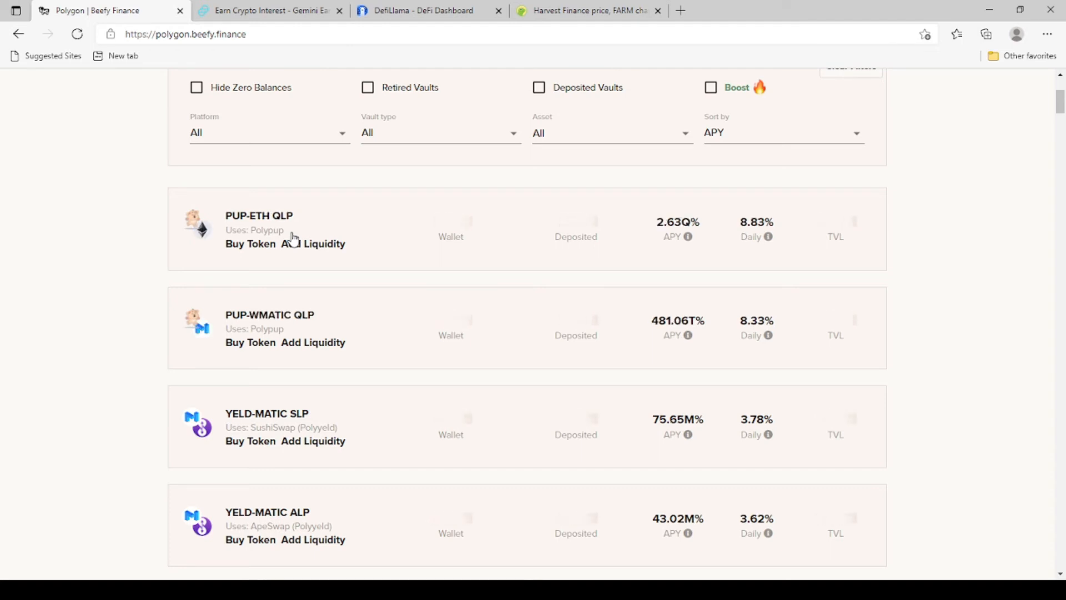
mouse_move(360, 278)
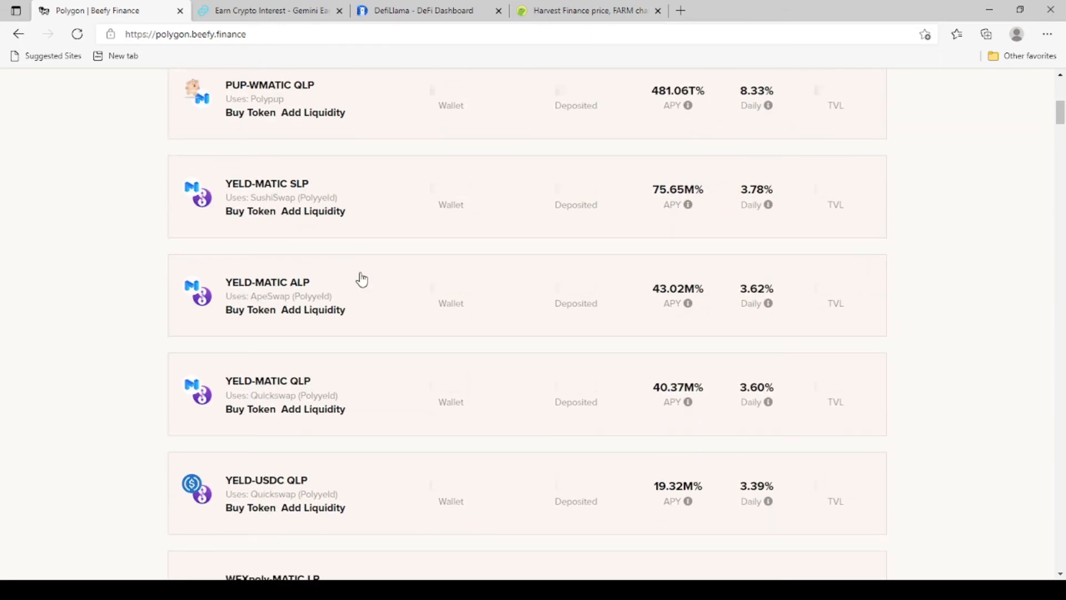
mouse_move(707, 206)
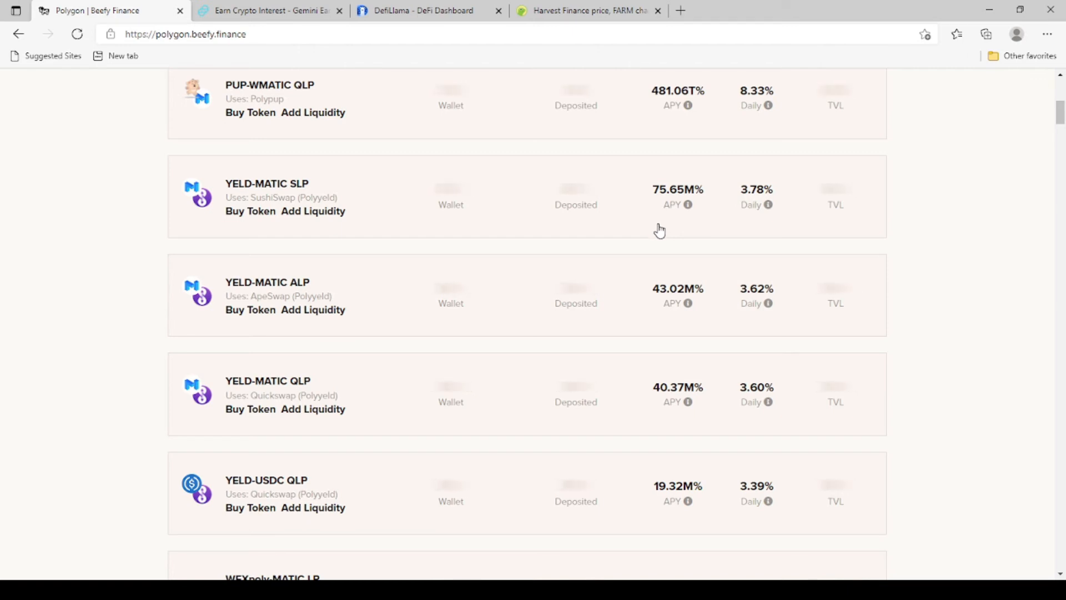
mouse_move(383, 219)
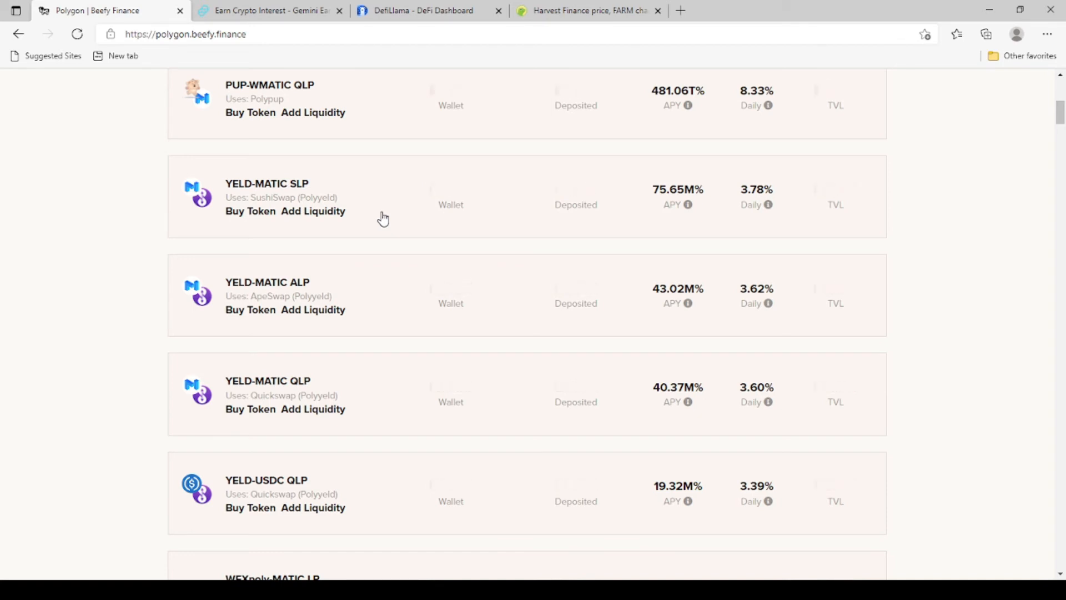
mouse_move(394, 220)
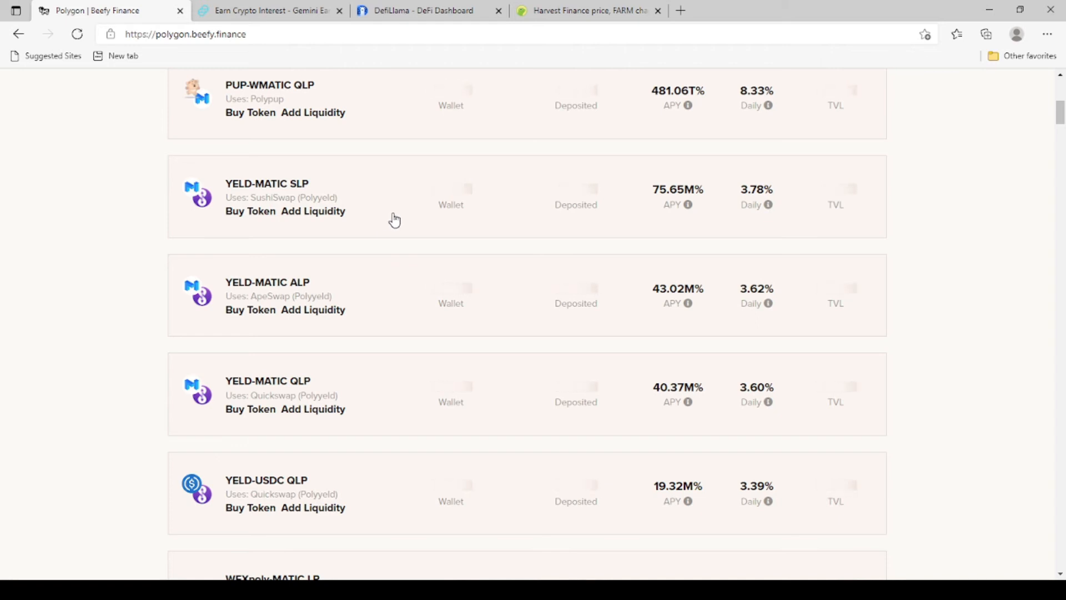
mouse_move(502, 216)
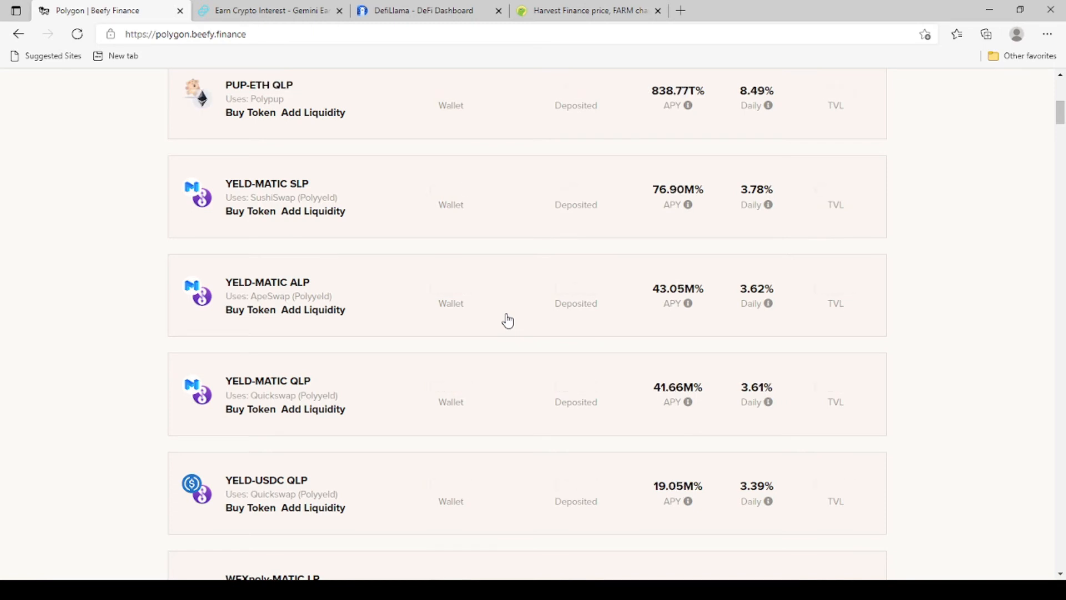
- Scroll to the FISH-MATIC LP (QuickSwap) vault and follow its Buy Token link to QuickSwap
scroll("down", 3)
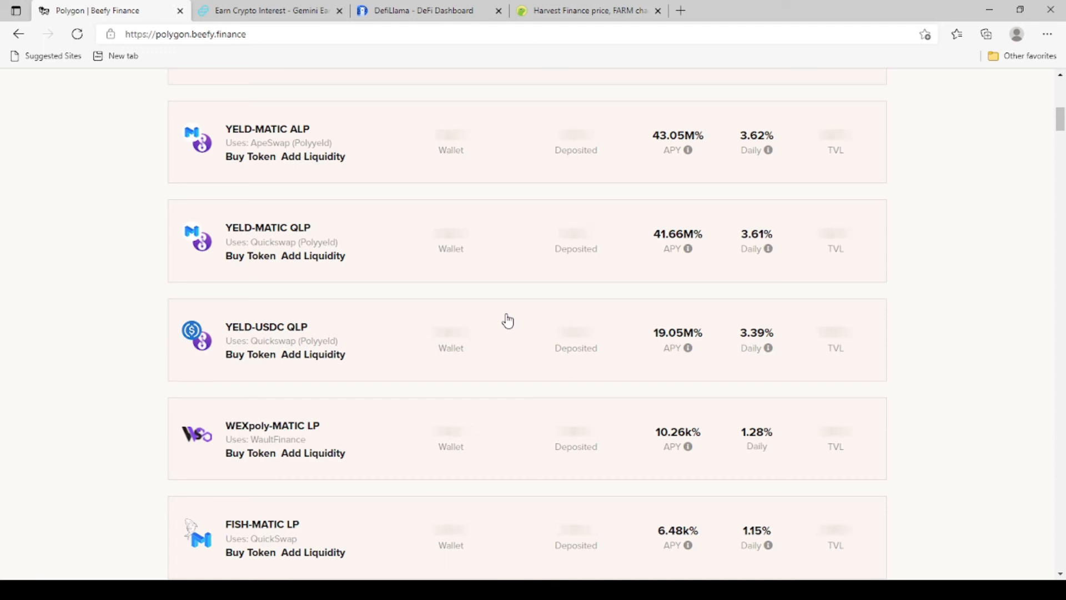
scroll("down", 3)
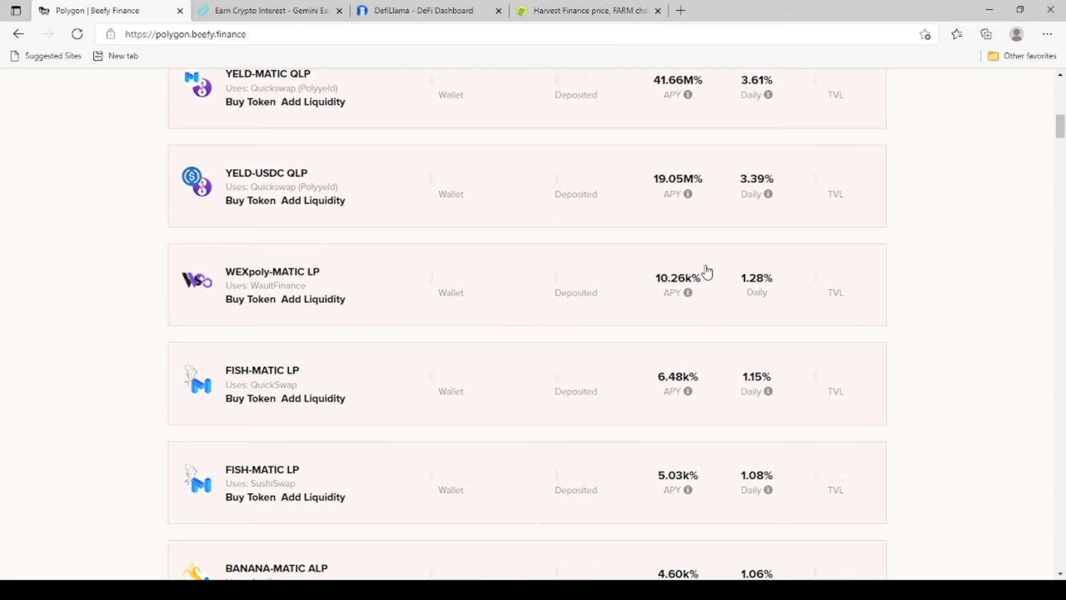
mouse_move(702, 320)
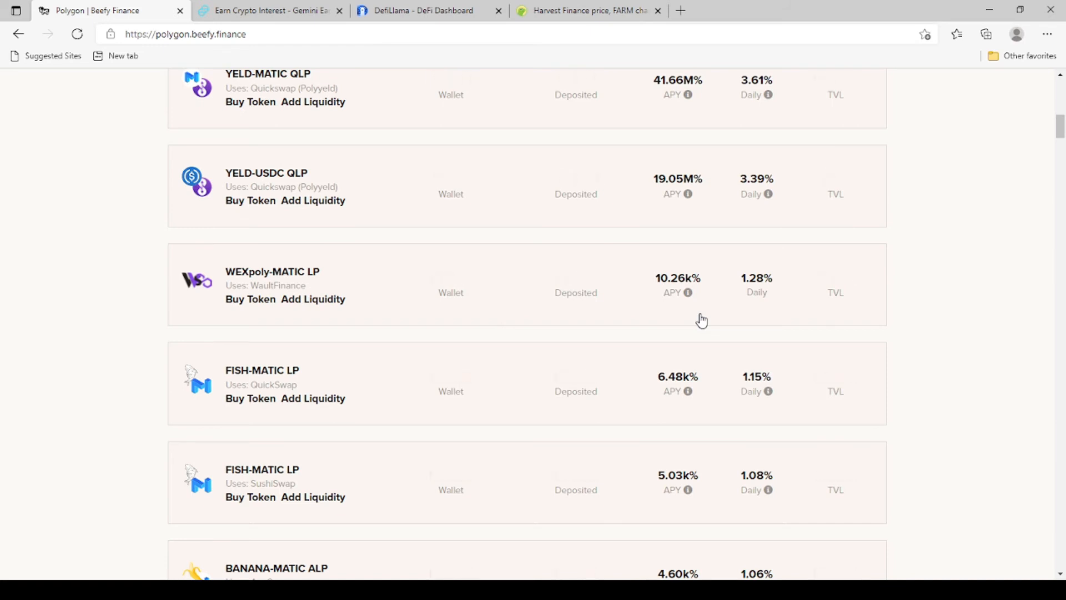
scroll("down", 3)
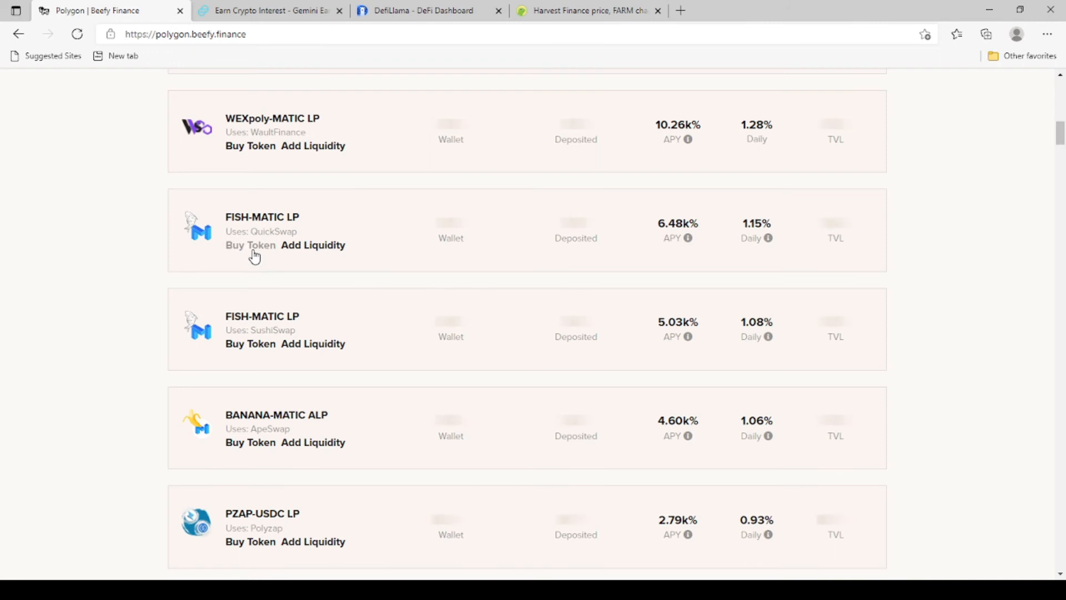
left_click(251, 245)
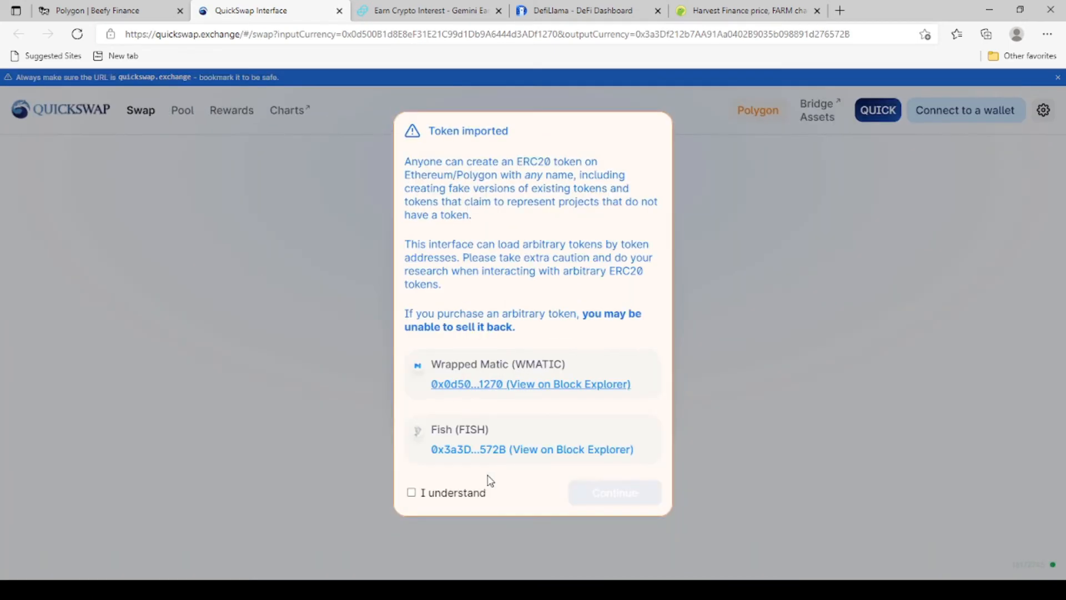
- Accept QuickSwap's imported-token warning to reveal the WMATIC-to-FISH form, then search for polycat
left_click(411, 493)
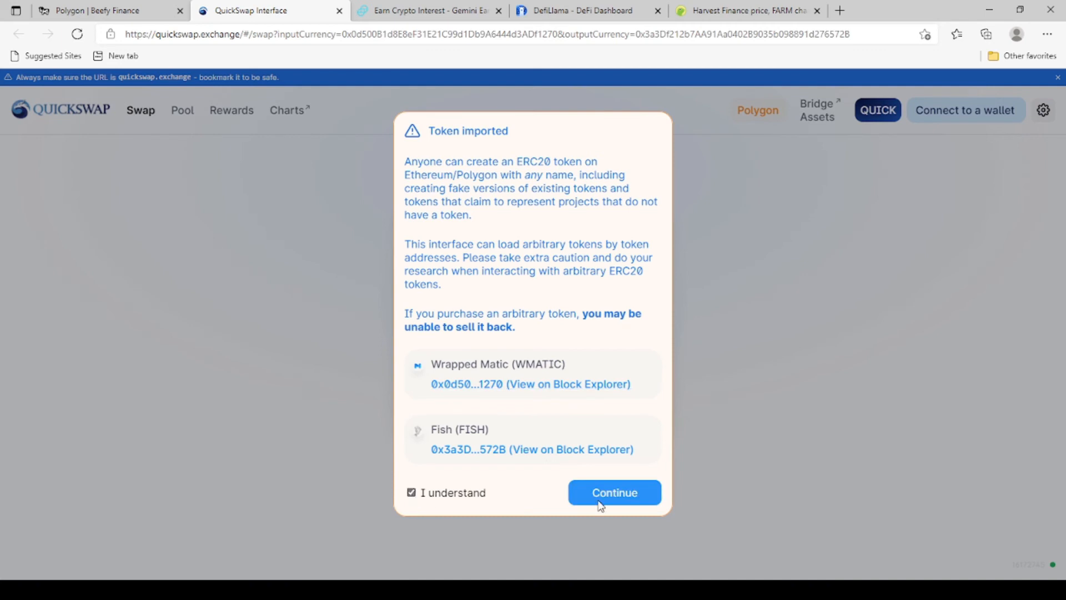
left_click(613, 493)
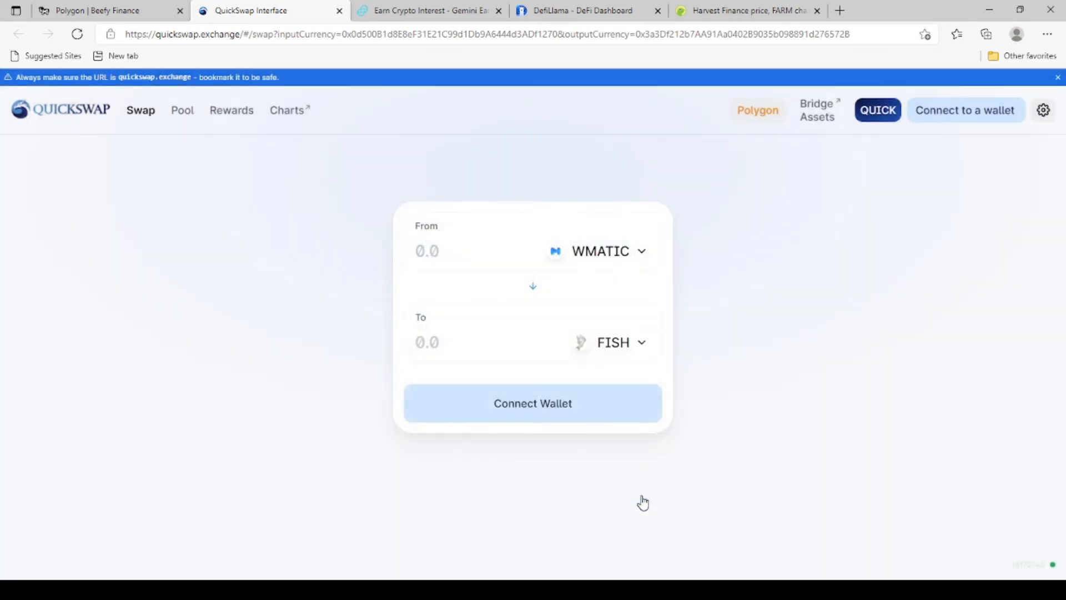
mouse_move(624, 354)
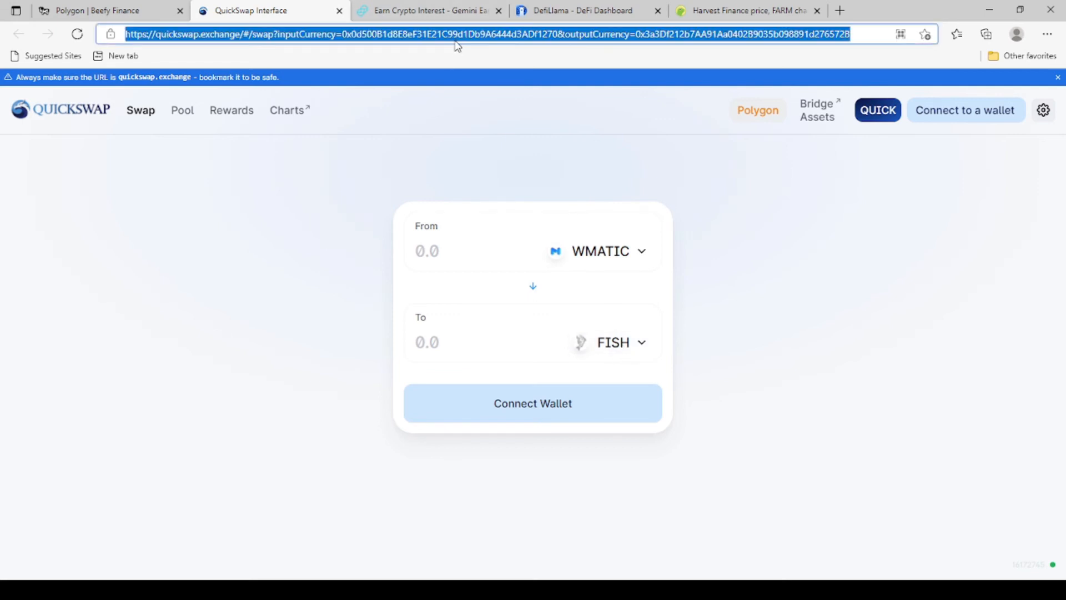
type("polyc")
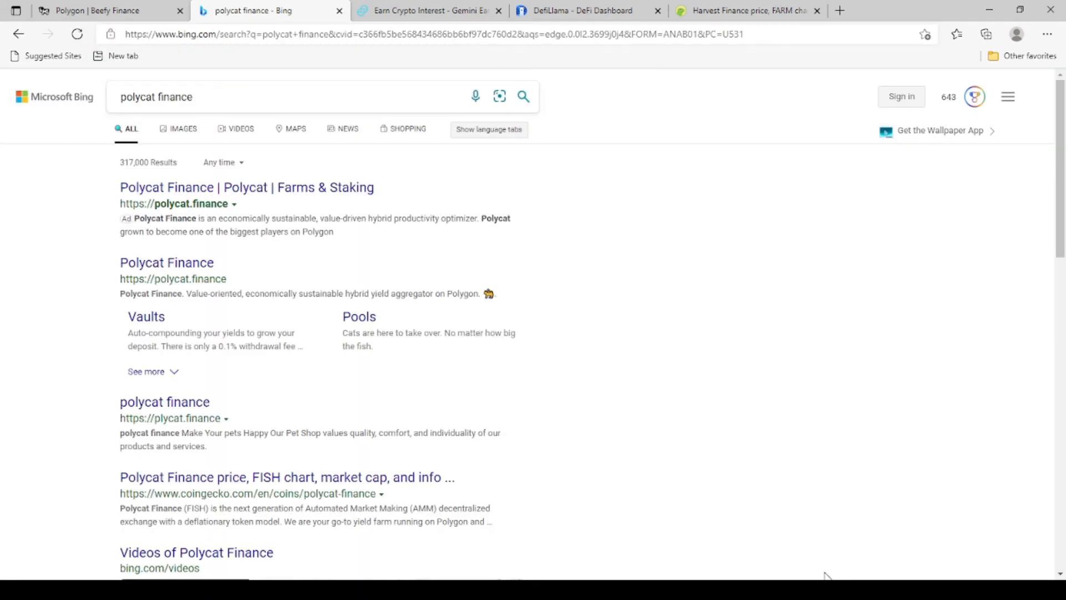
mouse_move(530, 358)
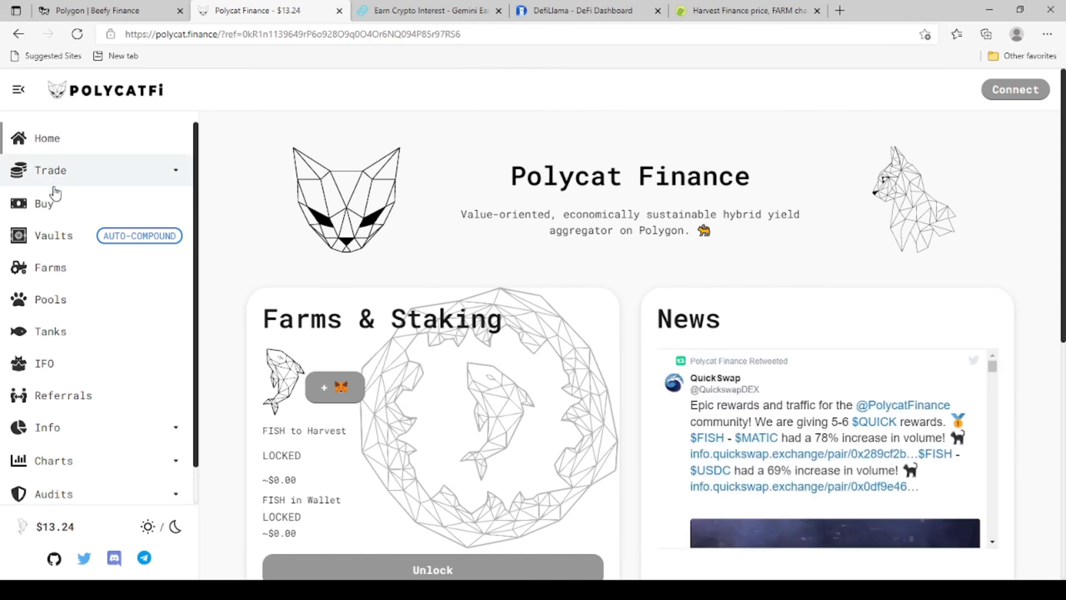
mouse_move(57, 212)
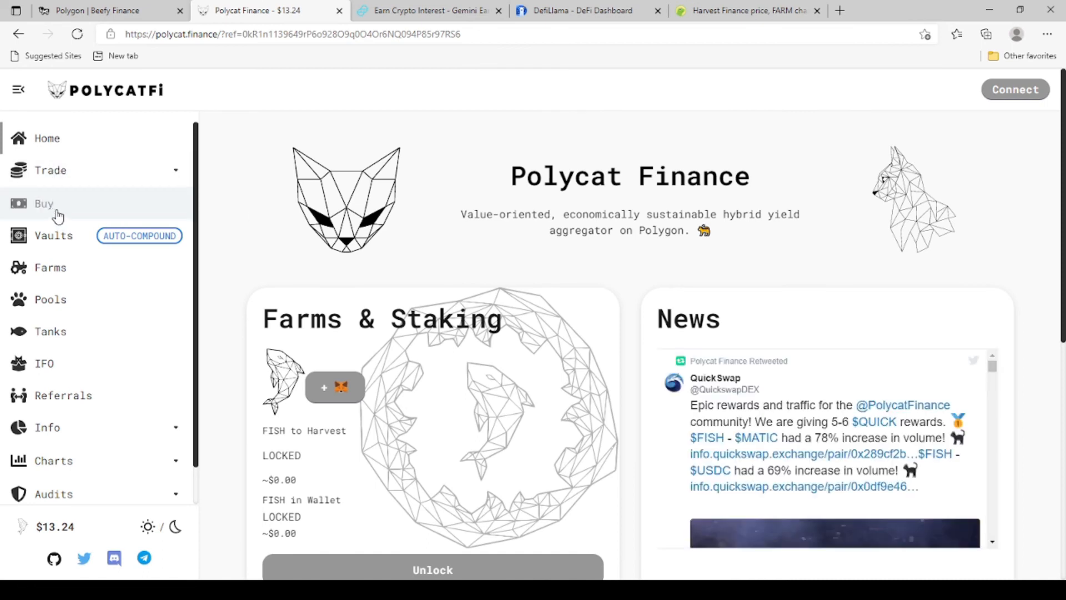
- Browse Polycat's Vaults and Farms, viewing FISH-MATIC farm APYs of 4,760%, 4,707% and 5,050%
left_click(54, 235)
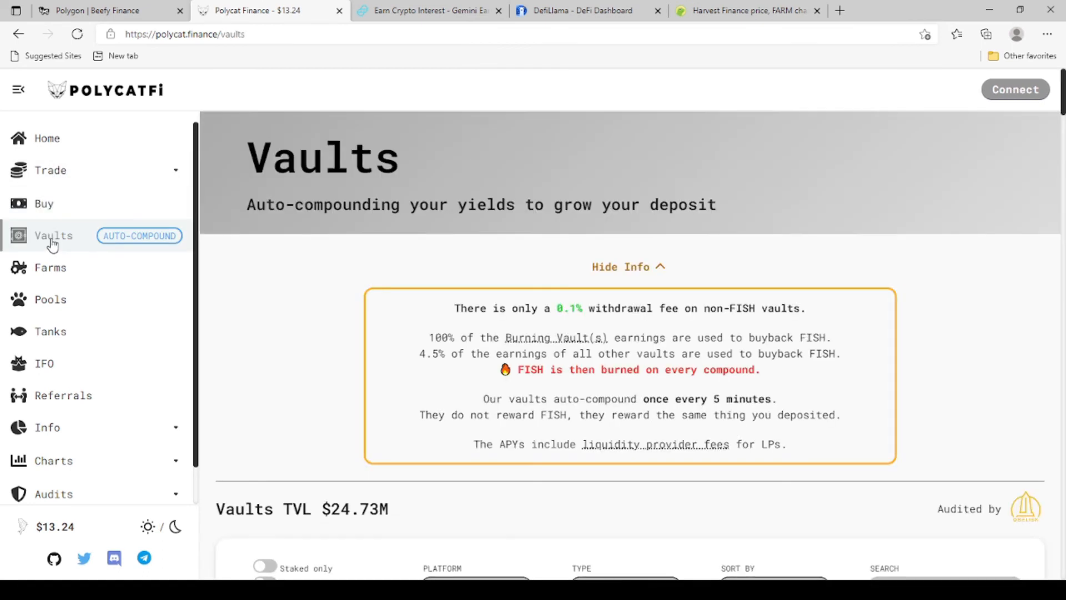
left_click(49, 267)
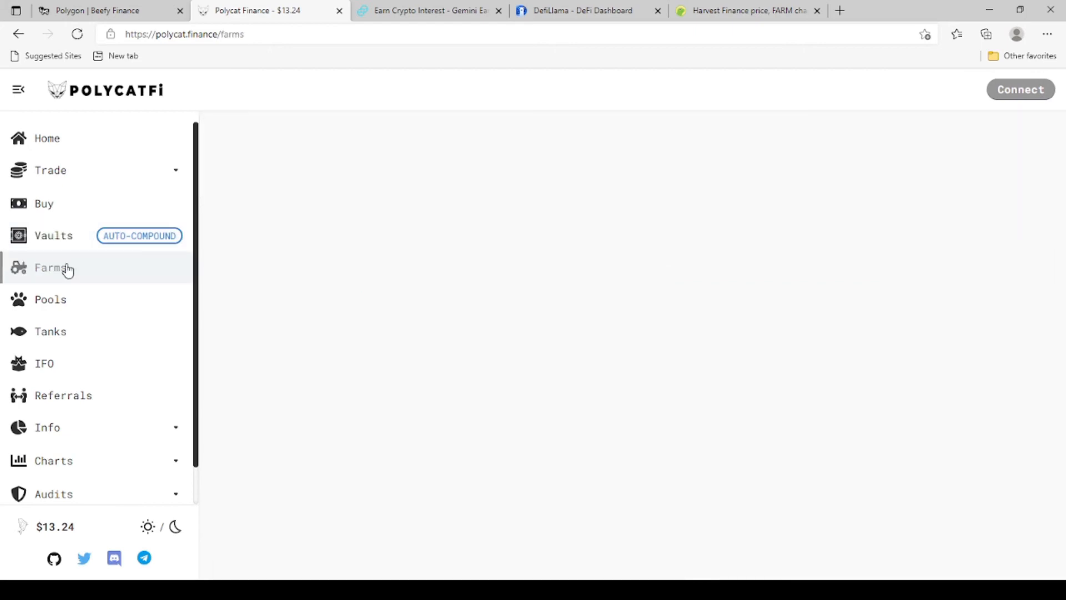
left_click(49, 268)
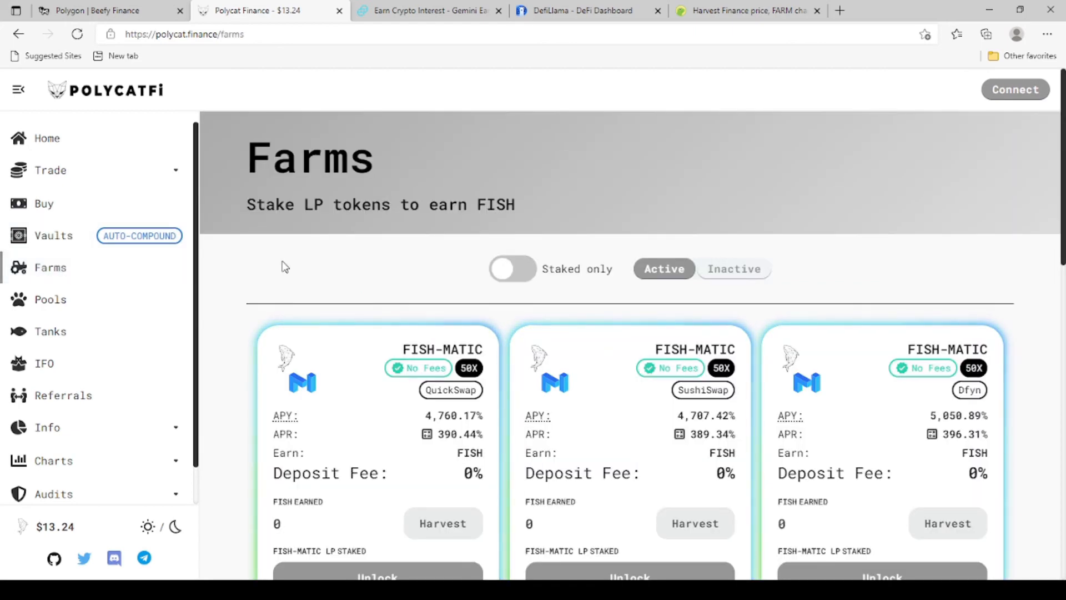
scroll("down", 3)
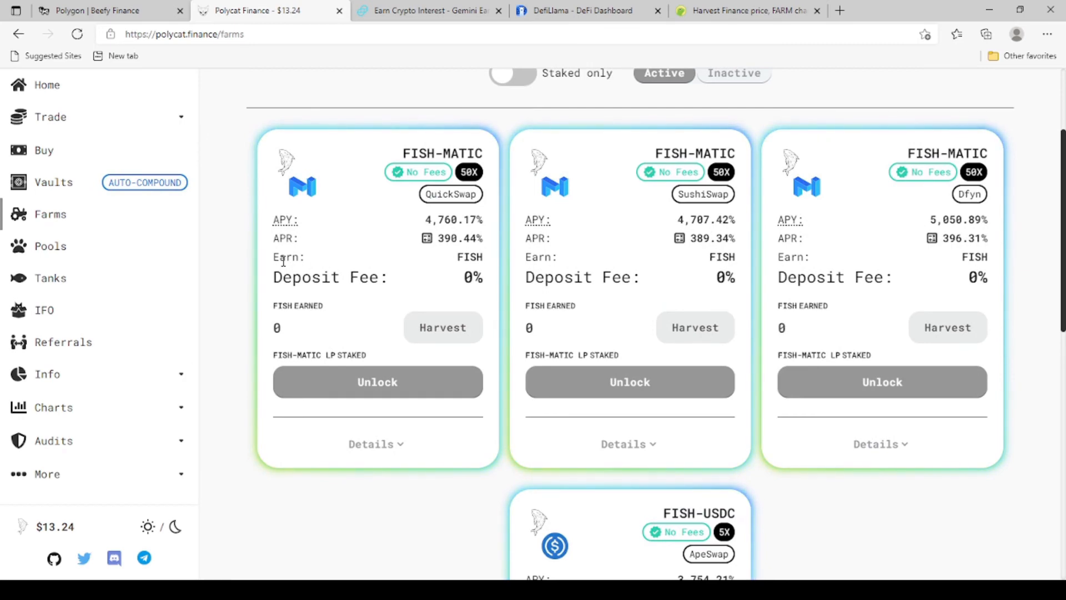
scroll("down", 3)
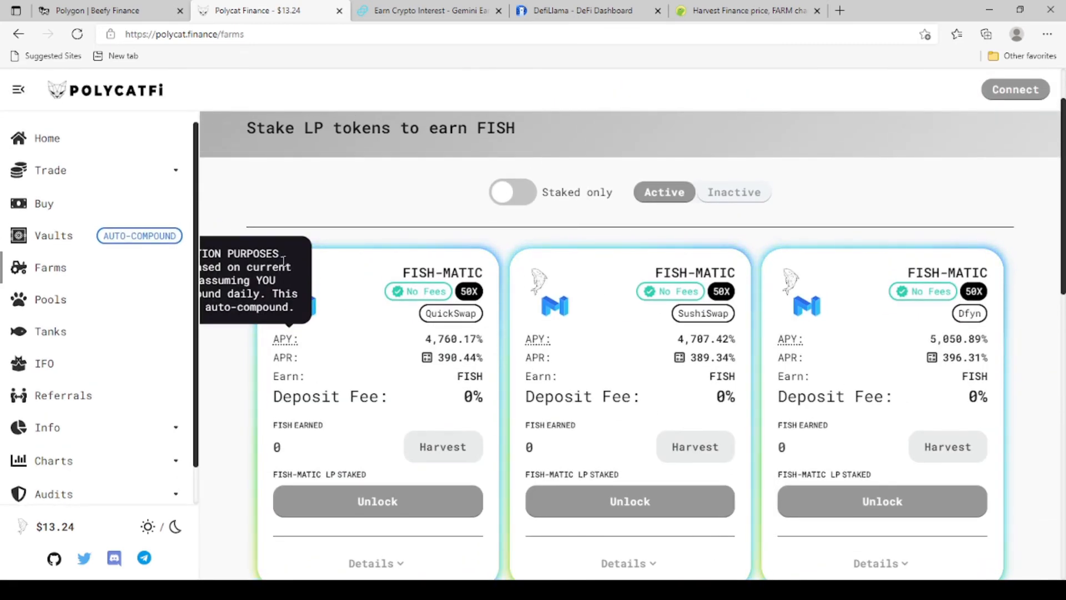
mouse_move(91, 281)
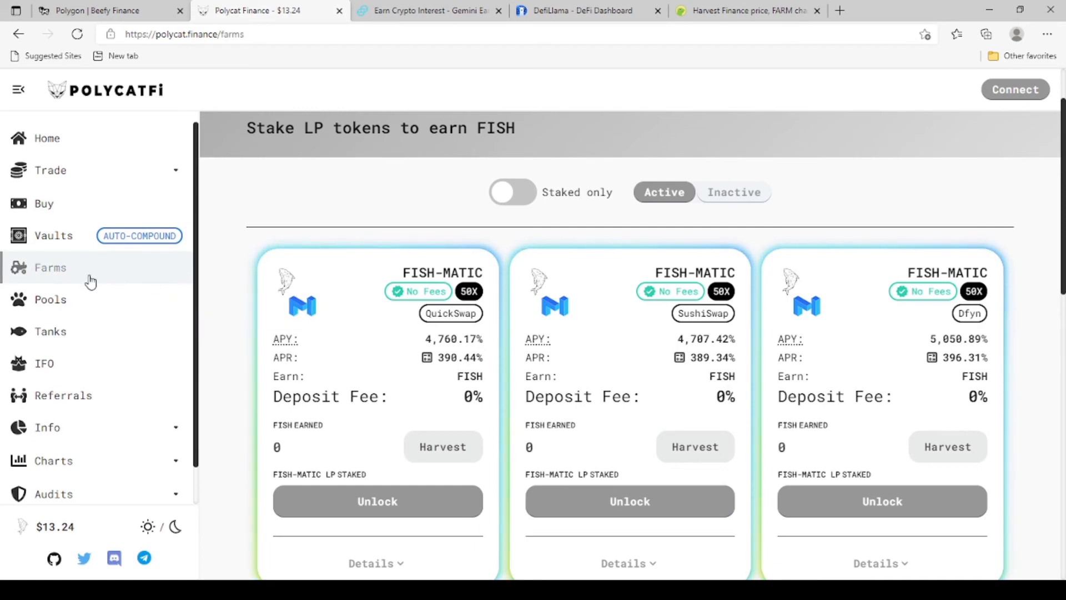
left_click(49, 299)
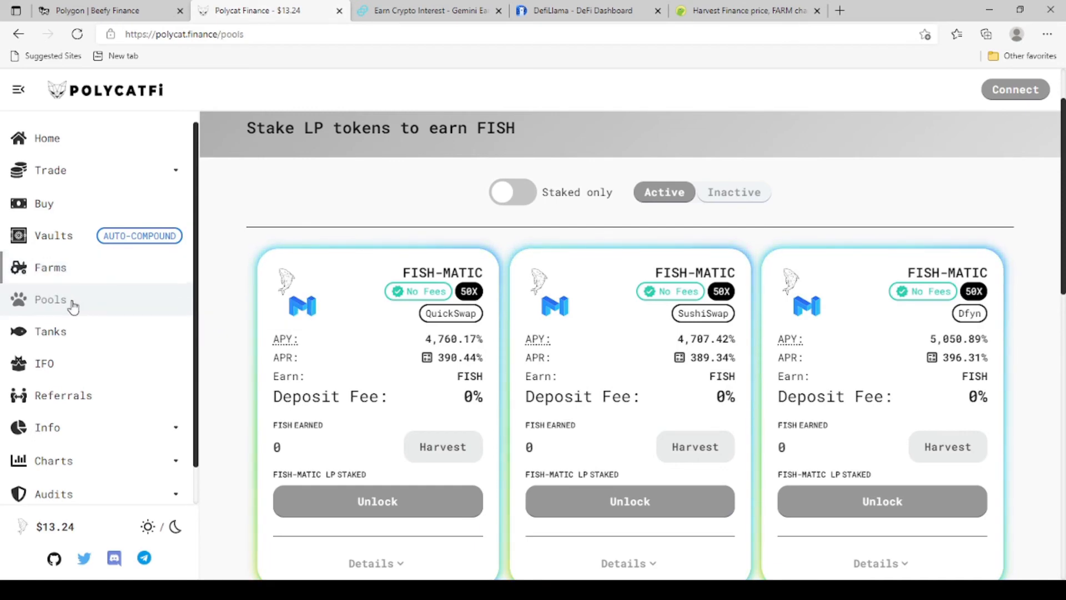
- Scroll the Pools page past FISH 787%, WMATIC 142%, WETH 76% and QUICK 837% pools
scroll("down", 3)
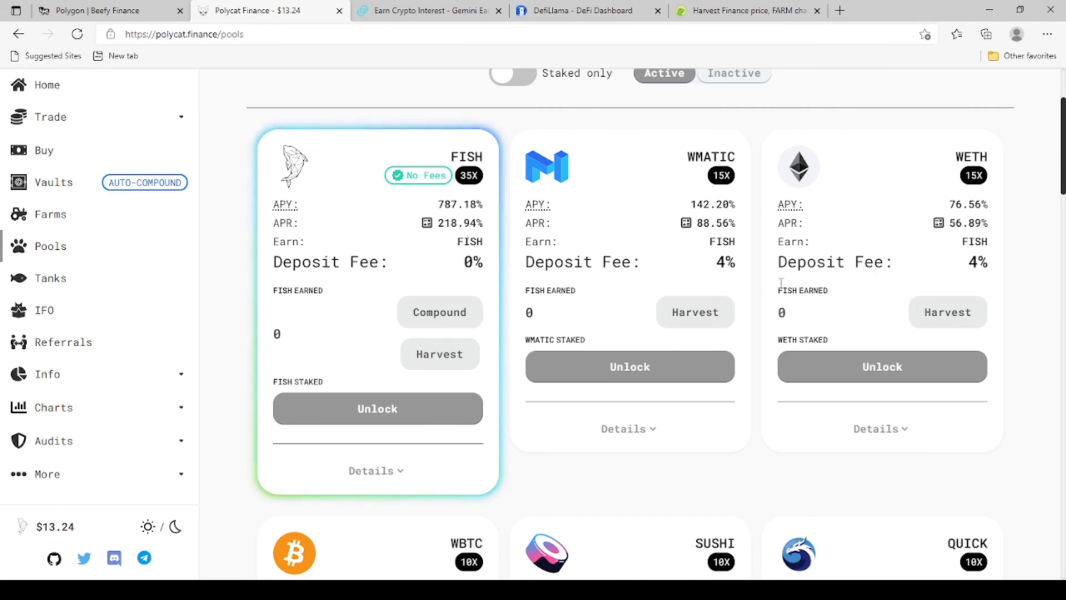
mouse_move(885, 351)
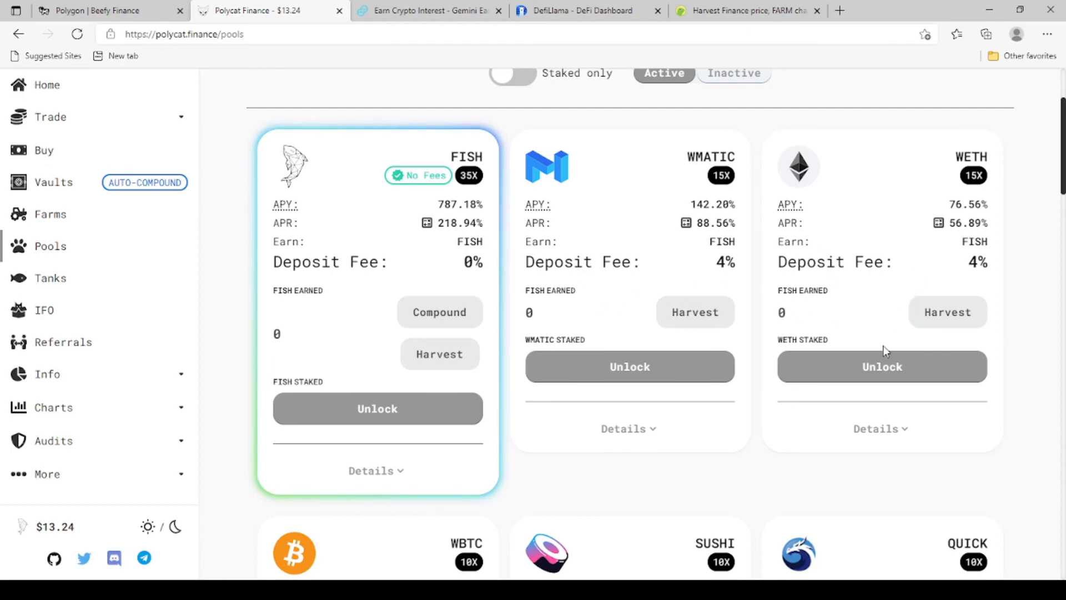
scroll("down", 3)
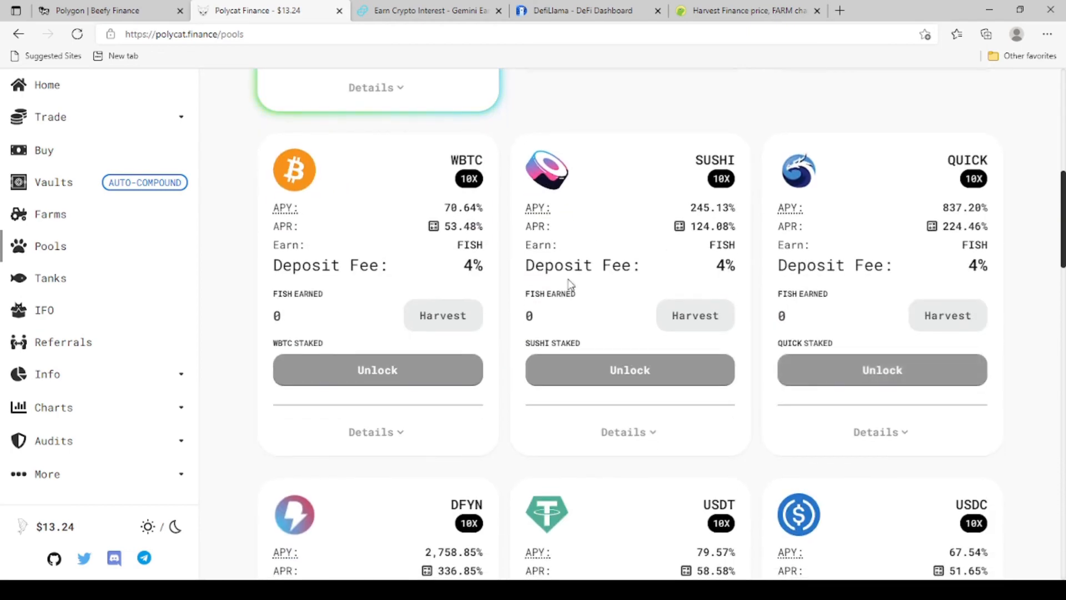
mouse_move(516, 273)
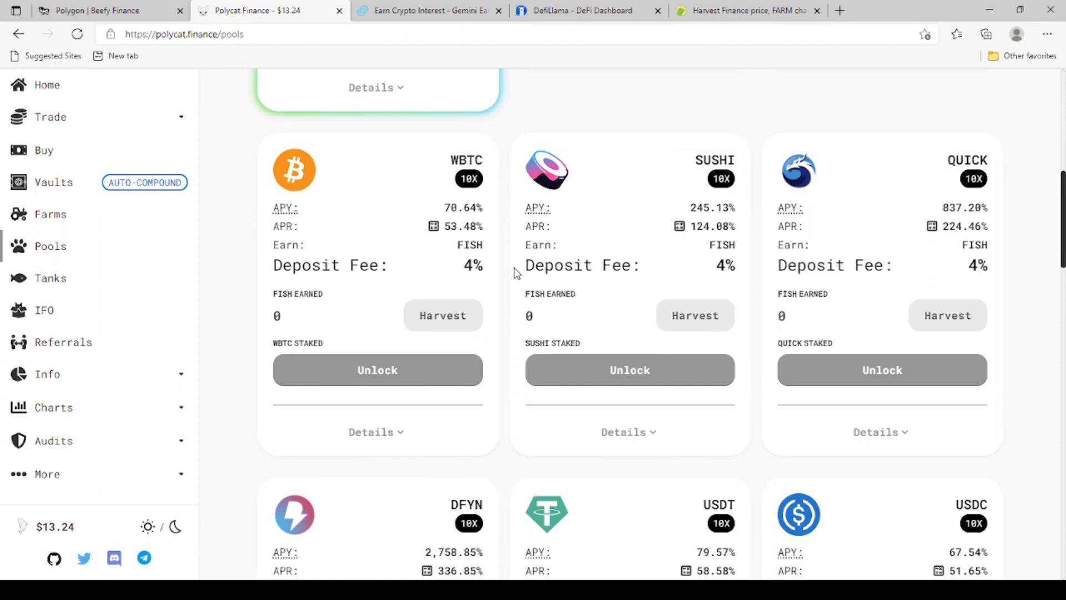
mouse_move(631, 289)
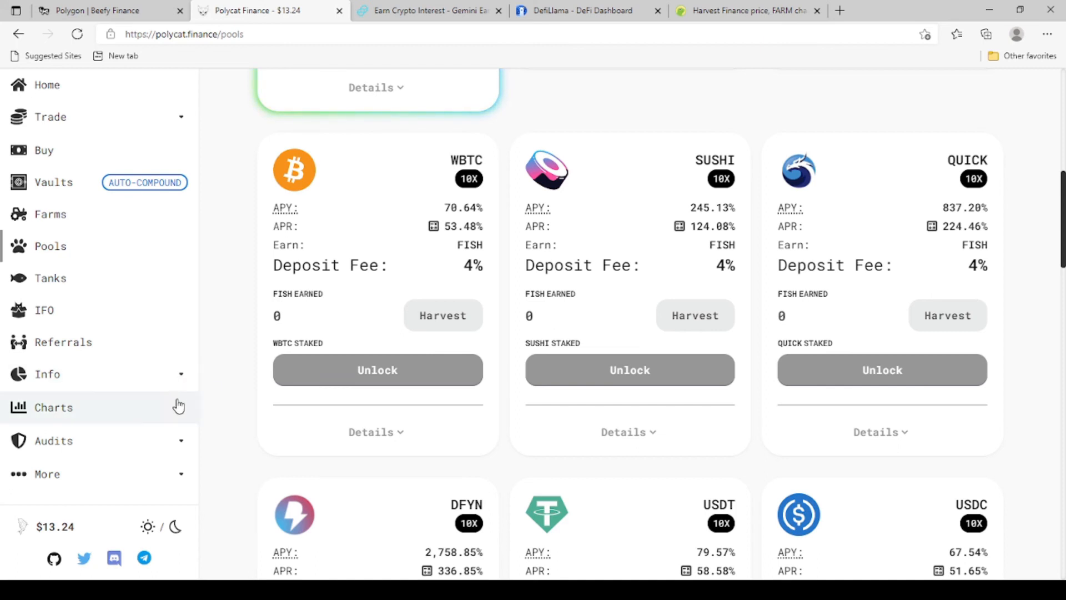
- Expand Audits, scroll to the DFYN 2,758%, DAI, IRON and POLYDOGE pools, then return up
left_click(54, 440)
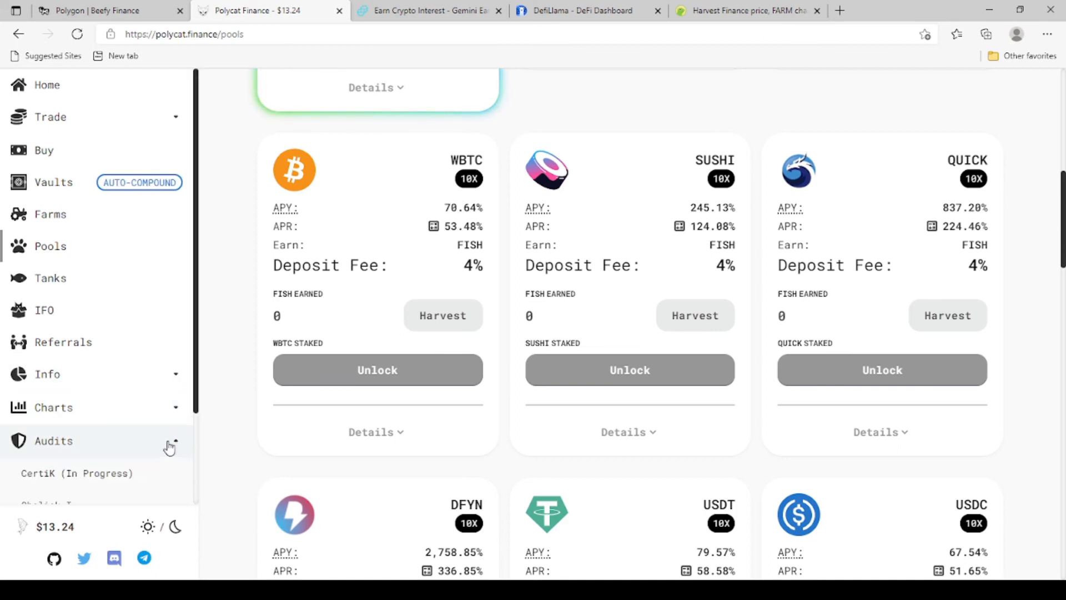
scroll("down", 3)
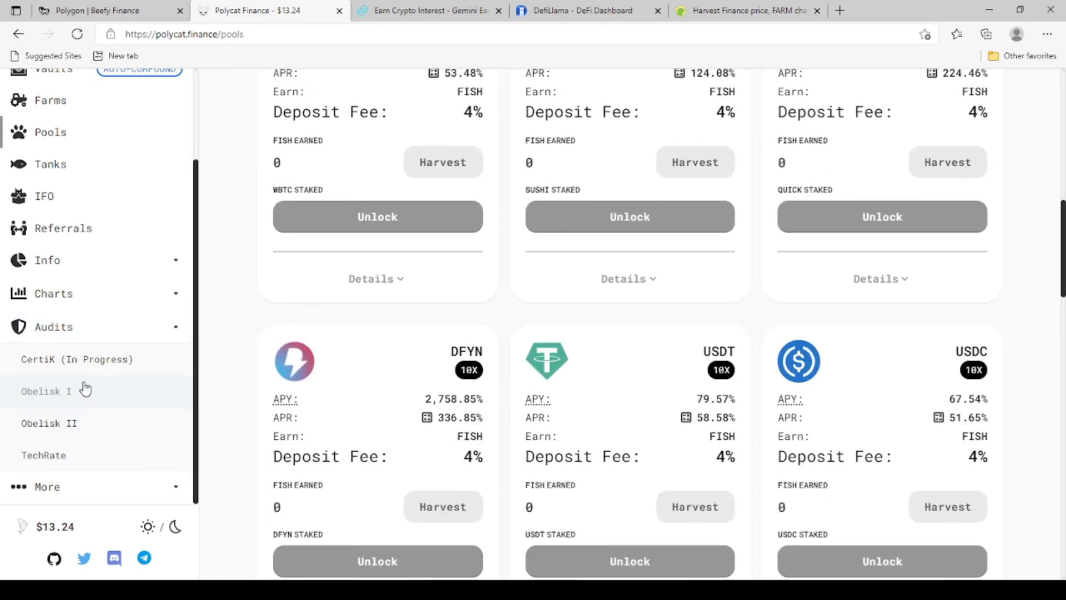
scroll("down", 3)
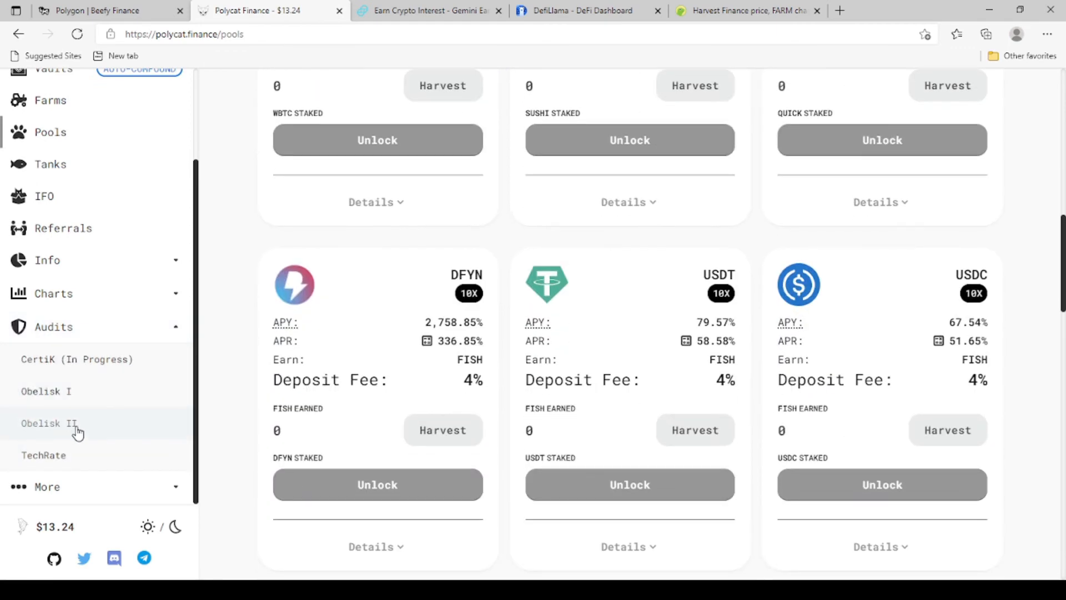
mouse_move(244, 428)
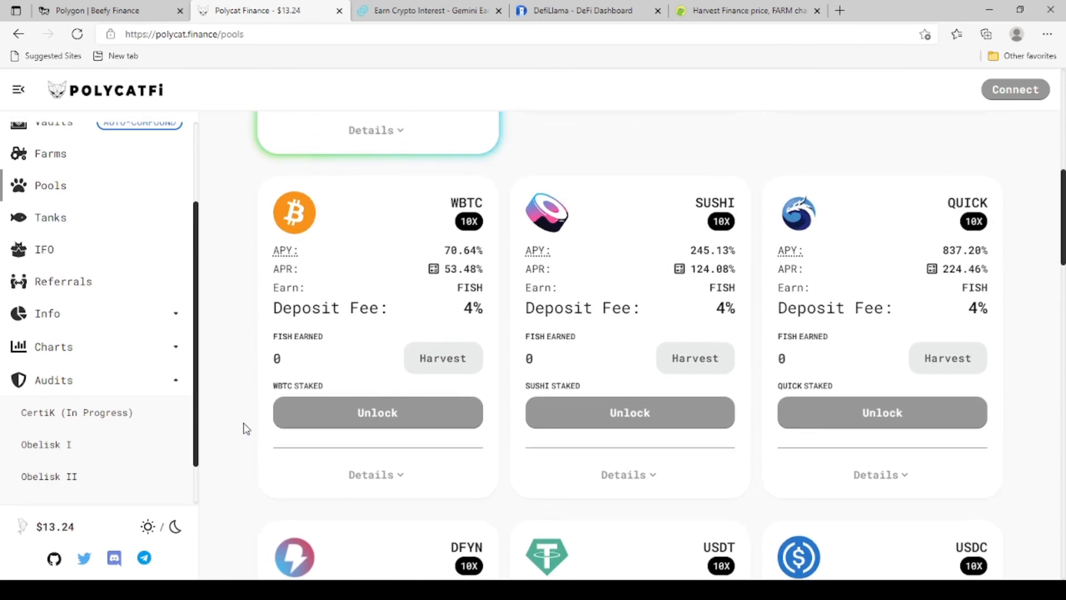
scroll("down", 3)
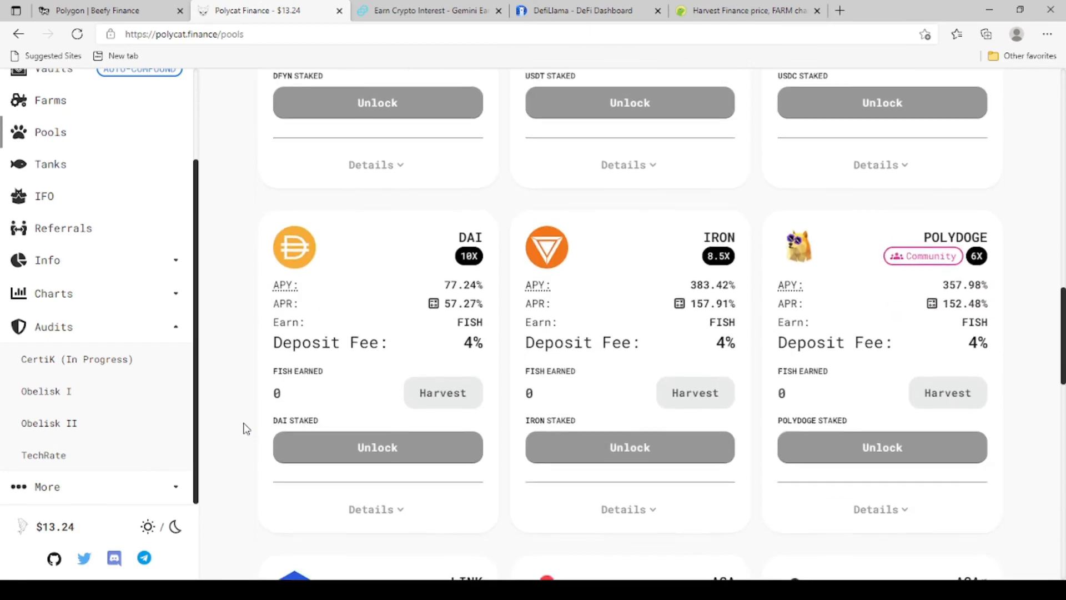
scroll("down", 3)
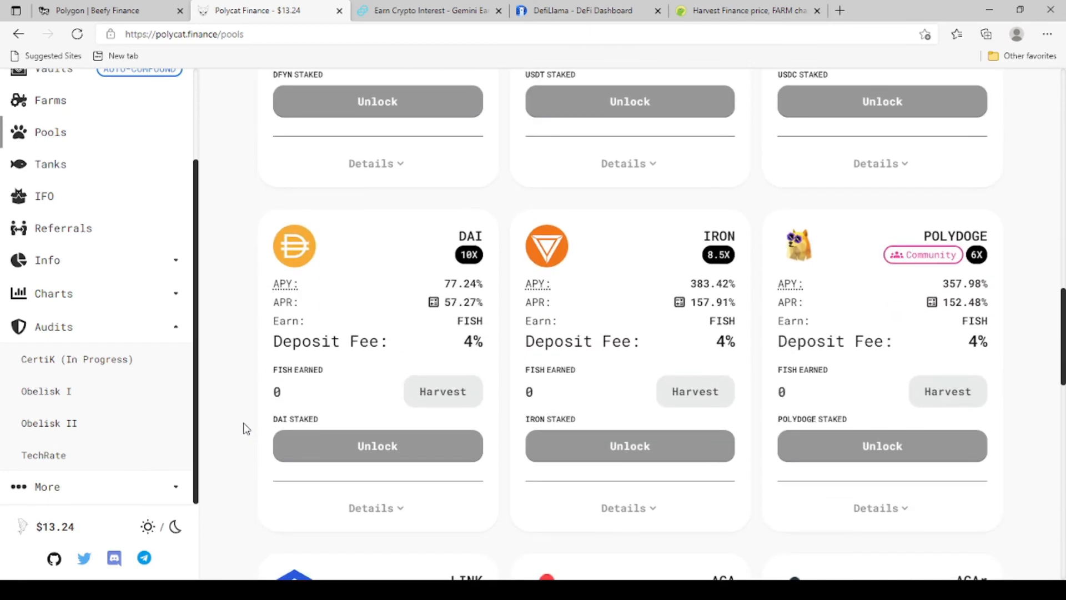
mouse_move(601, 381)
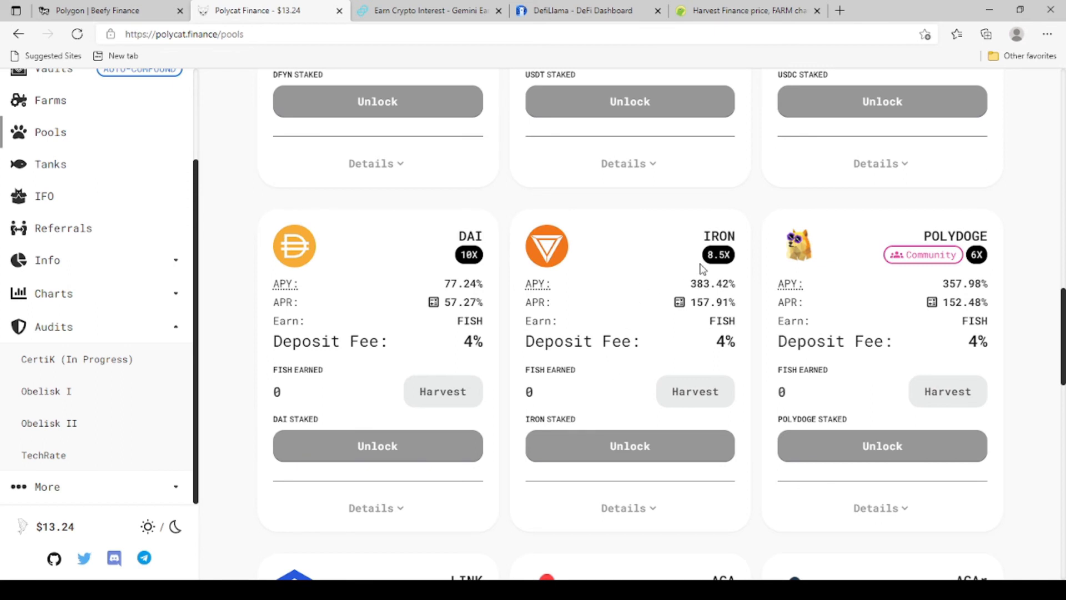
mouse_move(629, 295)
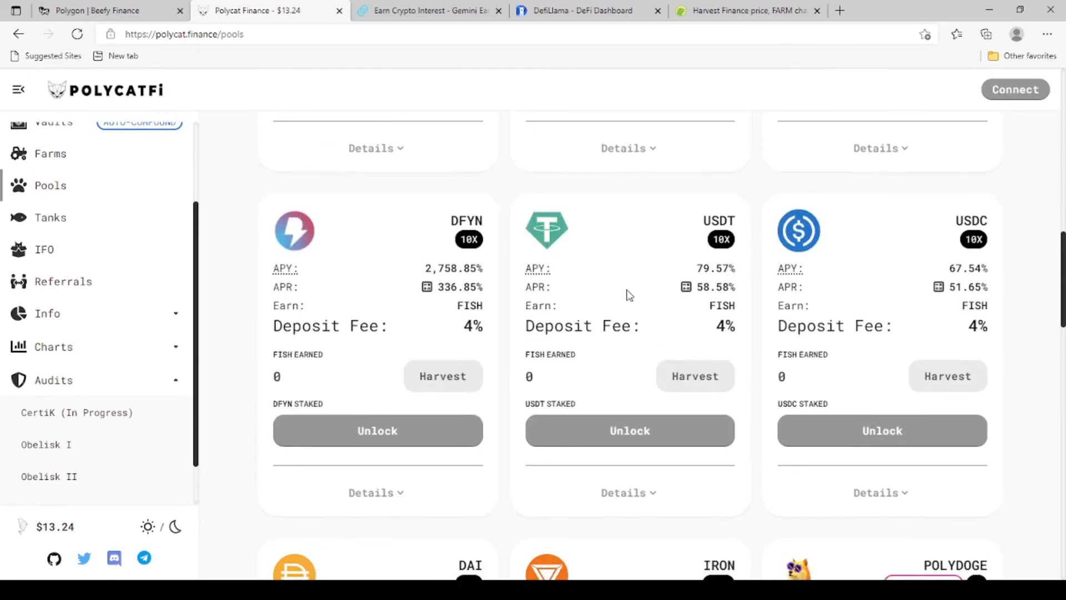
scroll("up", 3)
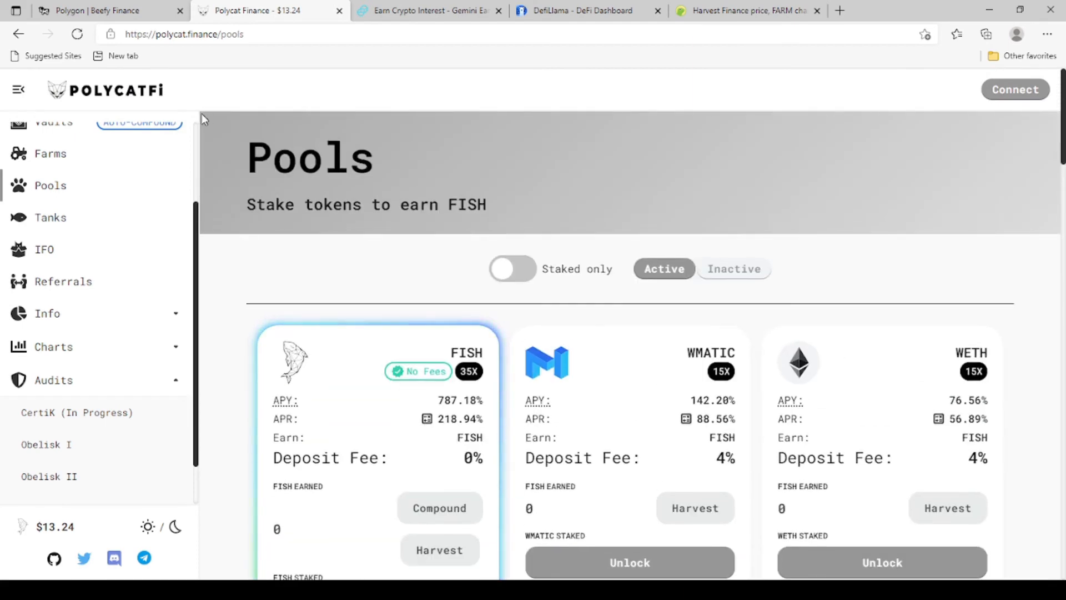
mouse_move(153, 185)
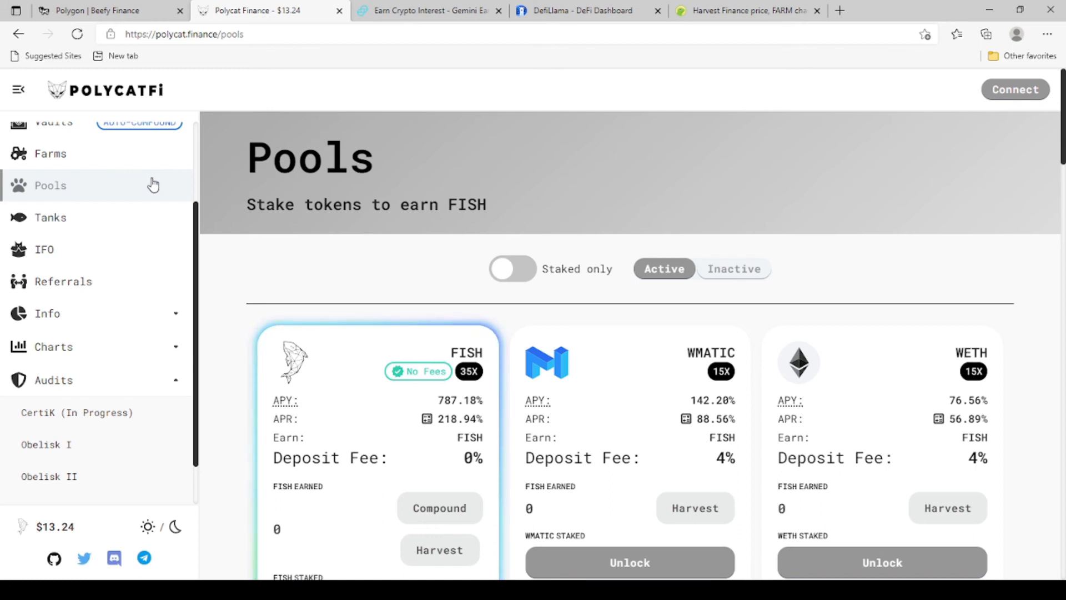
mouse_move(169, 198)
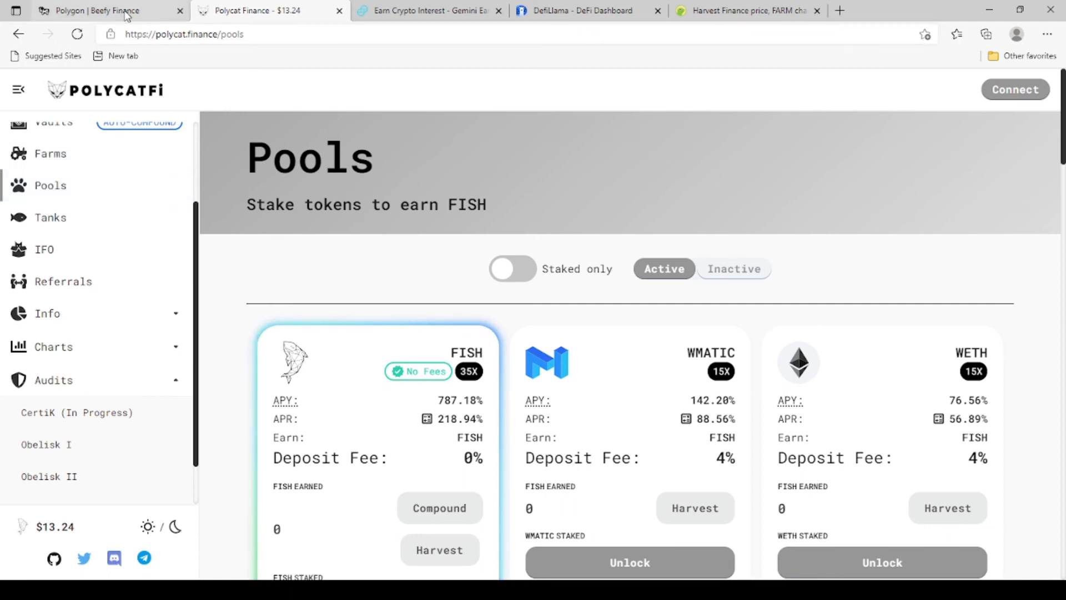
- Browse Beefy's Polygon vaults, comparing APY and Daily yields down to pBNB-USDC QLP (99.21%)
left_click(95, 10)
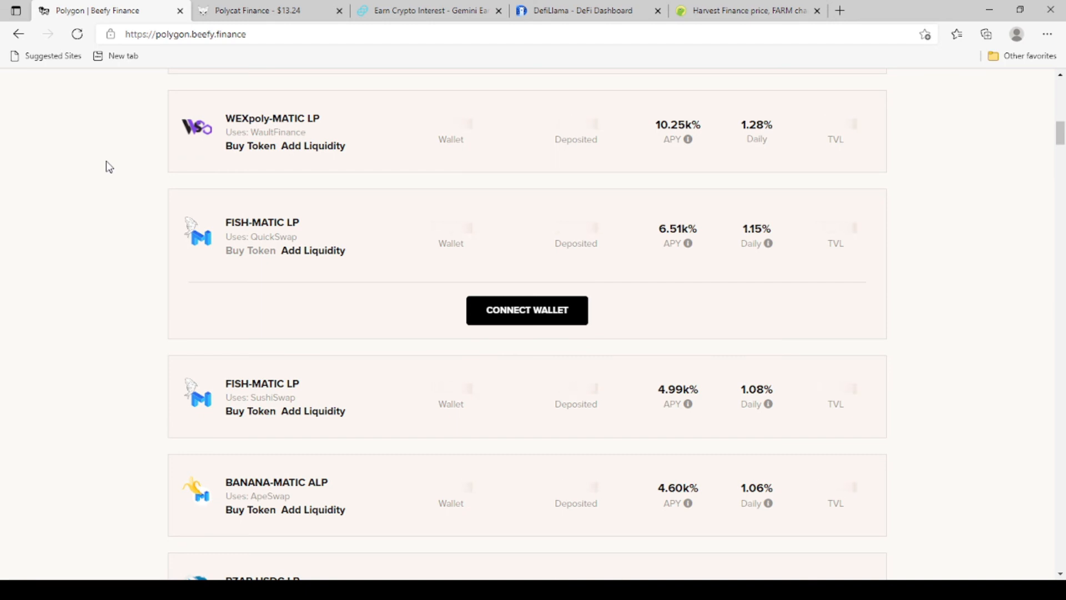
left_click(267, 33)
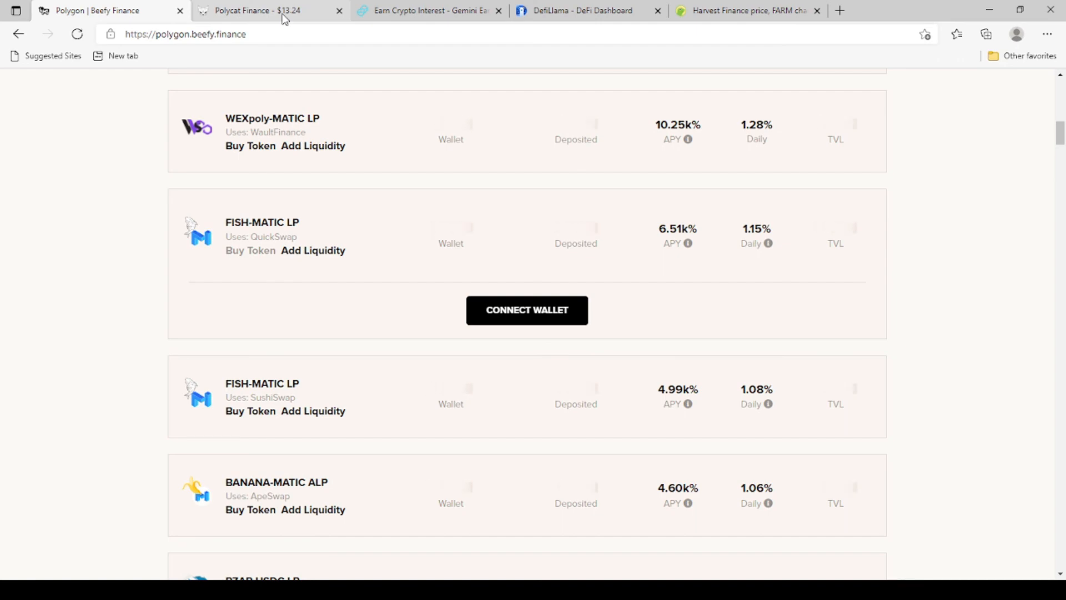
scroll("down", 3)
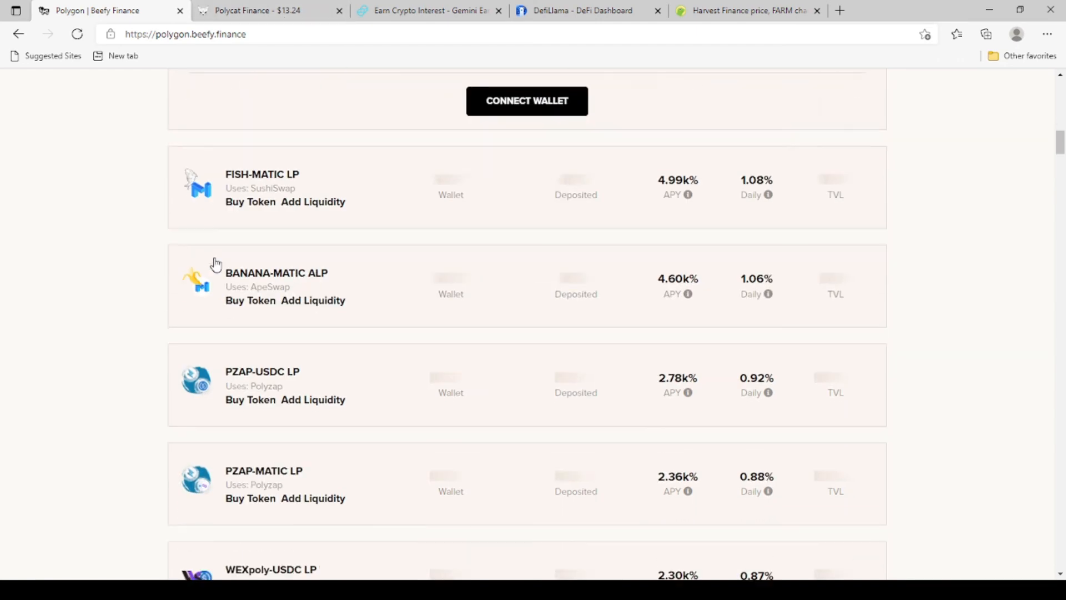
scroll("down", 3)
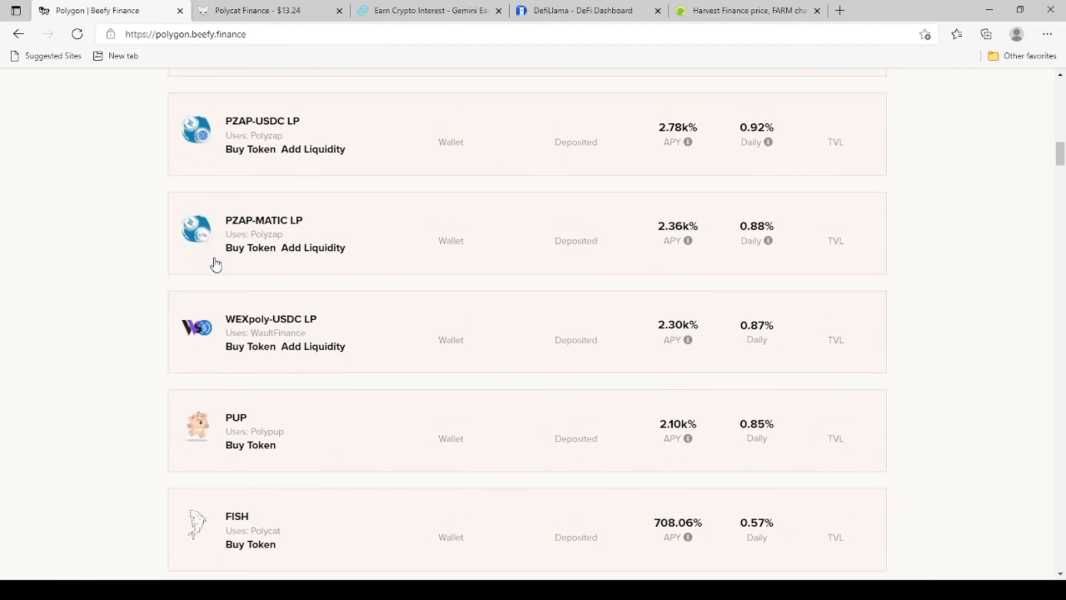
scroll("down", 3)
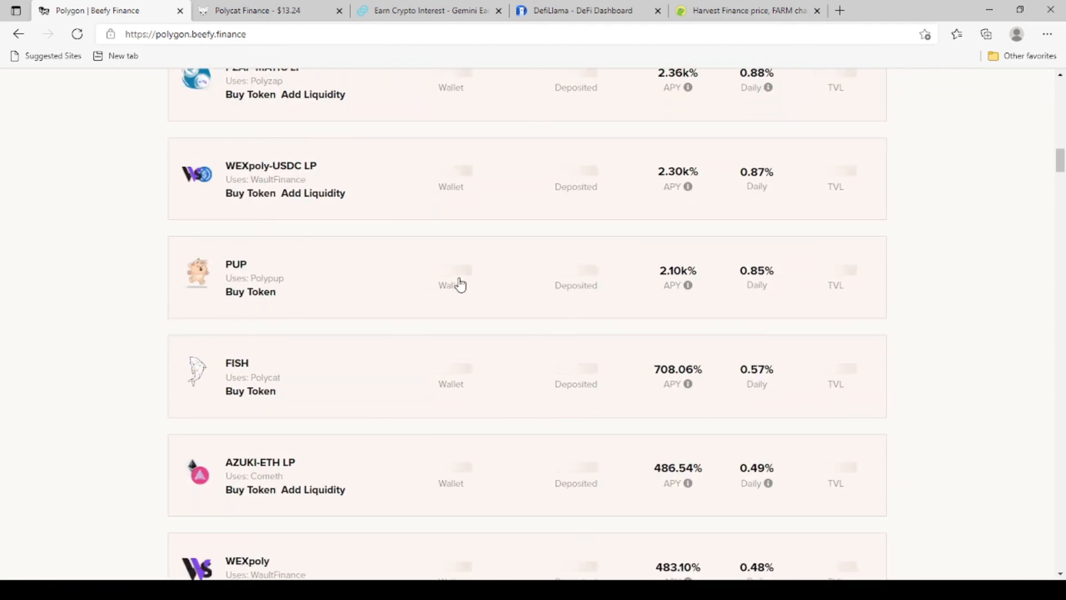
scroll("down", 3)
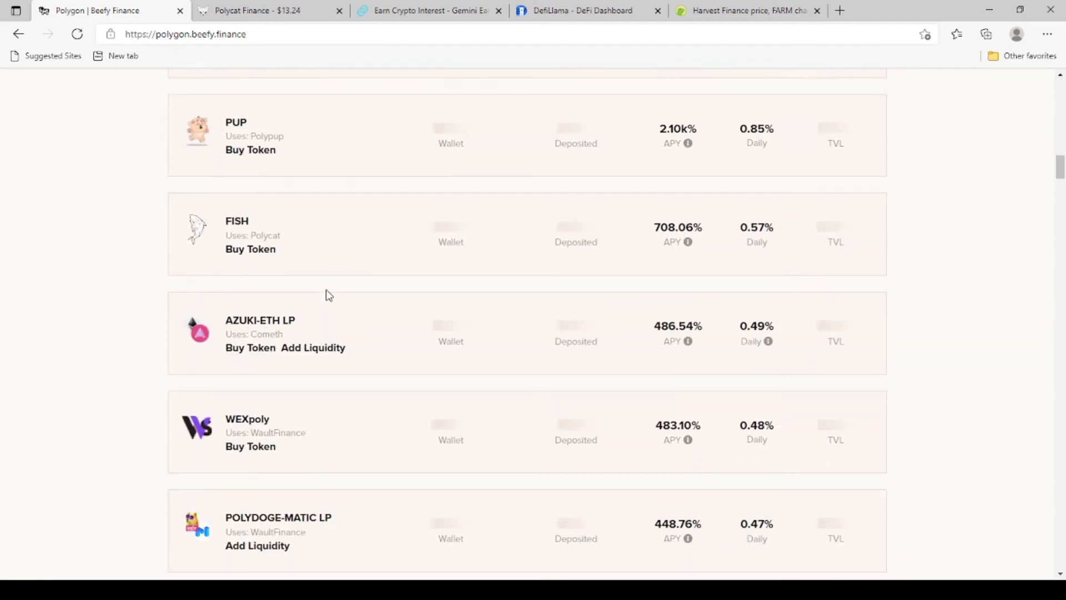
scroll("down", 3)
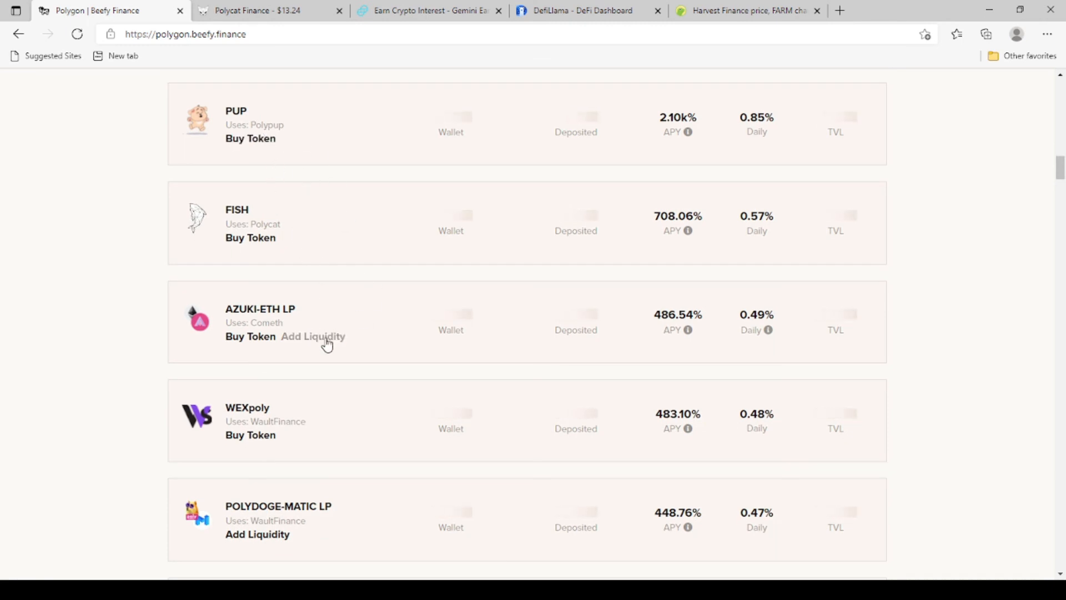
scroll("down", 3)
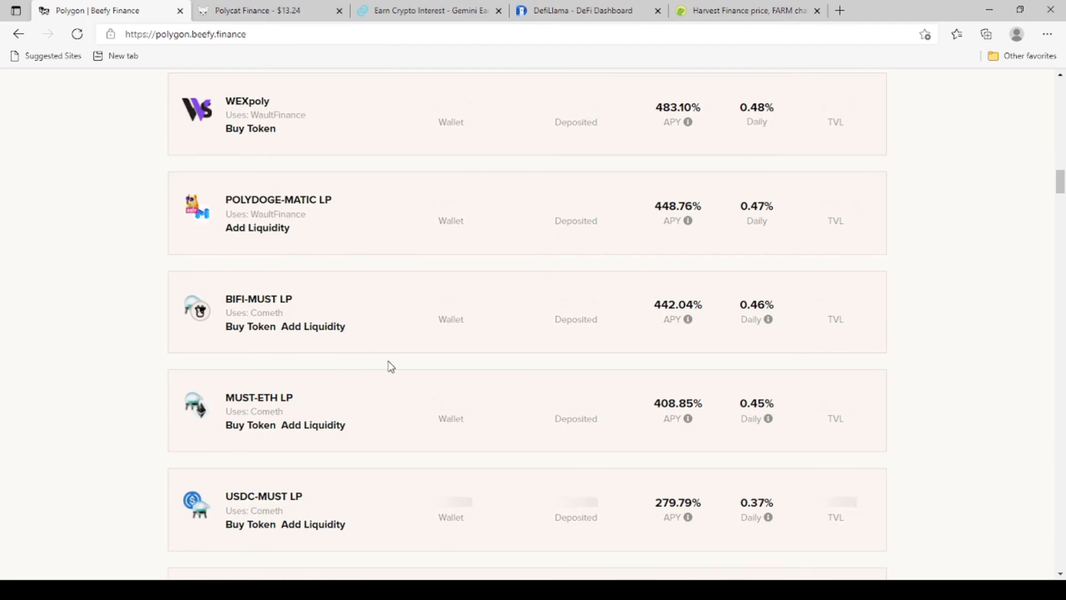
scroll("down", 3)
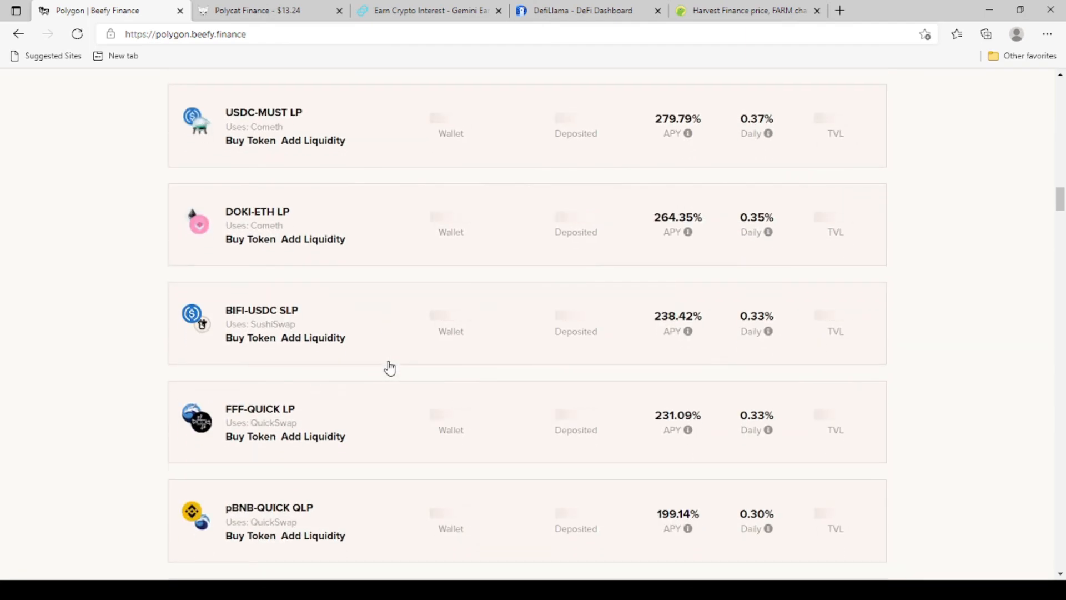
scroll("down", 3)
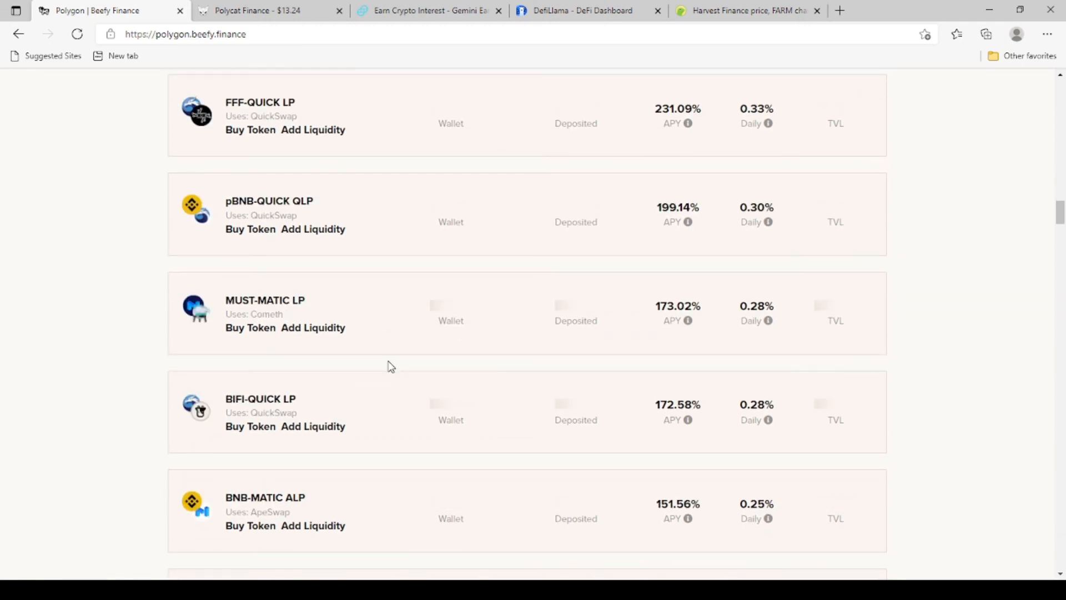
scroll("down", 3)
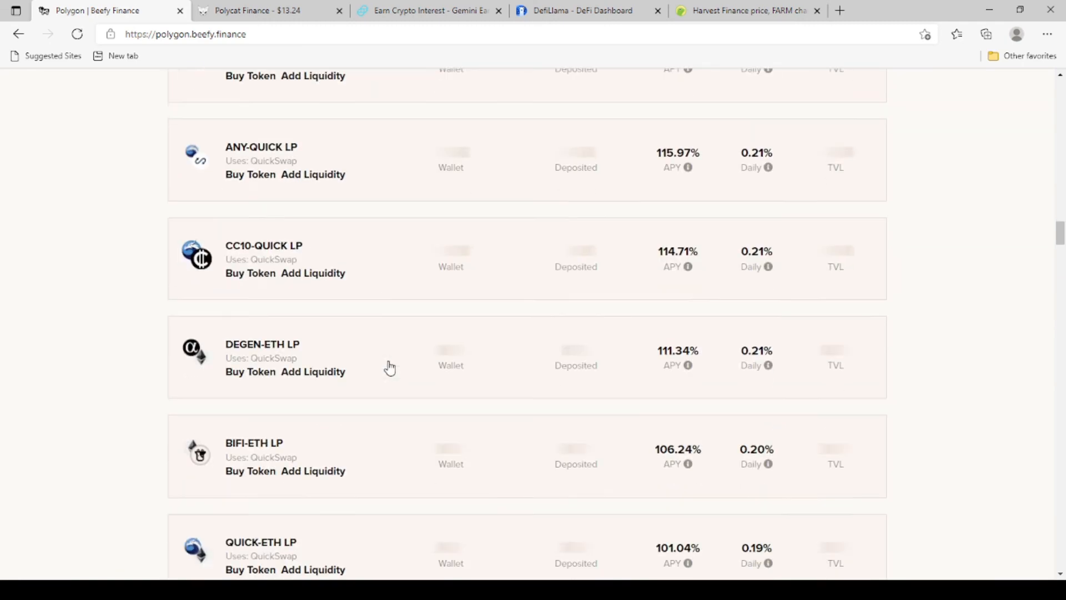
scroll("down", 3)
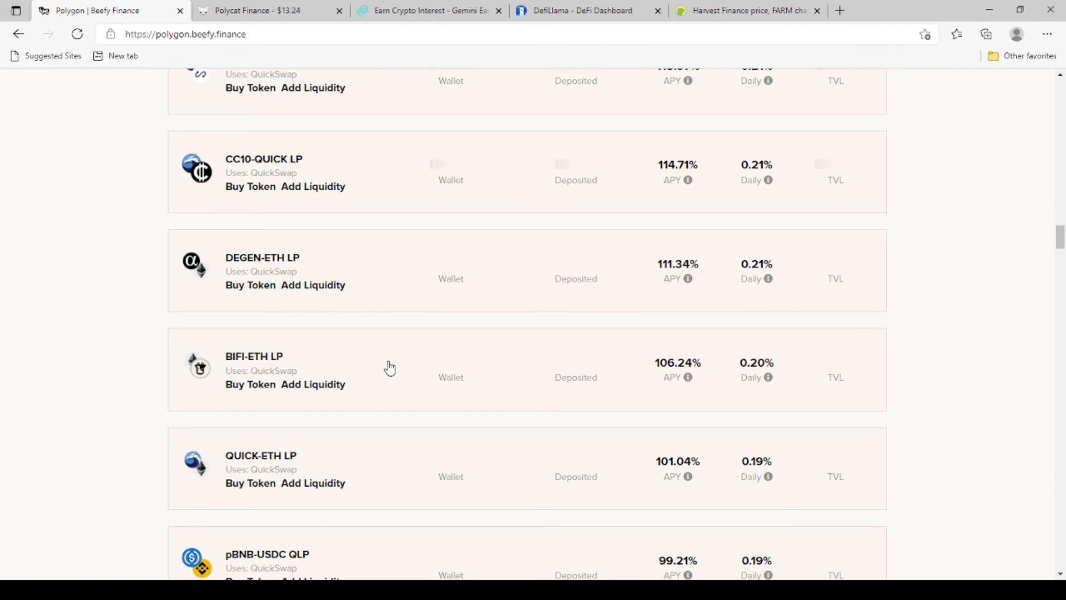
- Load rugdoc.io in the current Edge tab in place of Beefy Finance
left_click(185, 34)
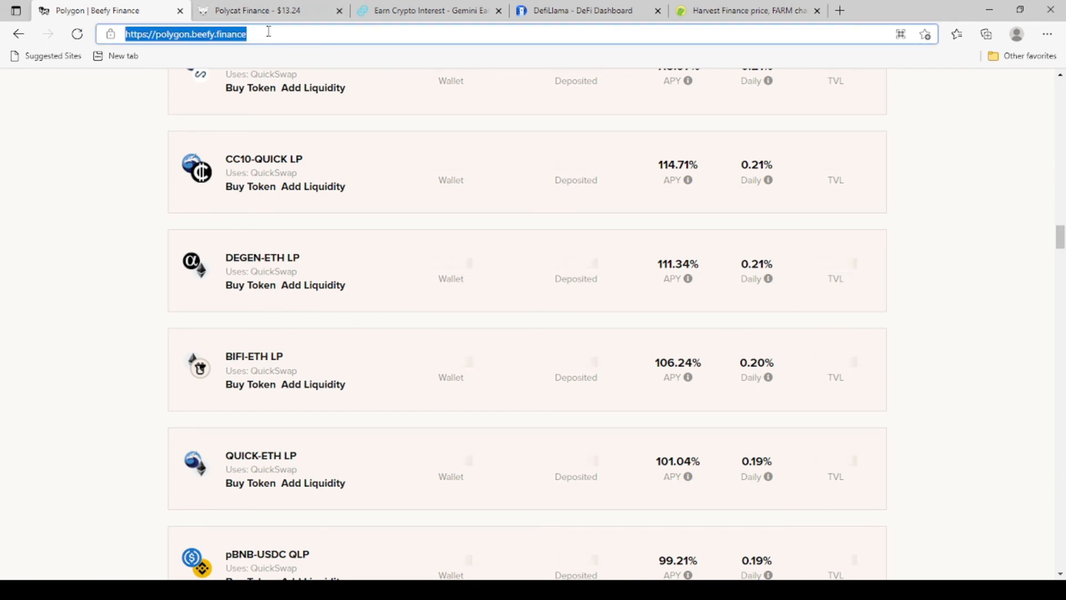
type("r")
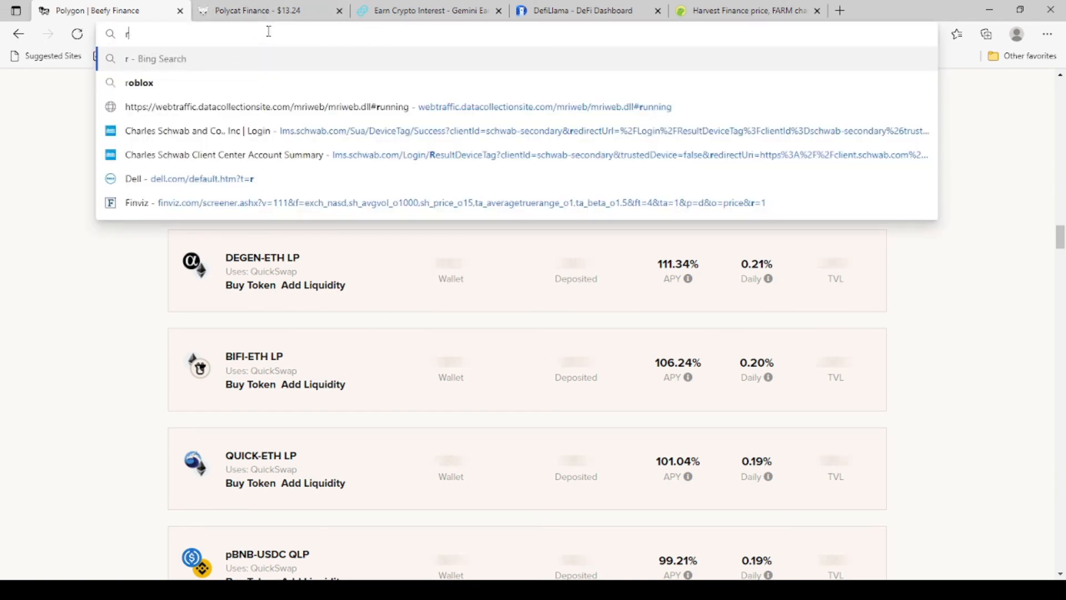
type("ugoc.i")
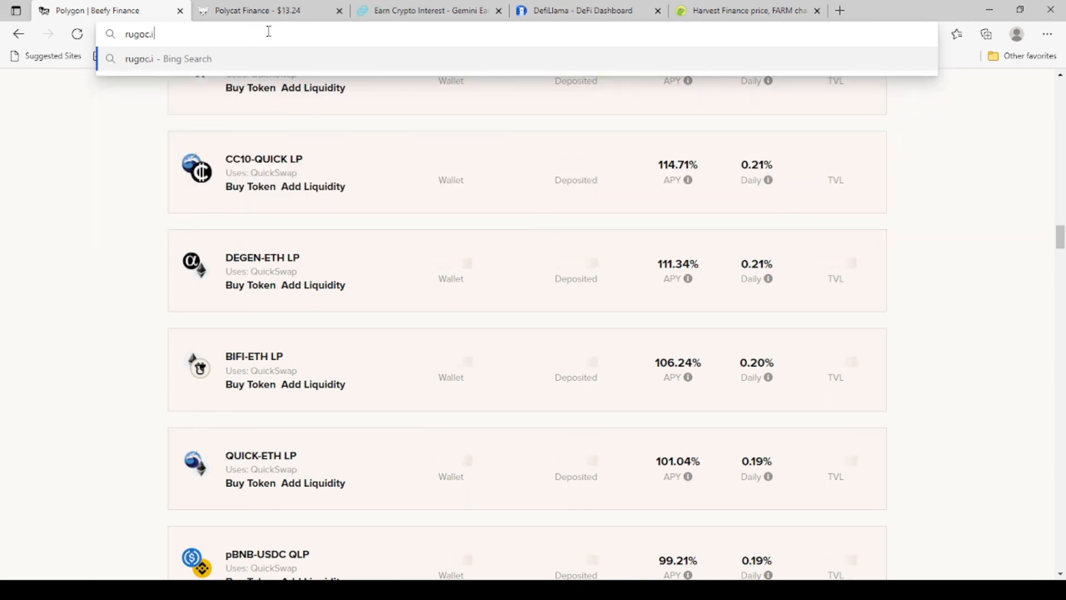
type("o")
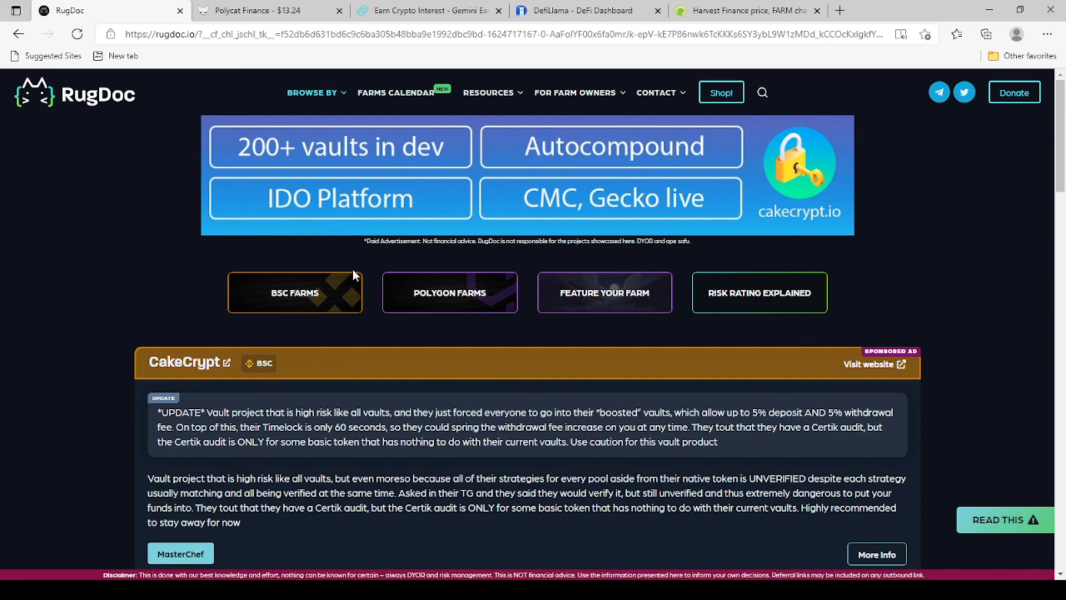
mouse_move(210, 293)
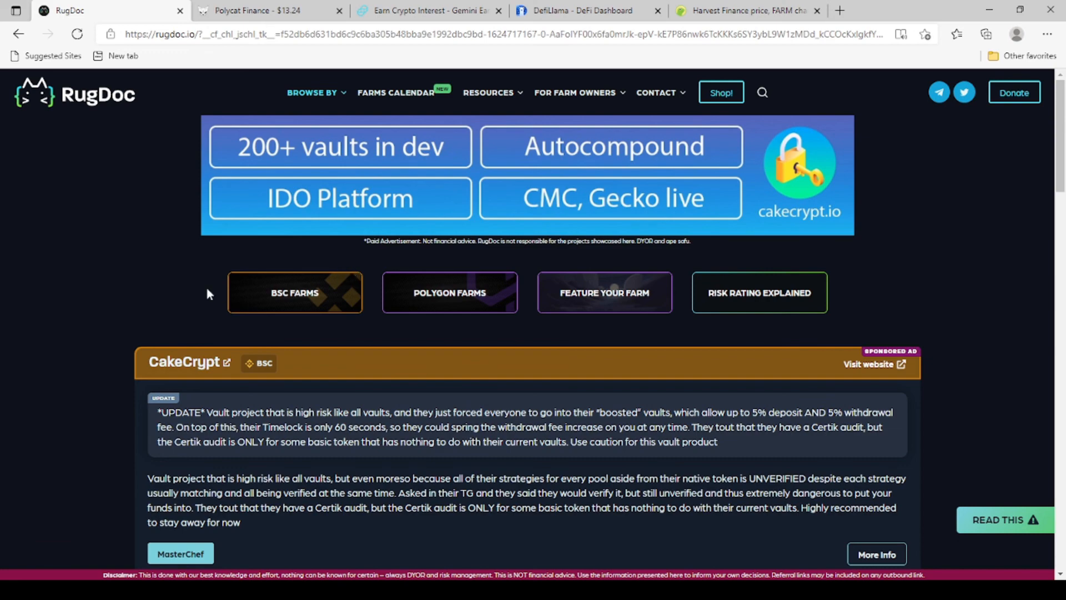
scroll("down", 3)
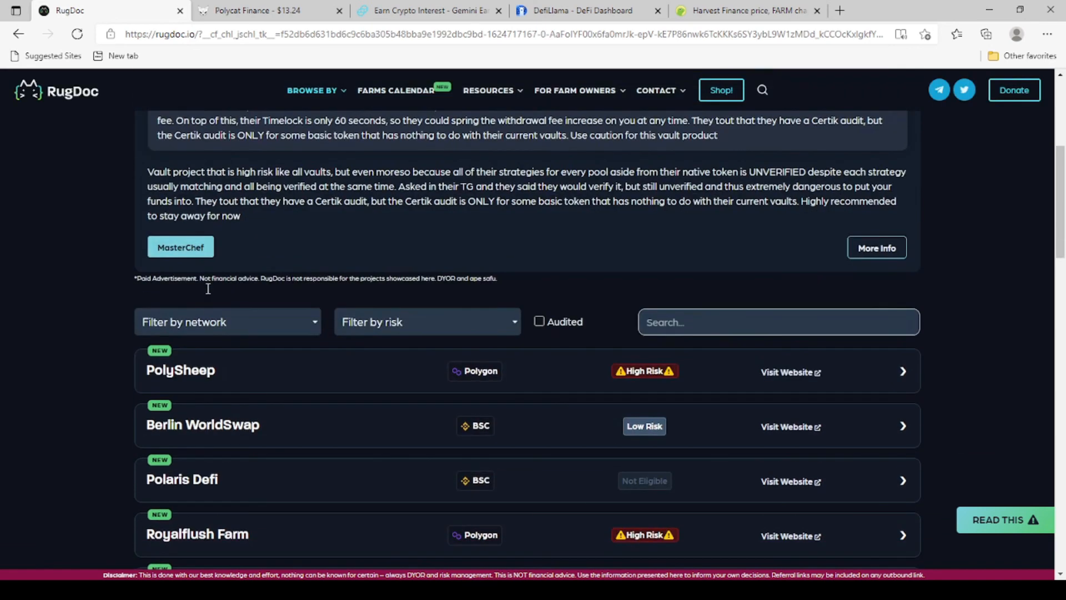
scroll("down", 3)
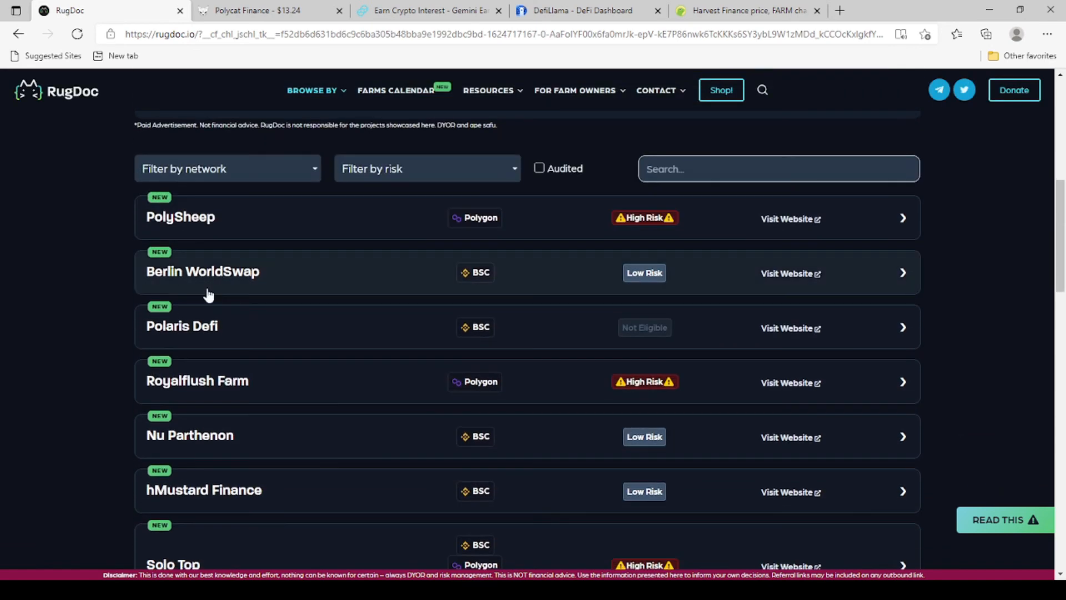
mouse_move(295, 222)
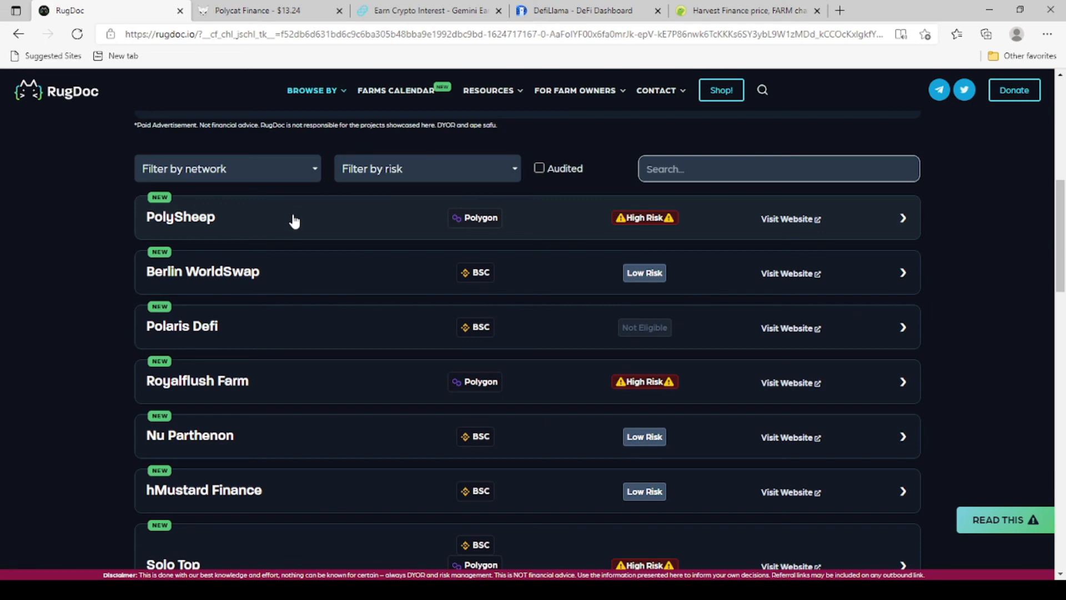
mouse_move(639, 249)
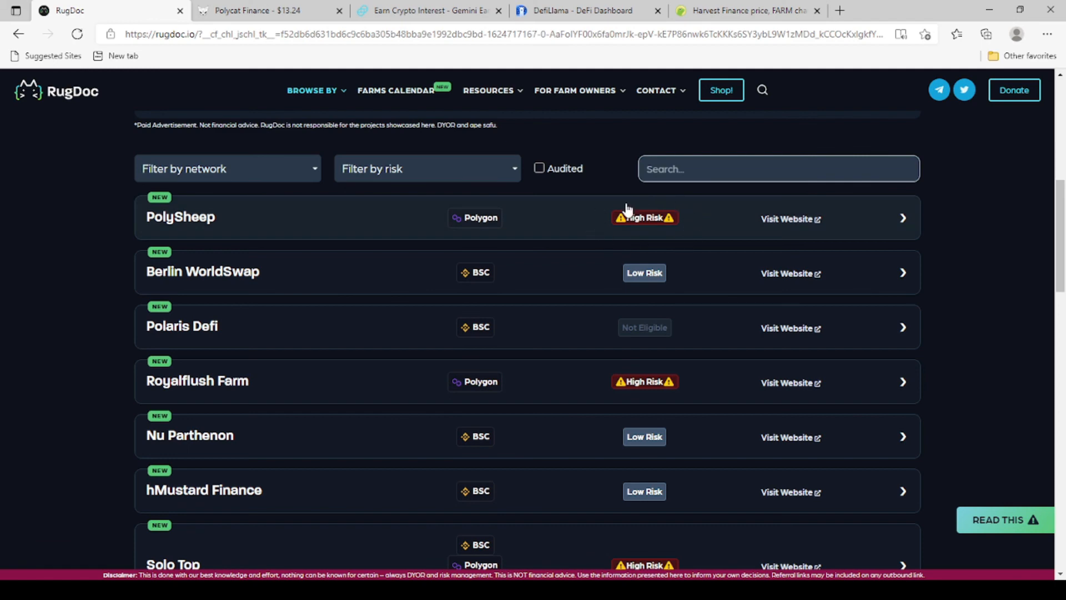
mouse_move(681, 273)
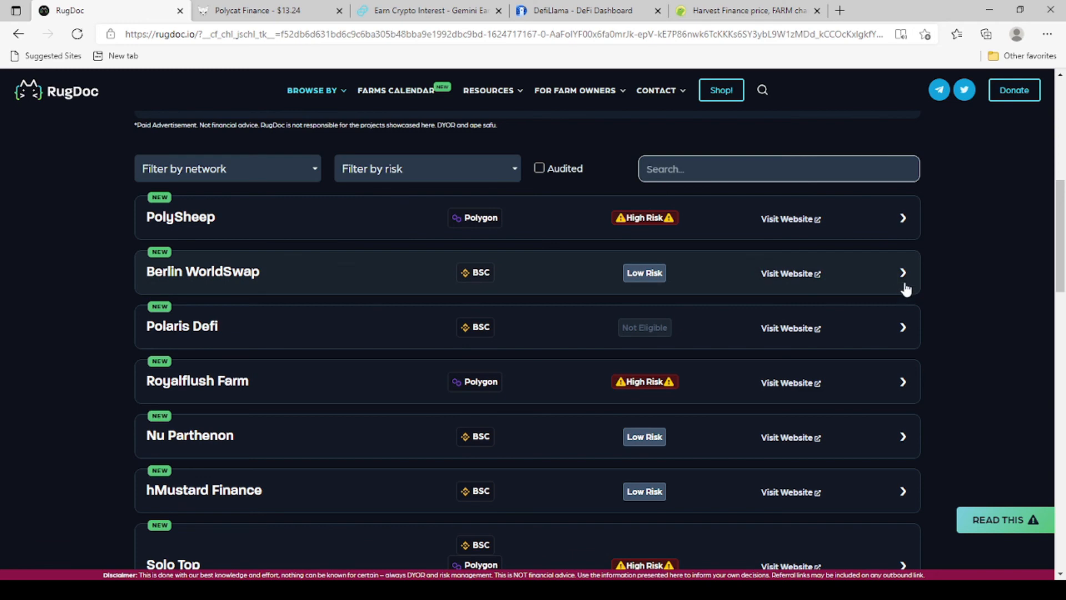
scroll("down", 3)
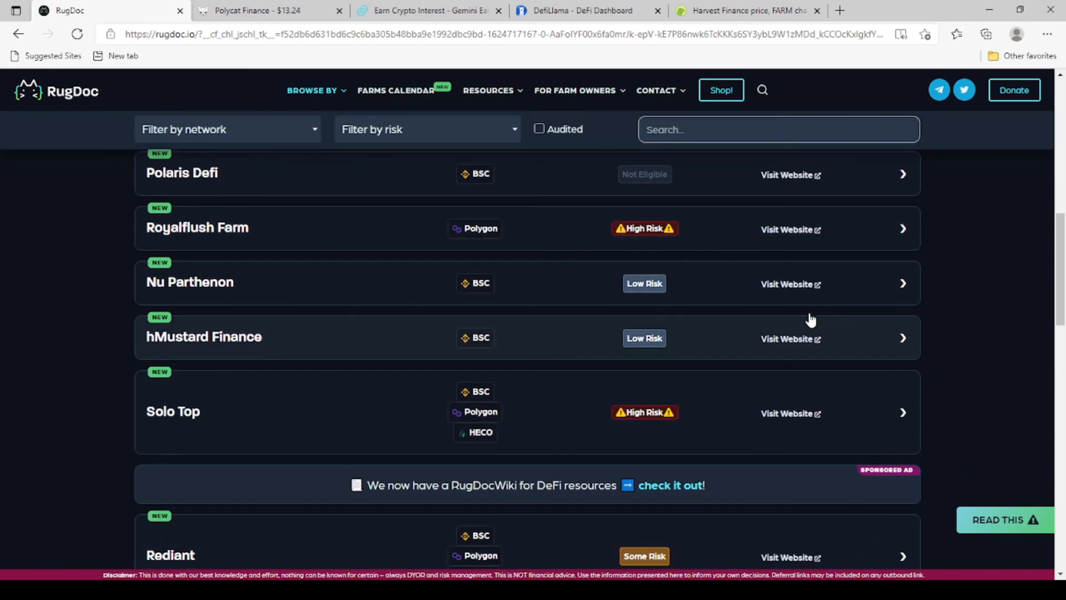
scroll("down", 3)
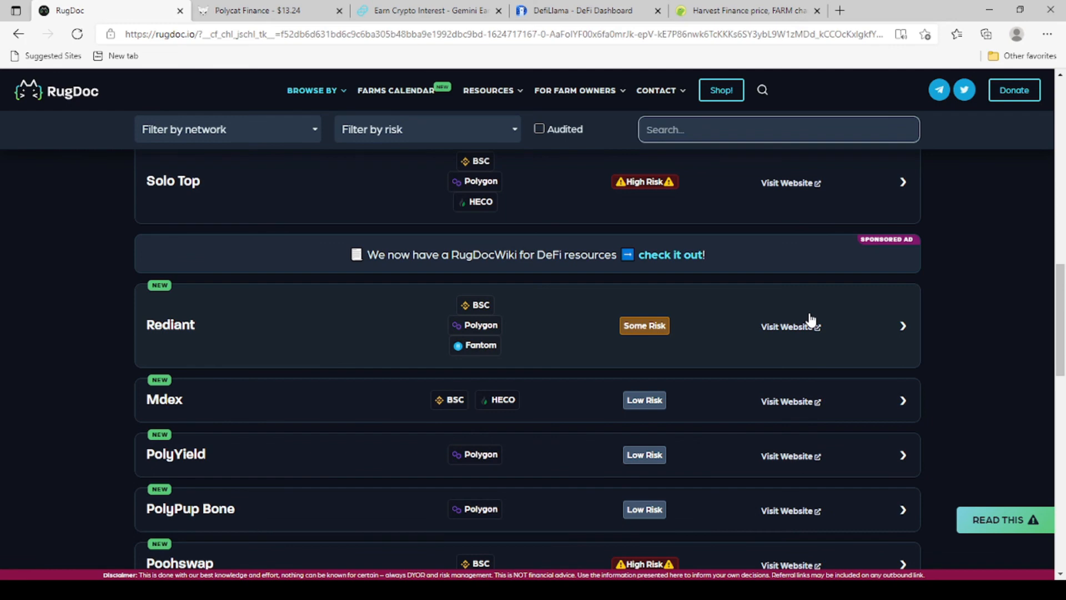
scroll("down", 3)
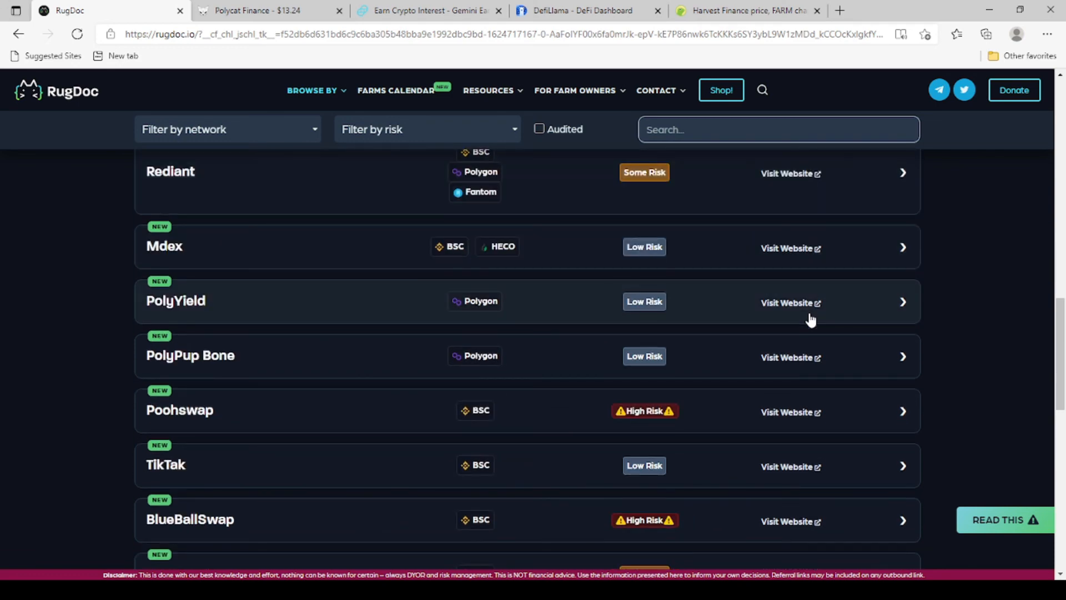
scroll("down", 3)
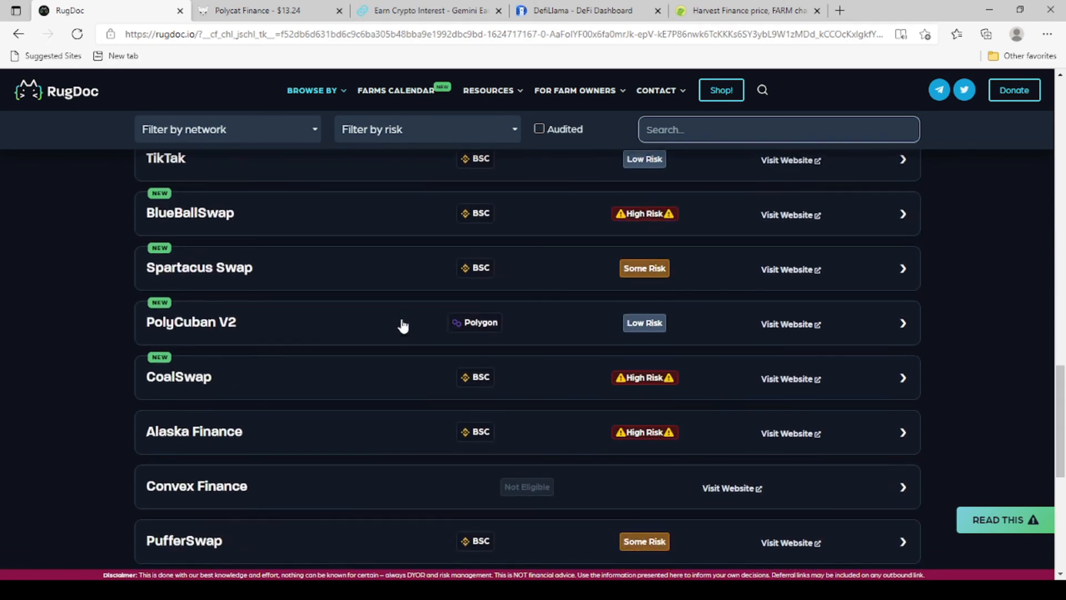
scroll("down", 3)
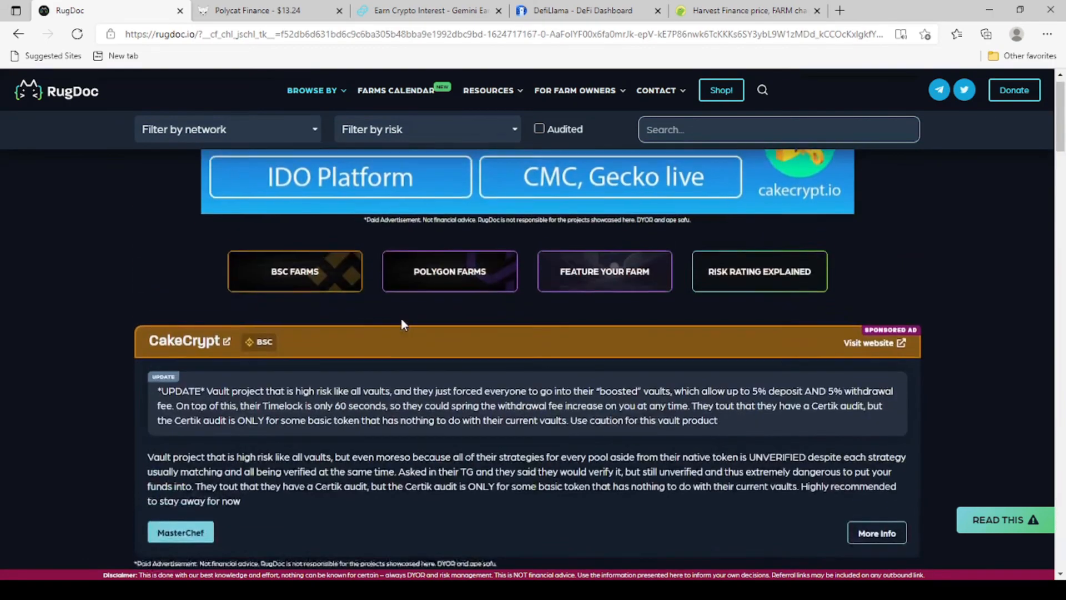
- Browse RugDoc's Polygon Farms risk ratings, e.g. PolySheep high risk, PolyYield low risk
left_click(449, 271)
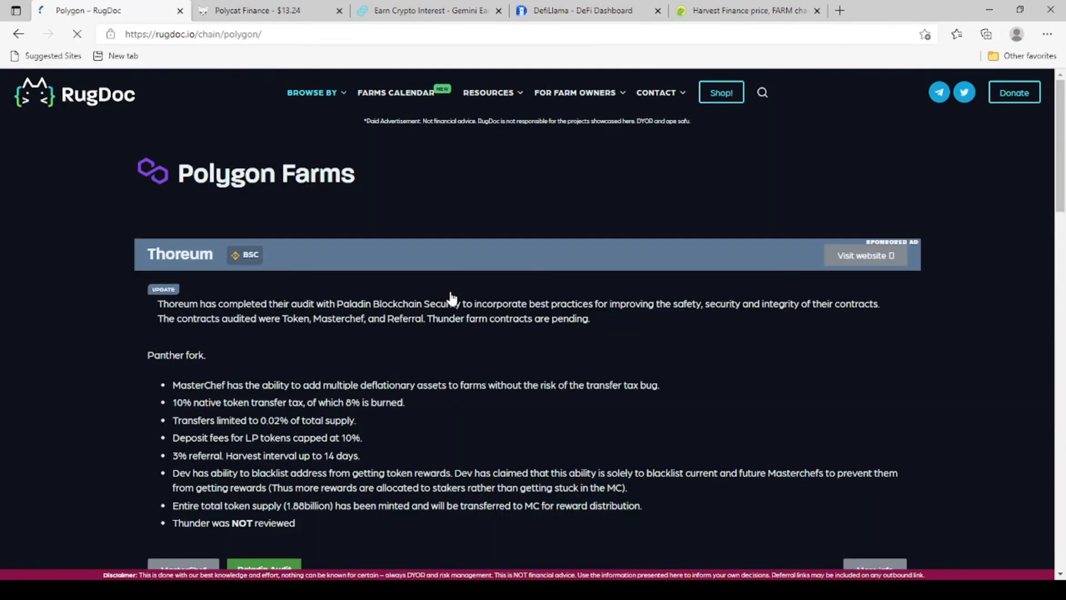
scroll("down", 3)
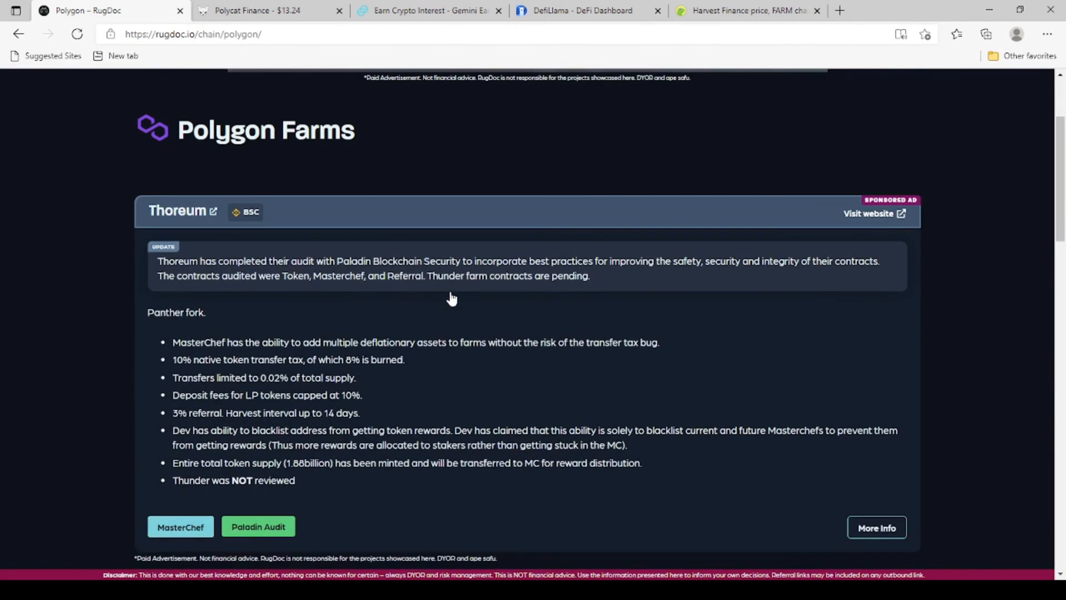
scroll("down", 3)
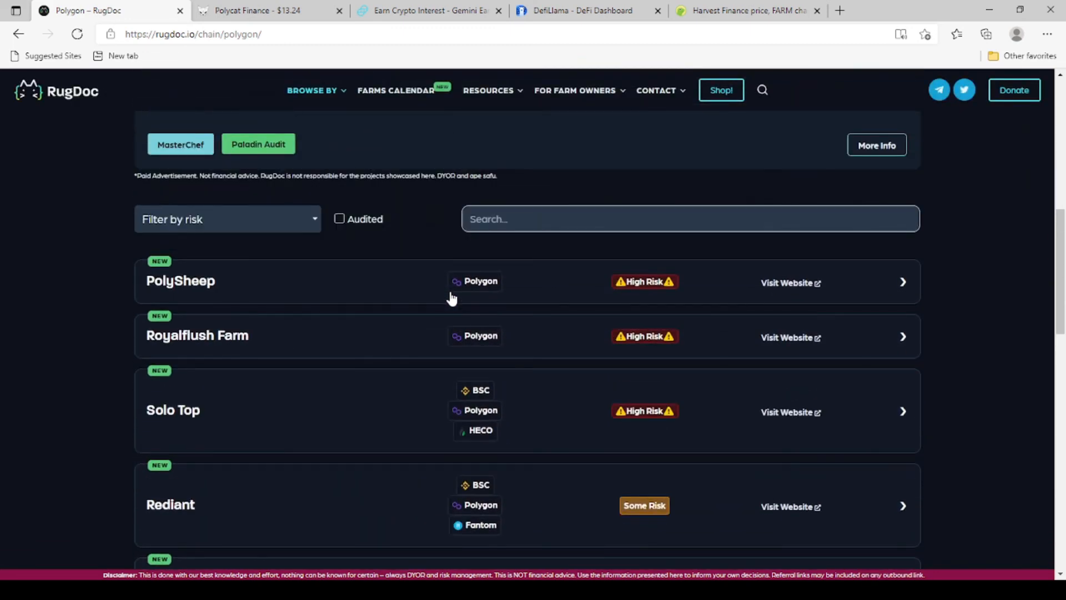
mouse_move(599, 298)
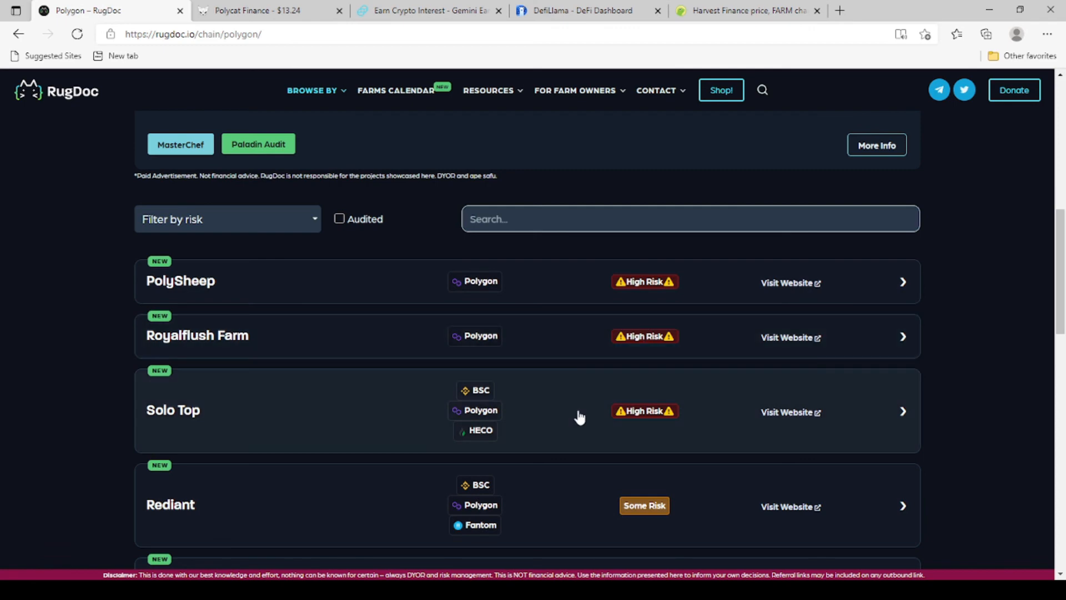
scroll("down", 3)
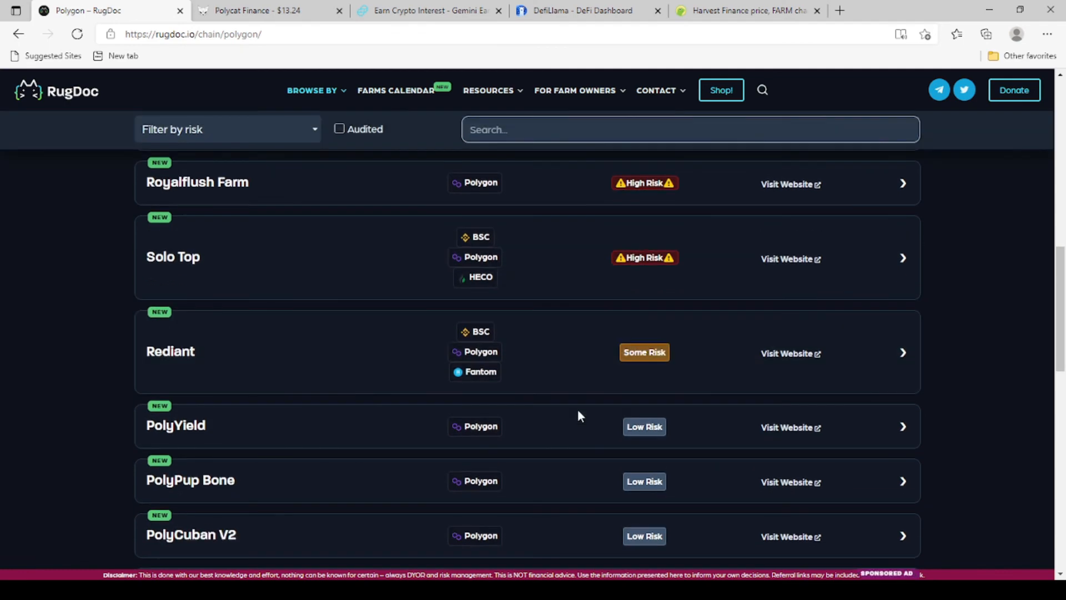
scroll("down", 3)
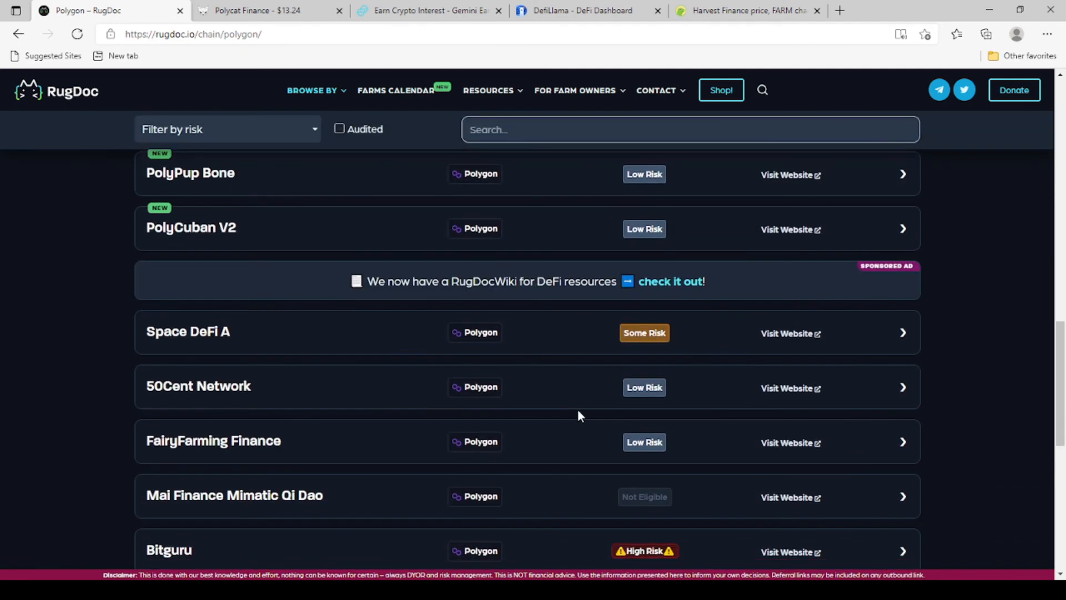
scroll("up", 3)
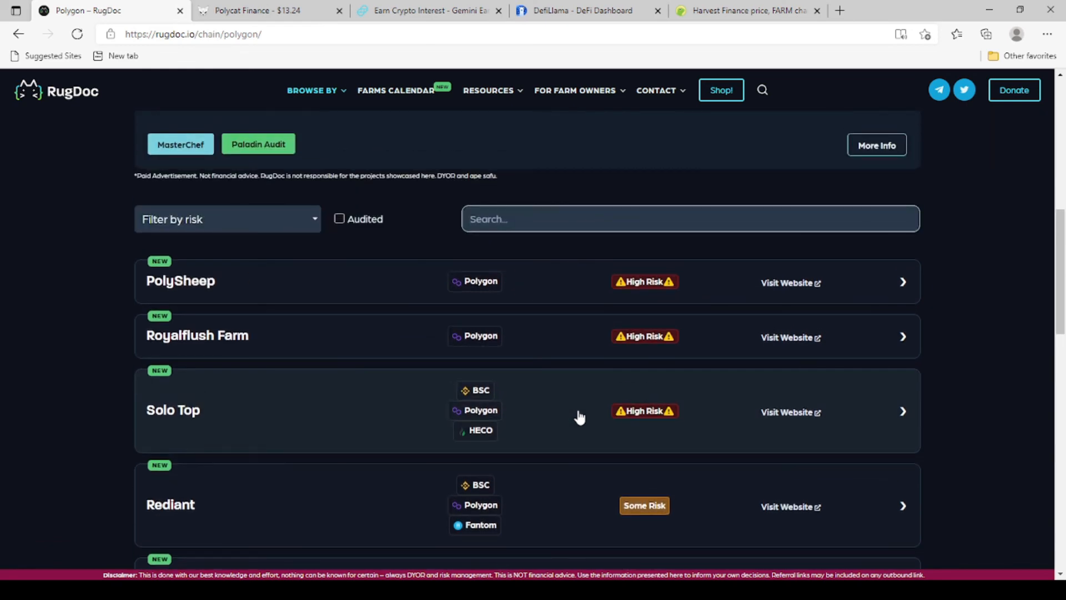
mouse_move(584, 498)
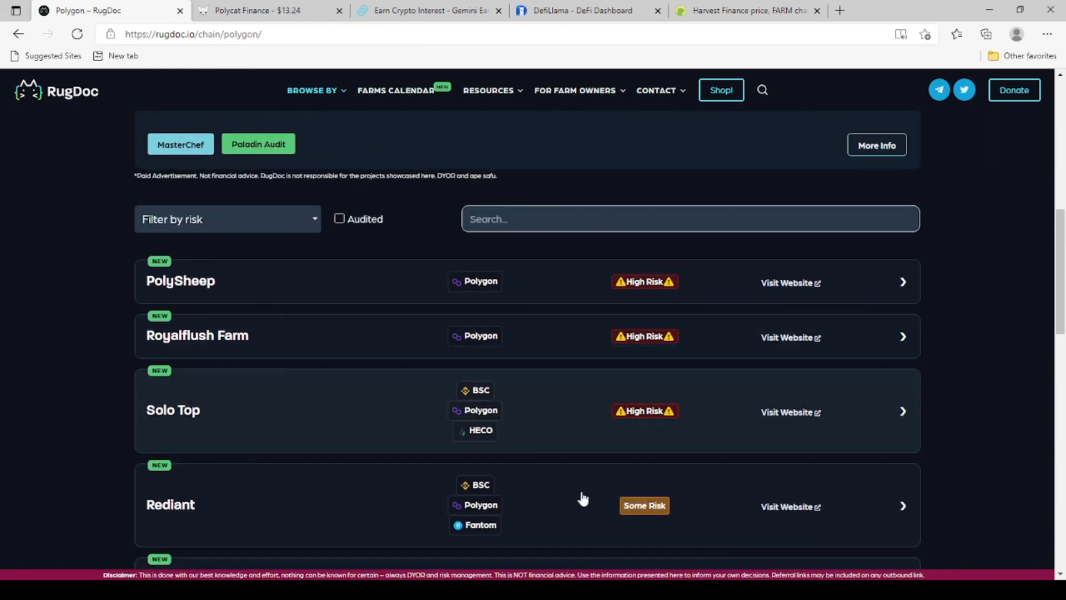